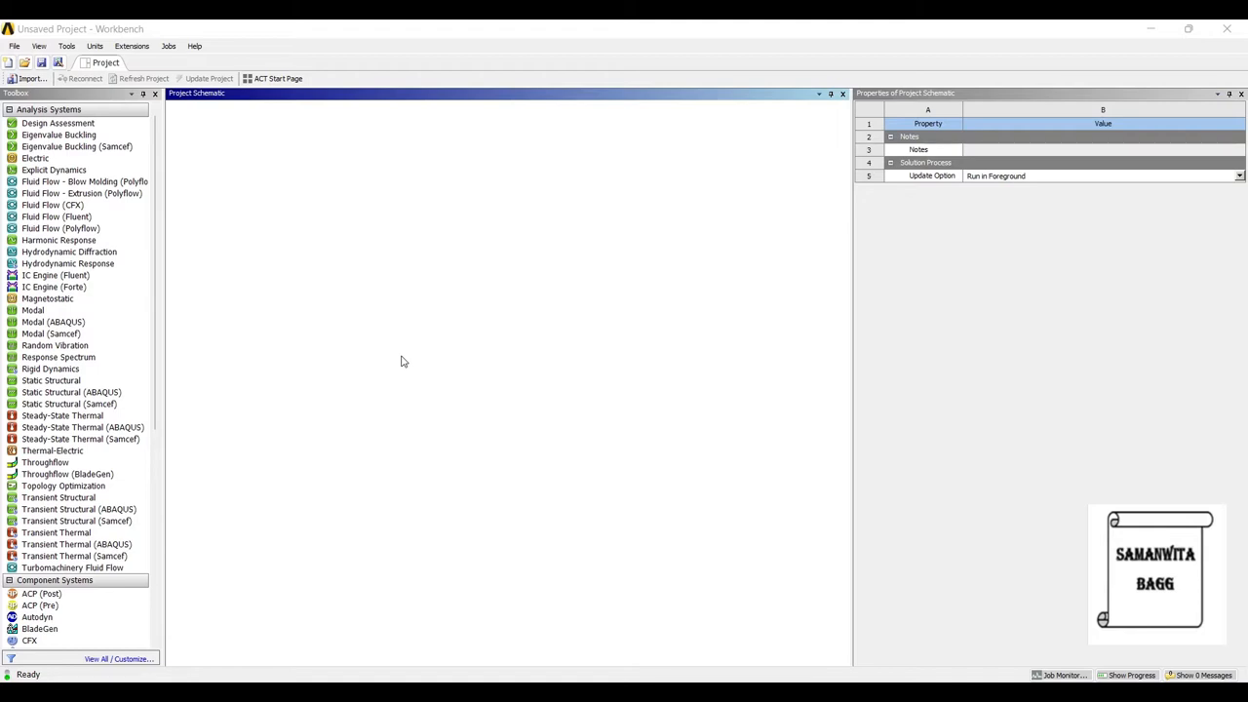
Add a Static Structural analysis system to the project schematic
click(63, 416)
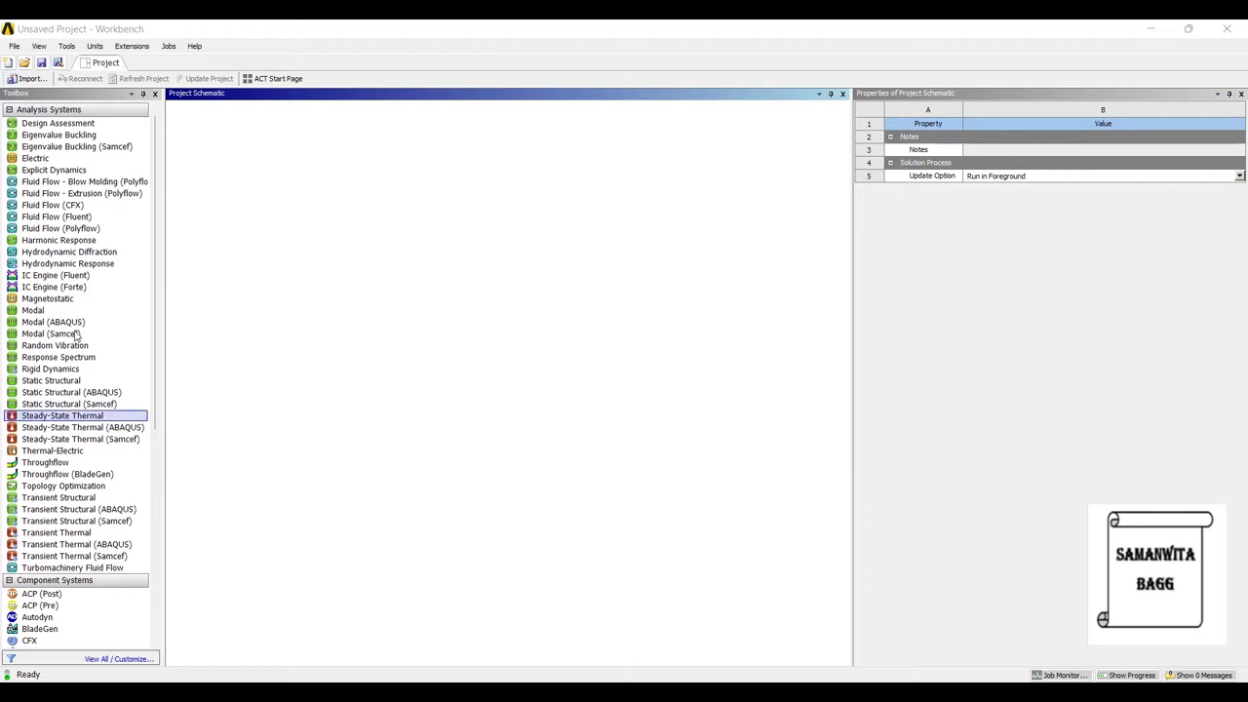
click(50, 380)
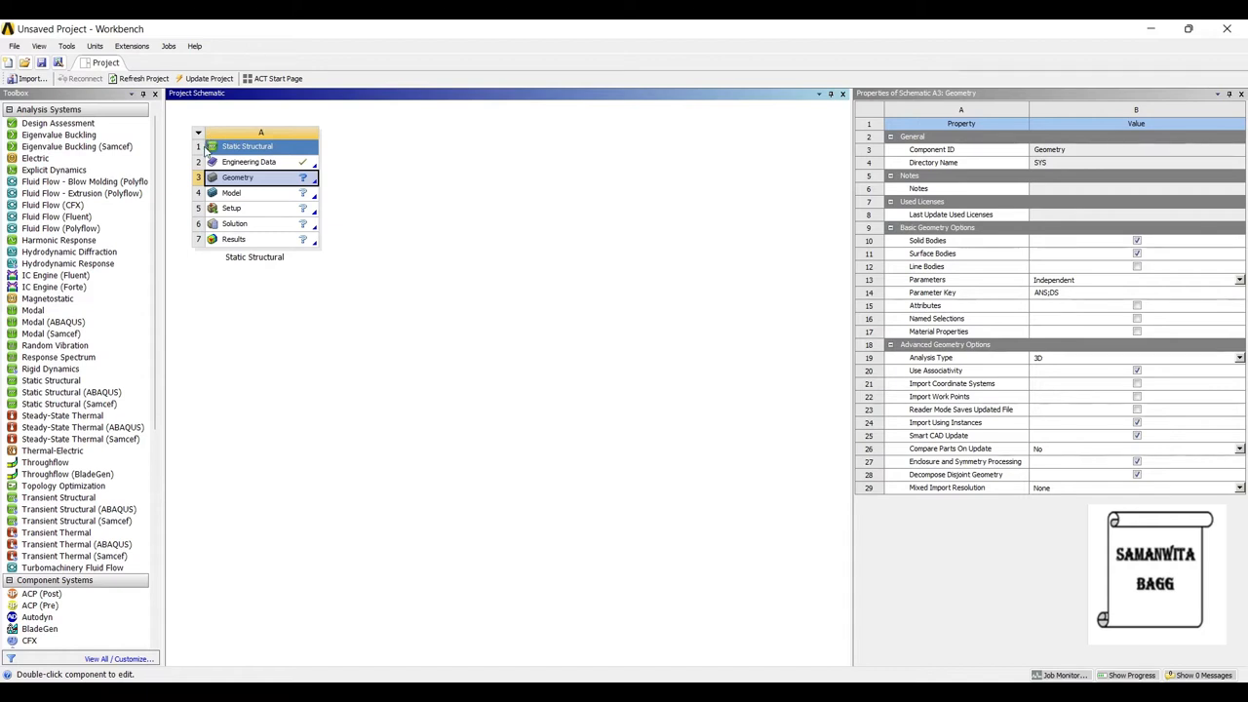
Import the SPATULA geometry file from the Spatula Analysis-Stress Life folder into the Geometry cell
right_click(238, 176)
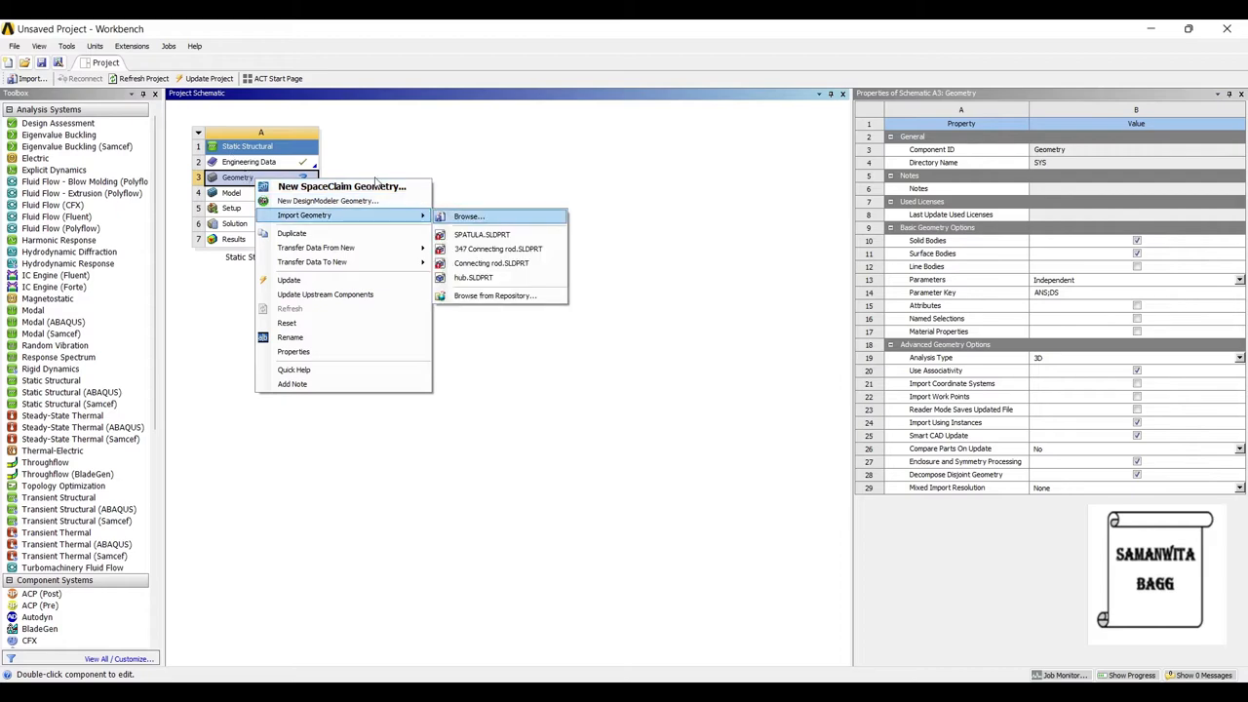
click(468, 214)
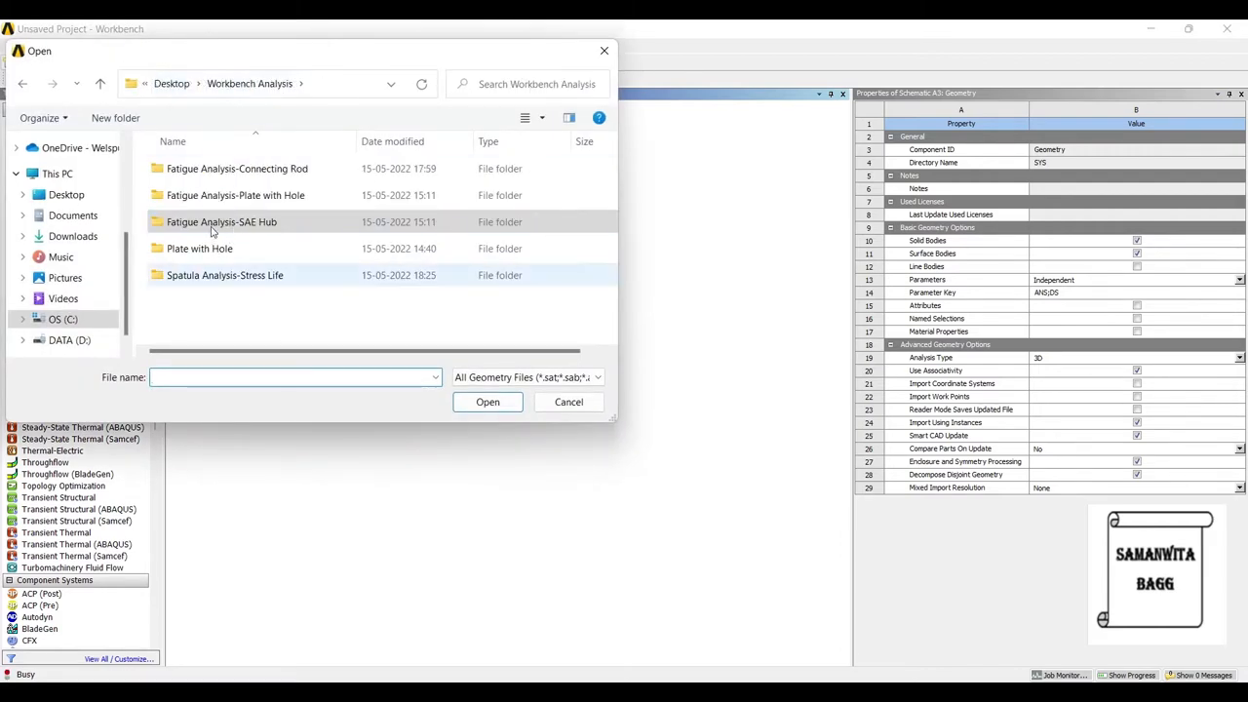
double_click(224, 275)
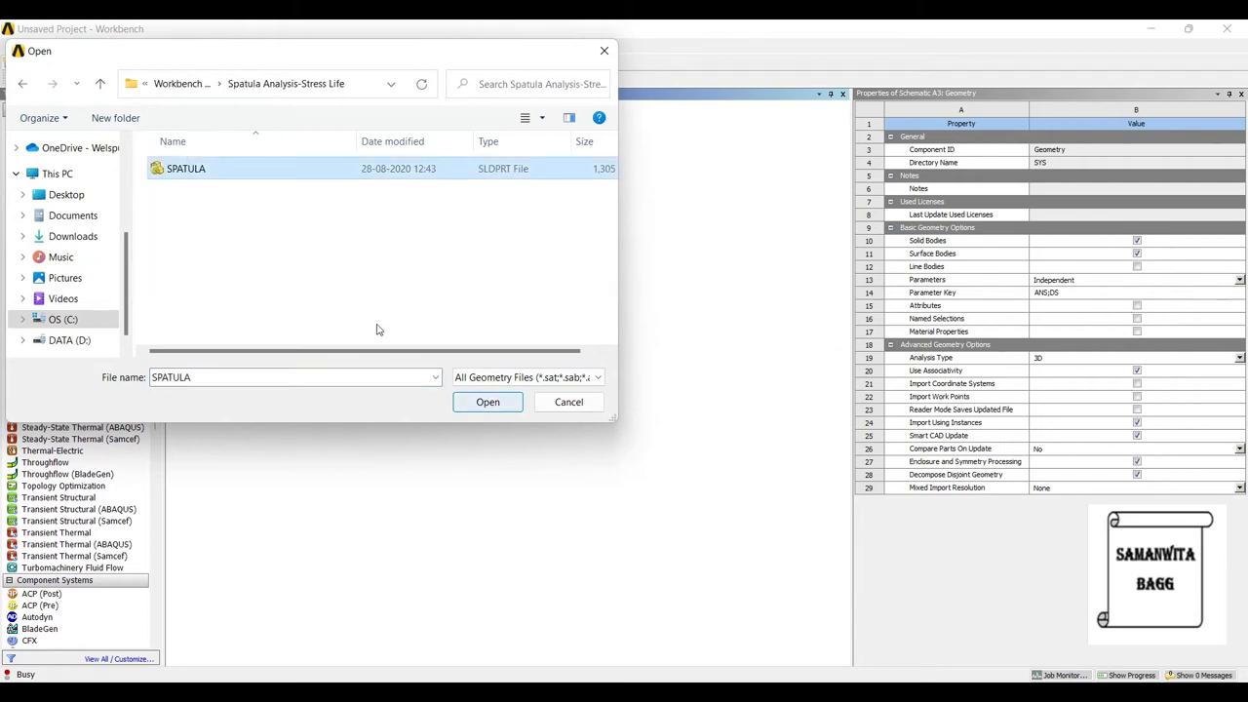
click(487, 402)
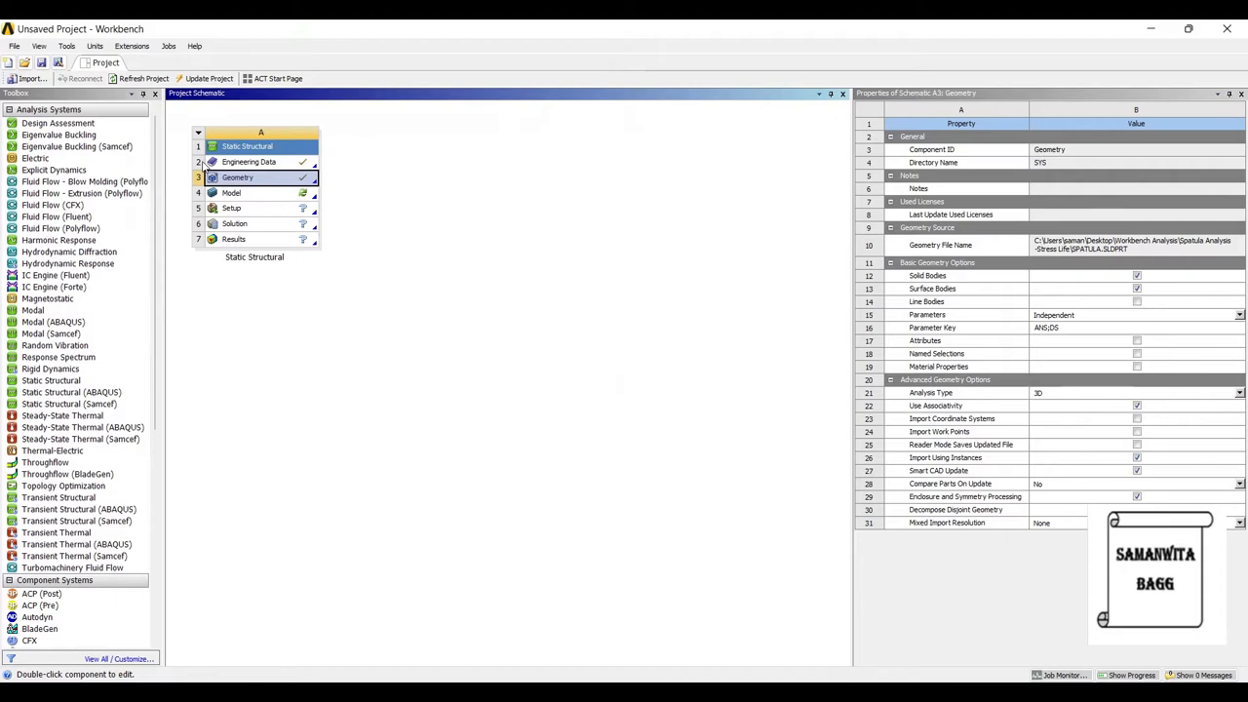
Review Structural Steel's elasticity and alternating stress fatigue curve in Engineering Data
click(250, 162)
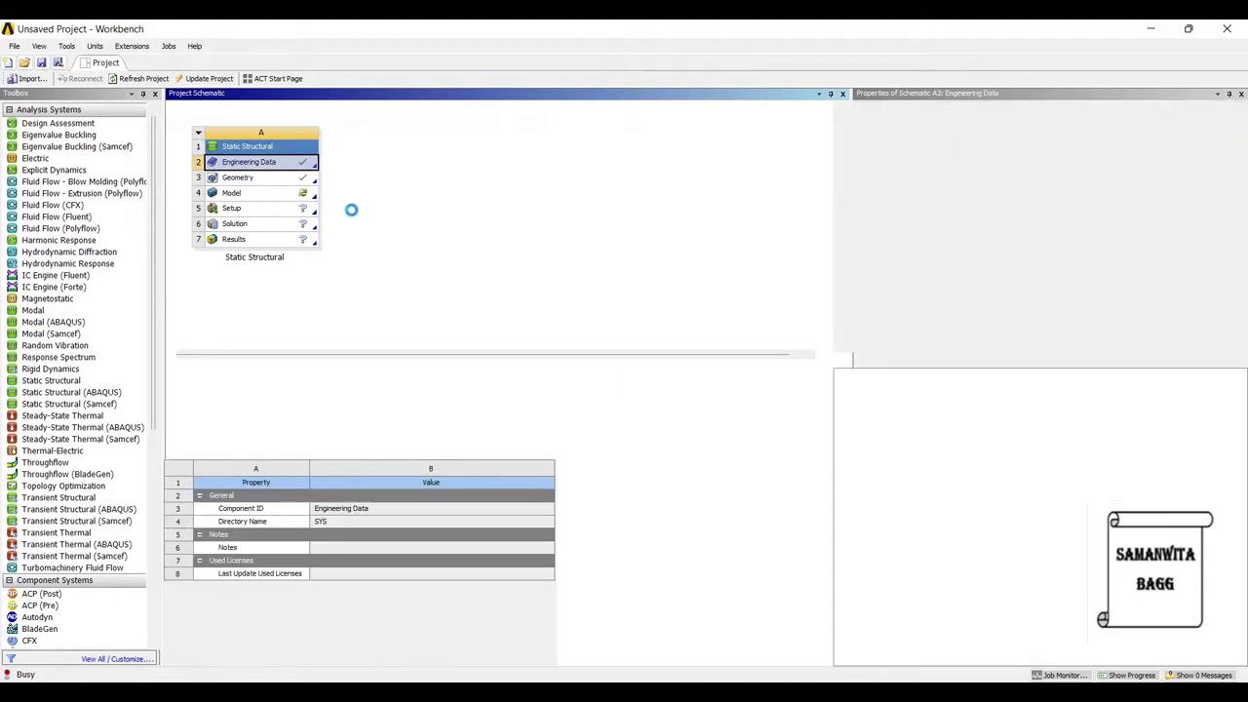
double_click(250, 162)
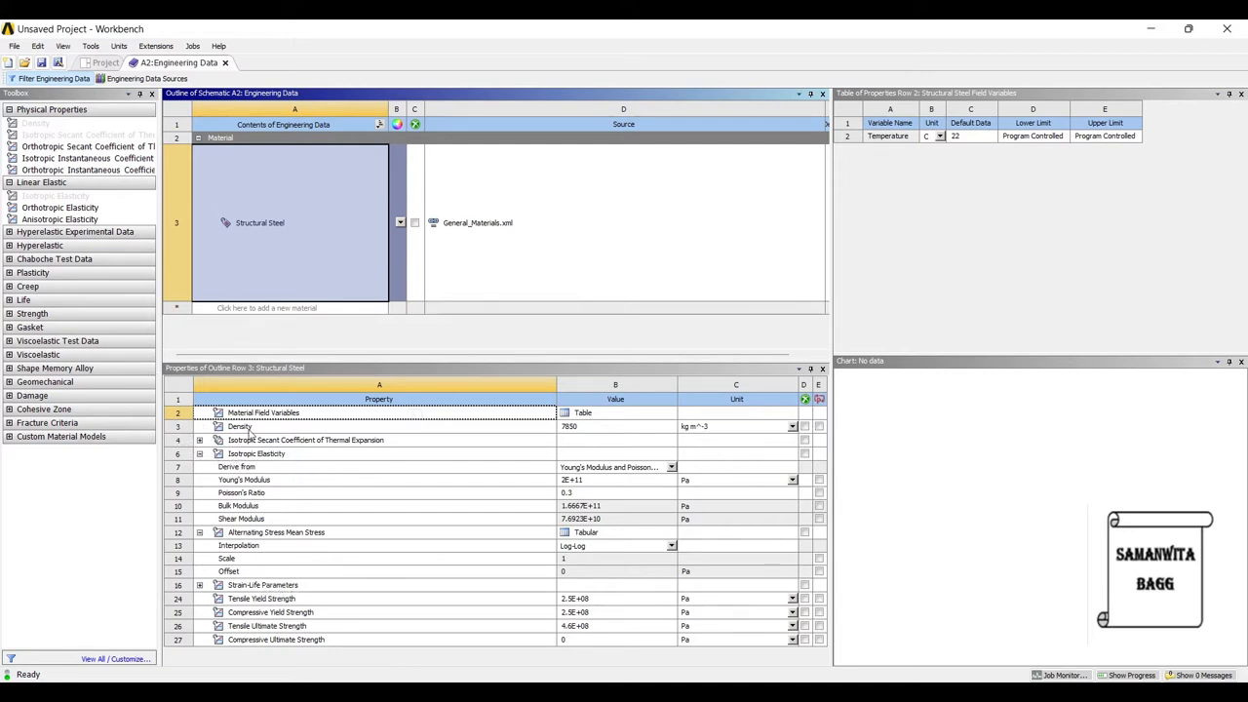
click(277, 468)
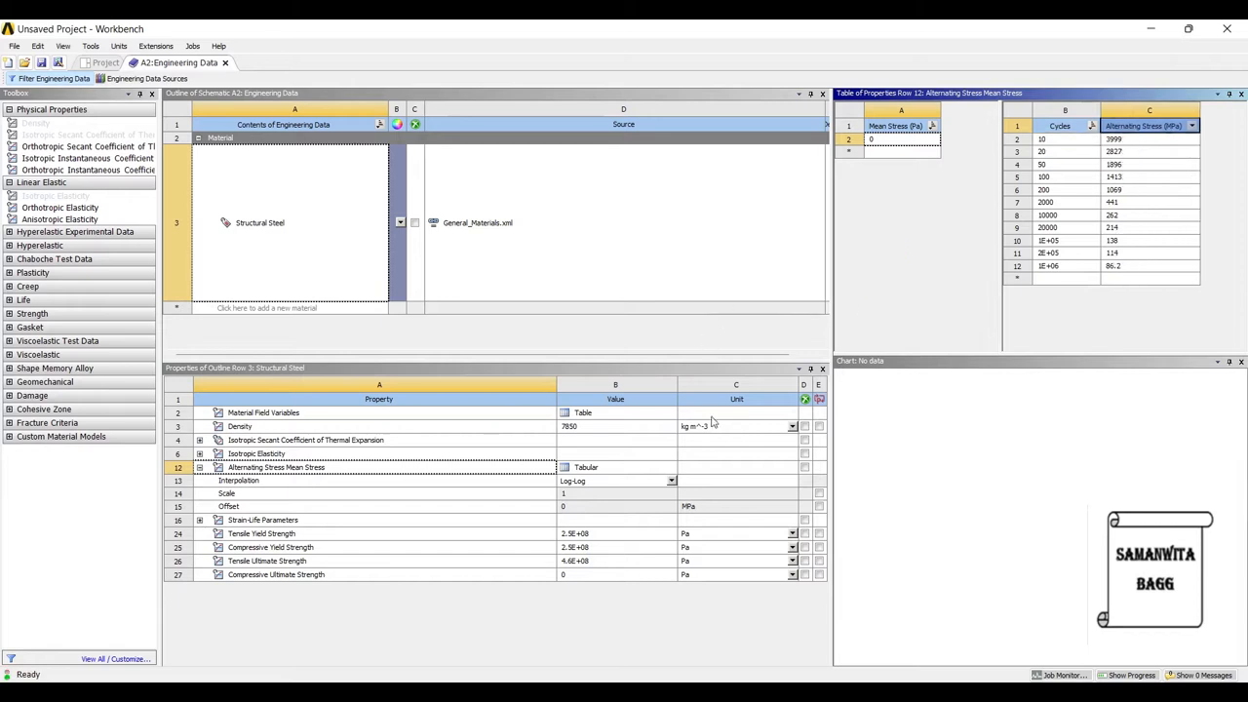
click(257, 453)
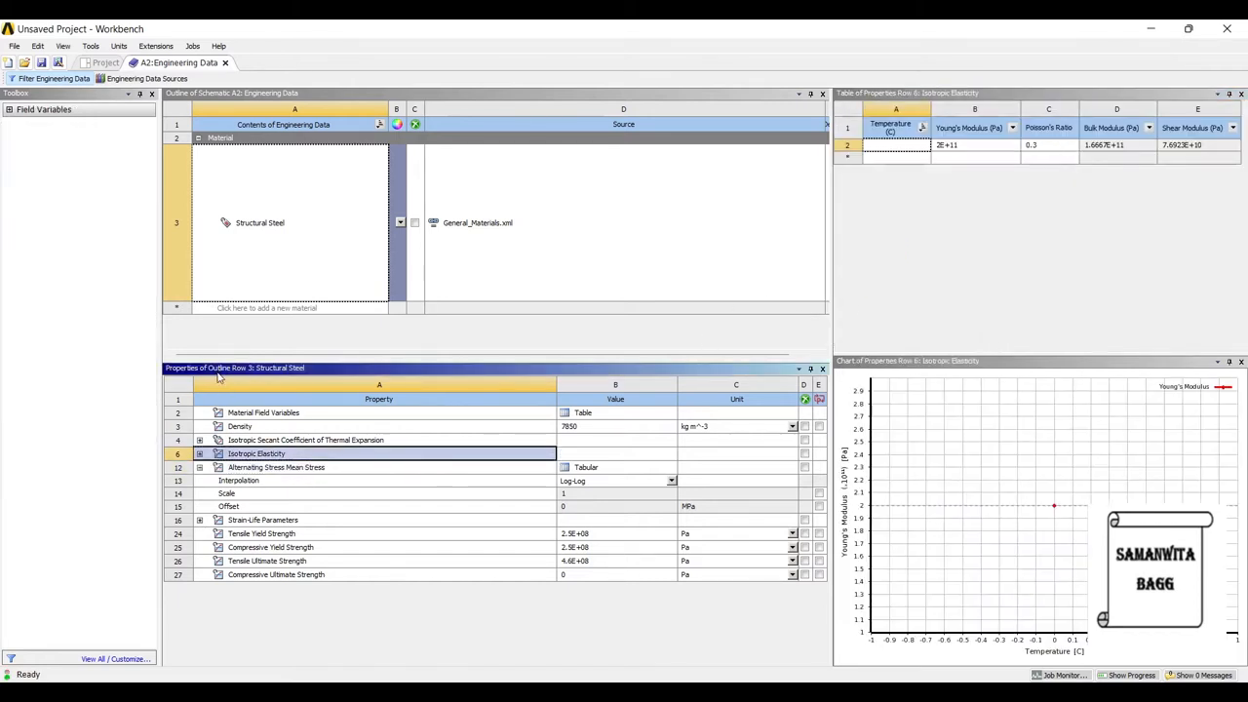
click(277, 468)
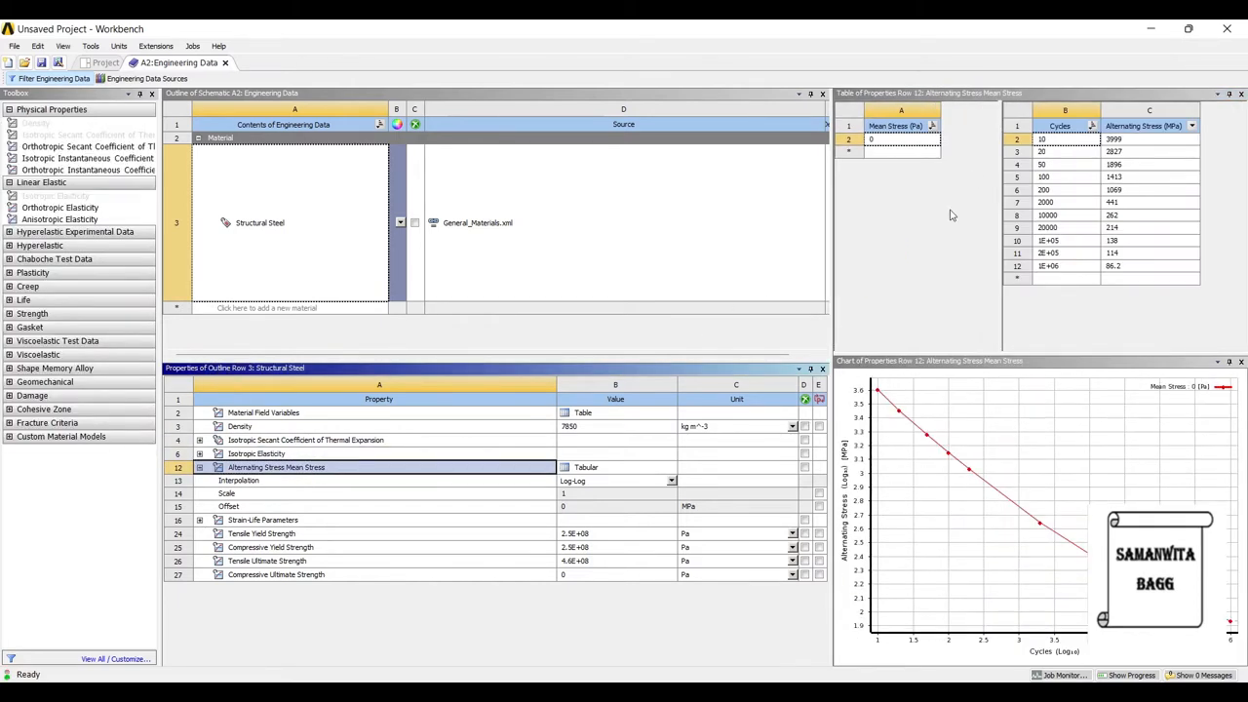
mouse_move(102, 158)
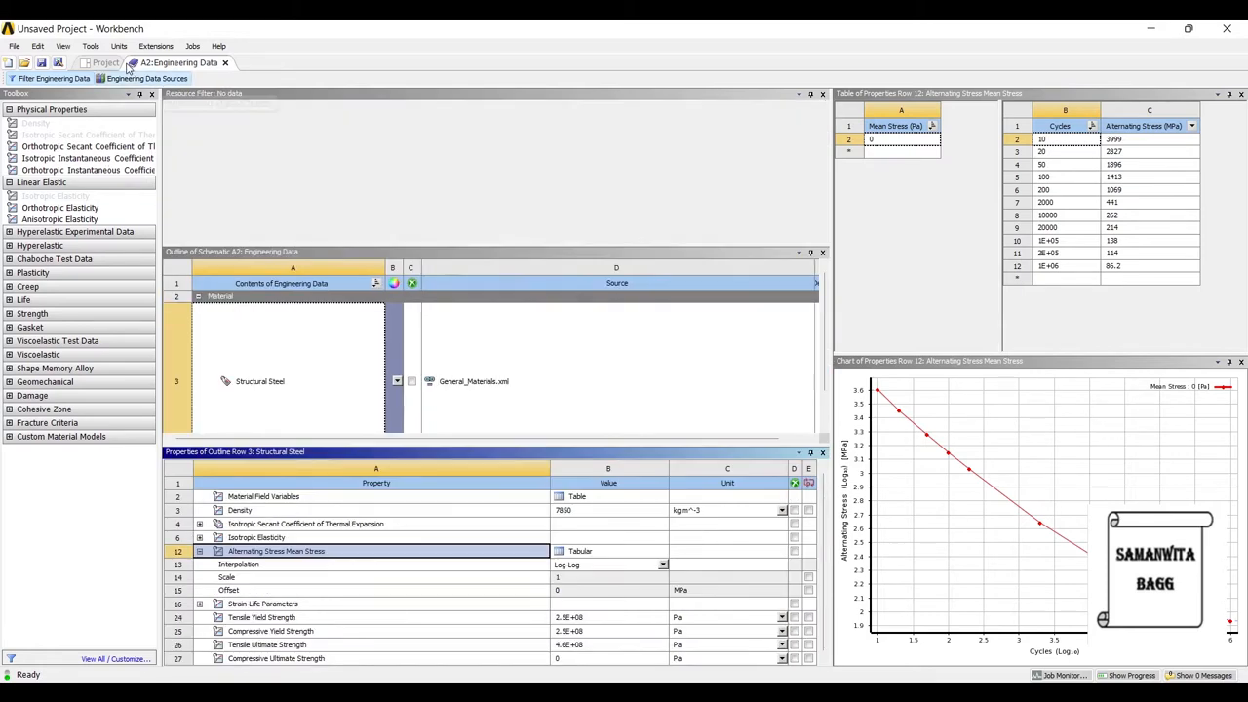
Add Stainless Steel from the General Materials library and review its properties
click(144, 78)
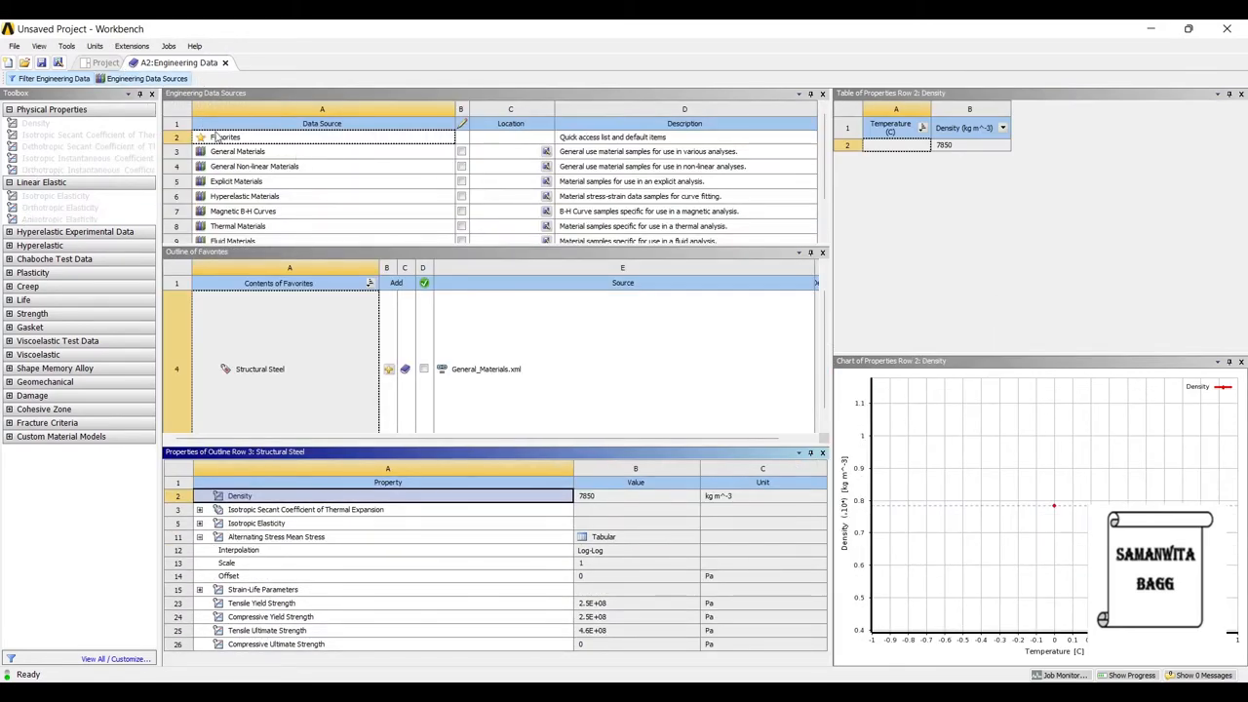
click(238, 152)
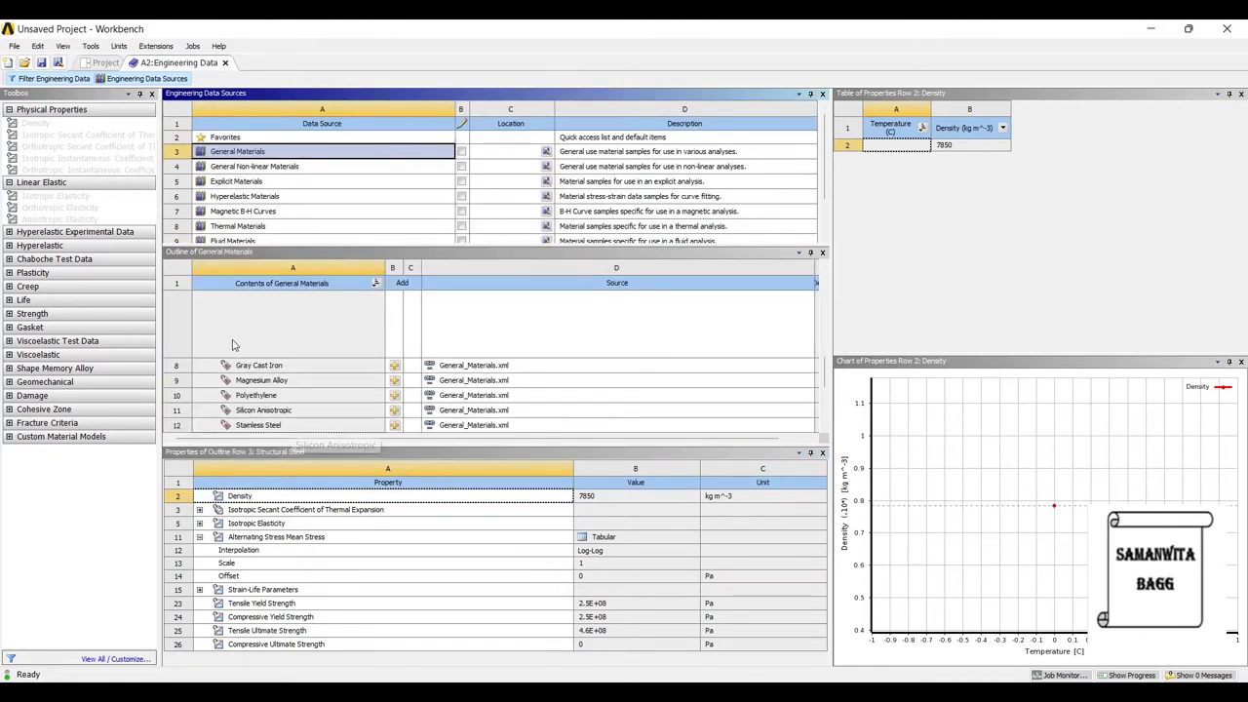
click(257, 425)
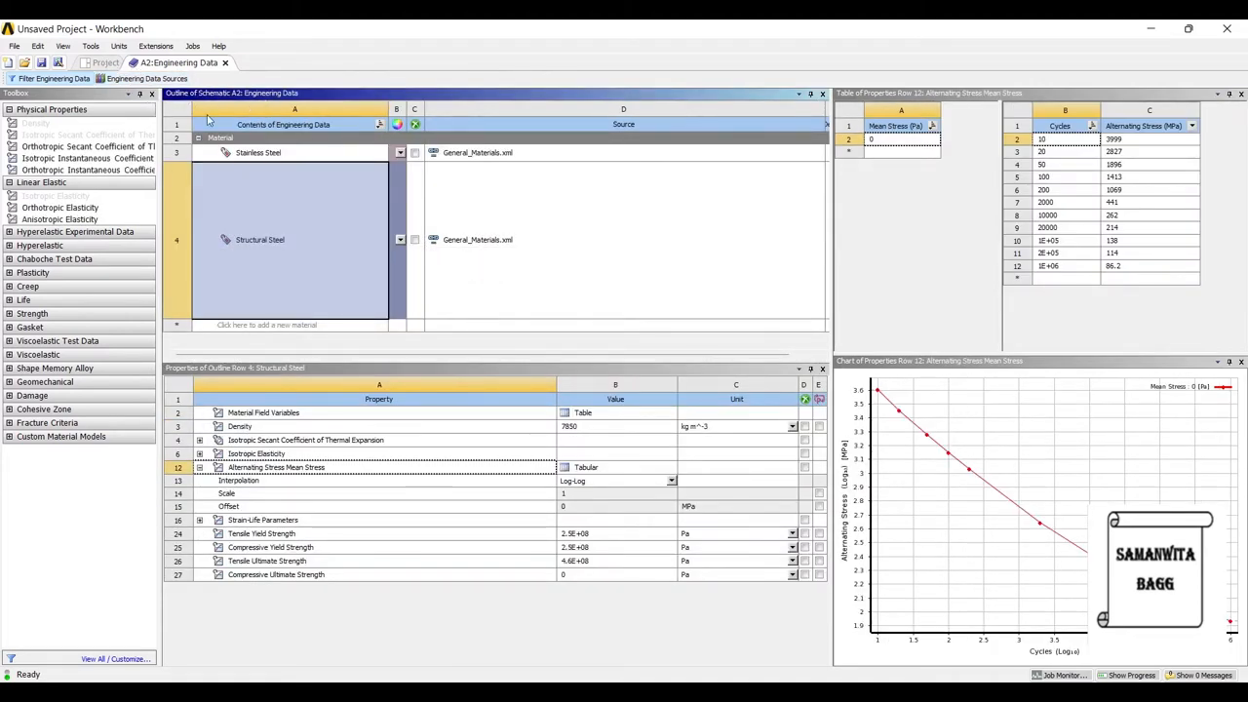
click(257, 152)
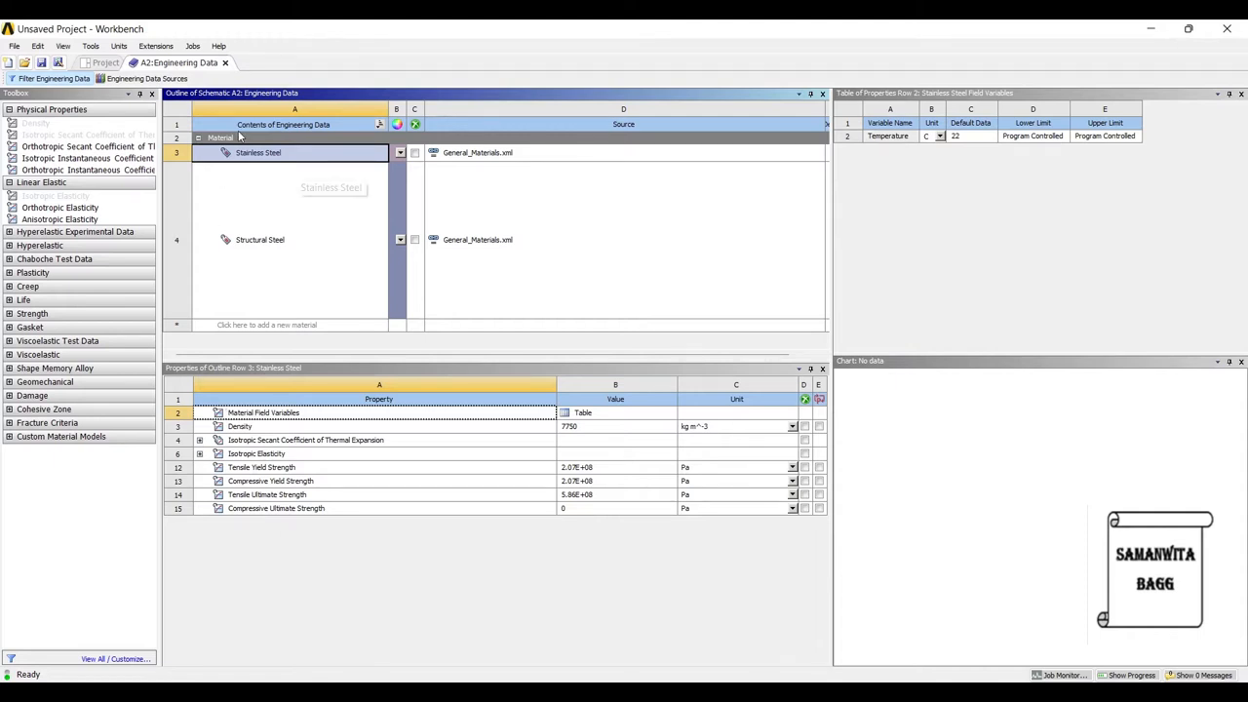
mouse_move(234, 221)
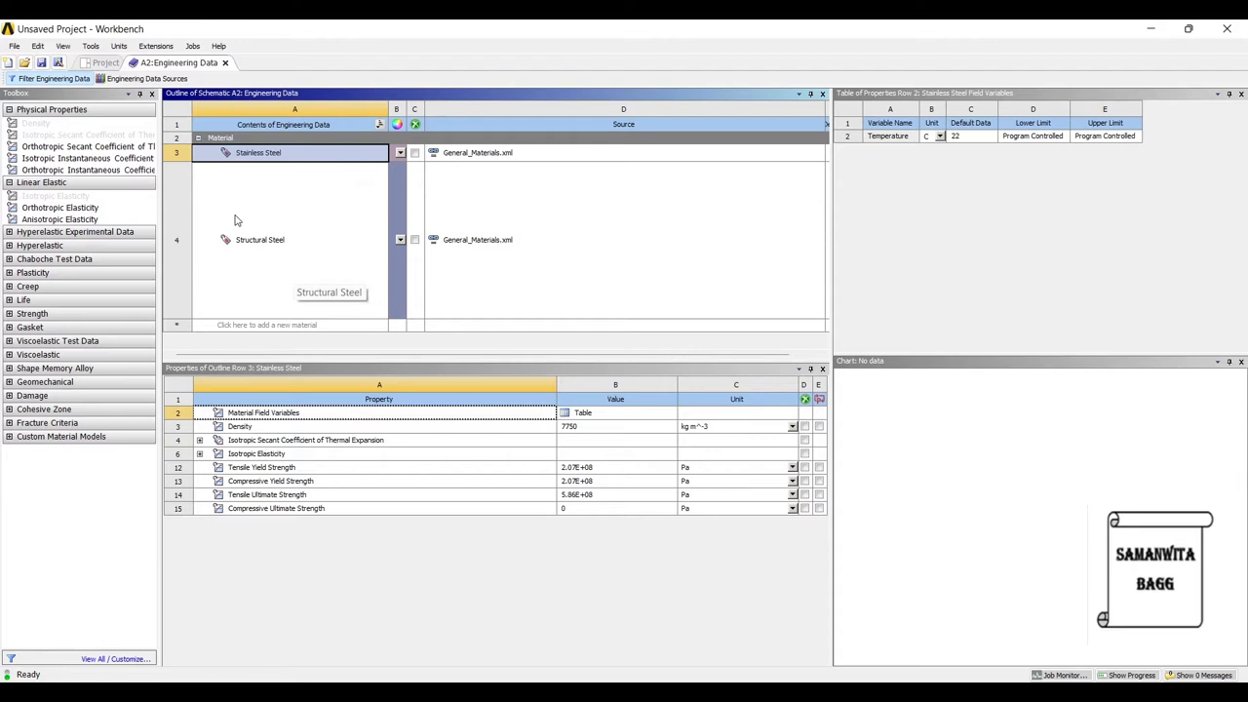
click(260, 238)
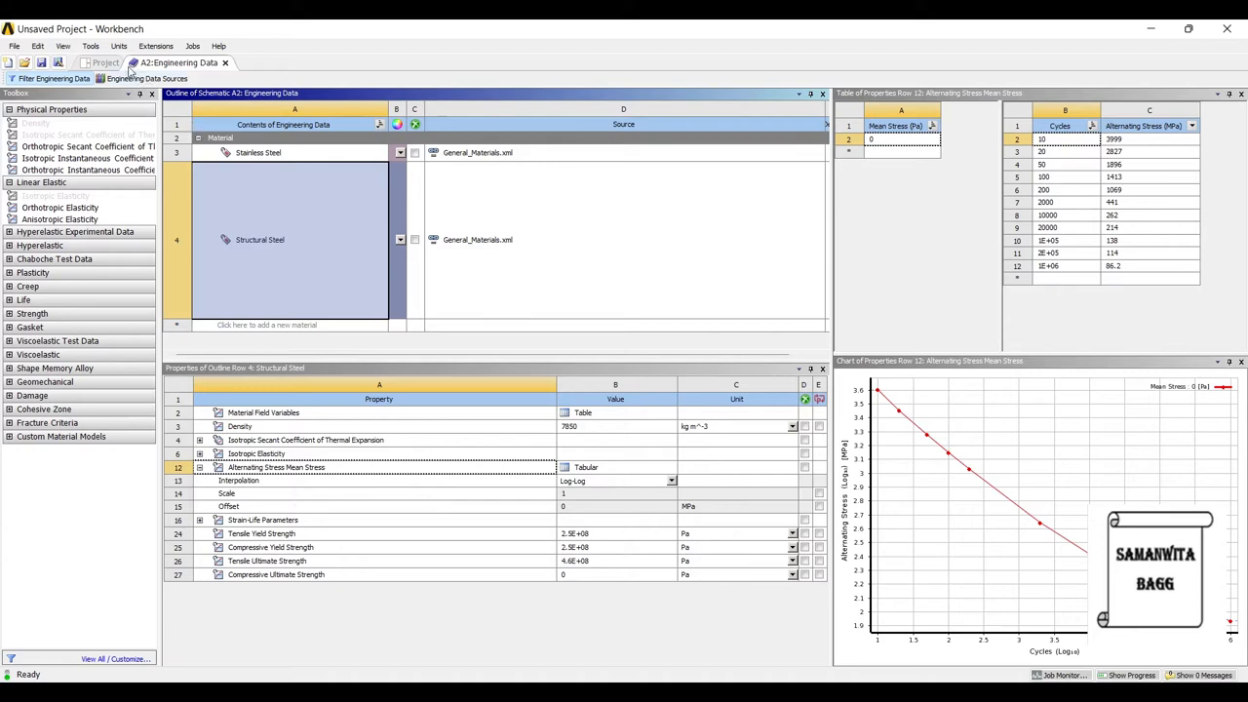
Add Aluminum Alloy from the General Materials library after viewing its fatigue data
click(140, 78)
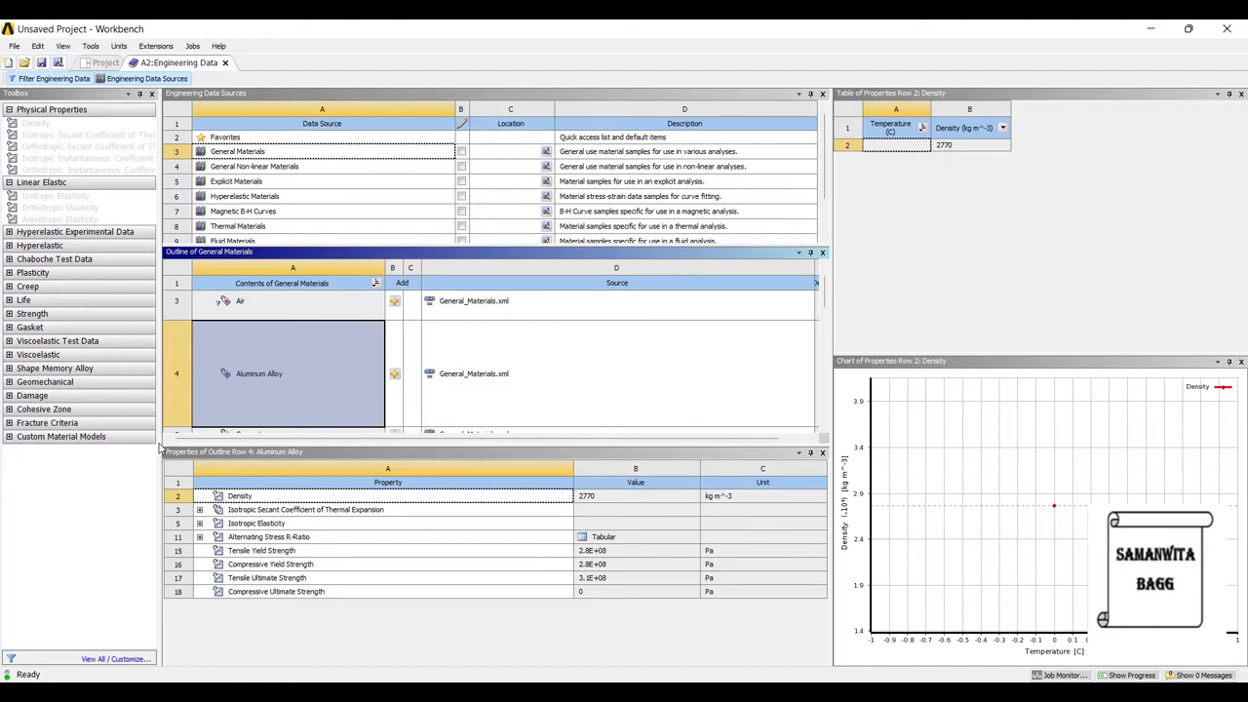
click(269, 537)
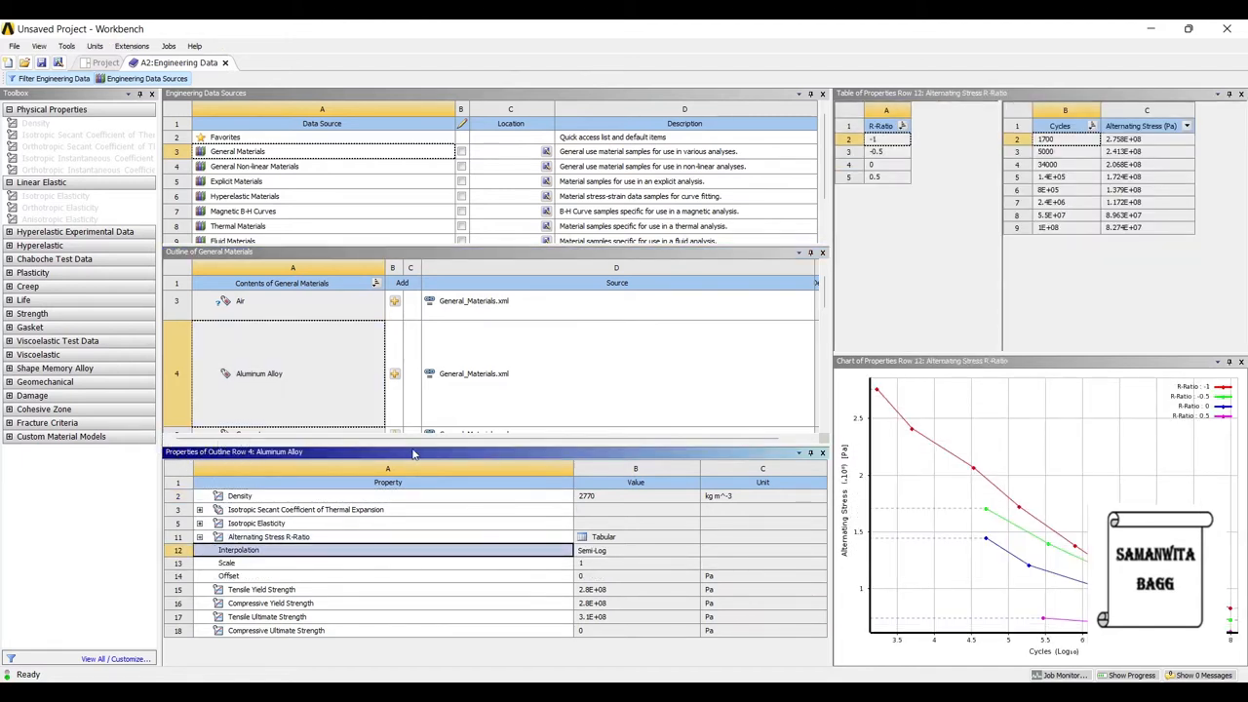
click(635, 550)
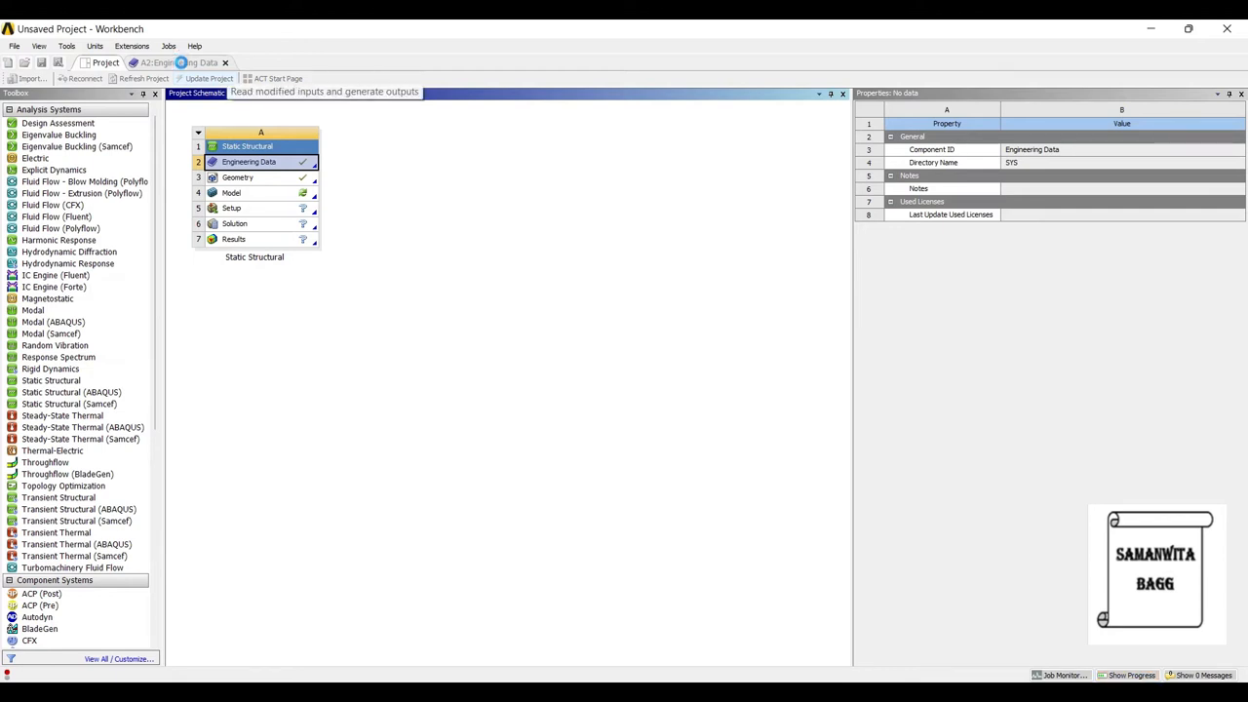
Launch the Static Structural model in ANSYS Mechanical from the Model cell
click(230, 193)
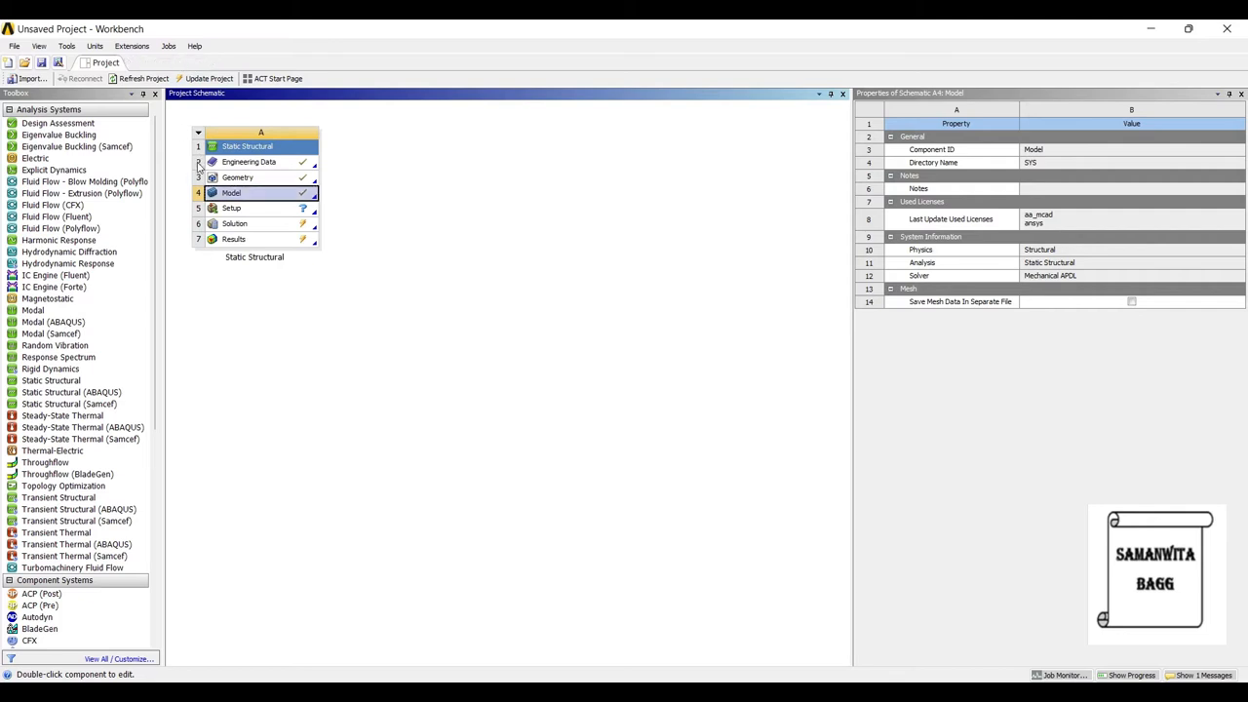
double_click(230, 193)
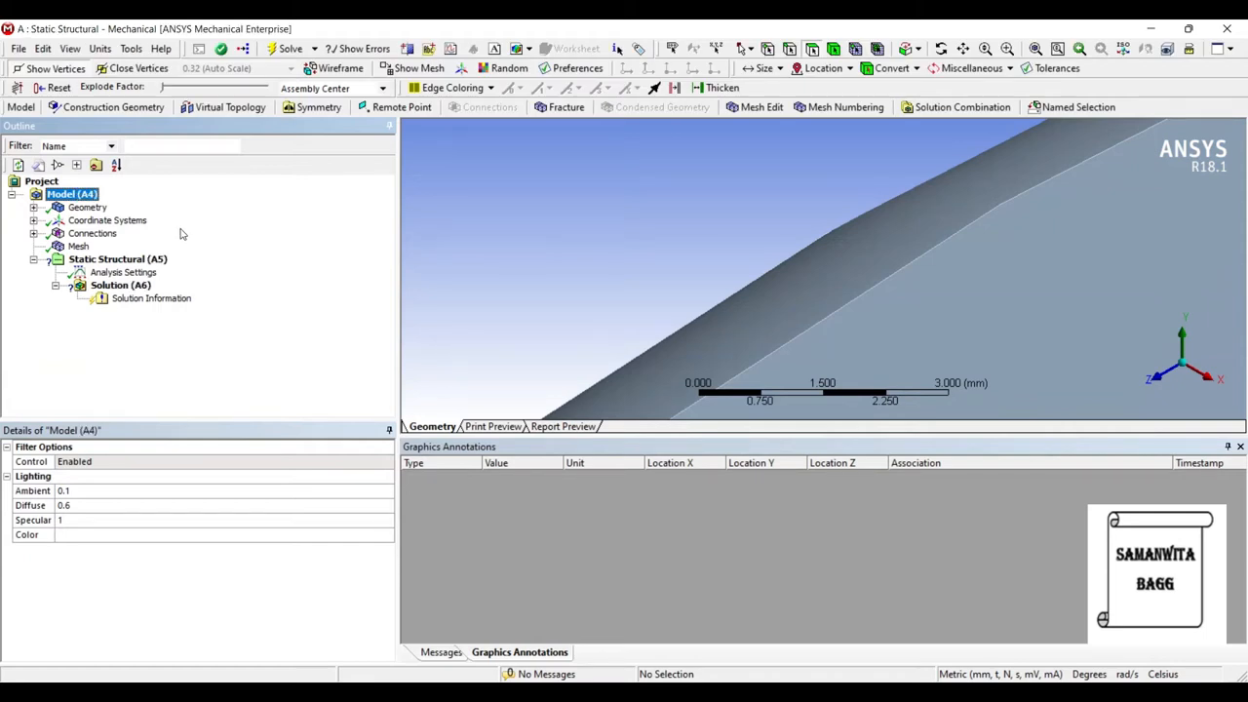
Set the mesh Relevance Center to Fine after viewing the spatula at an angle
click(86, 207)
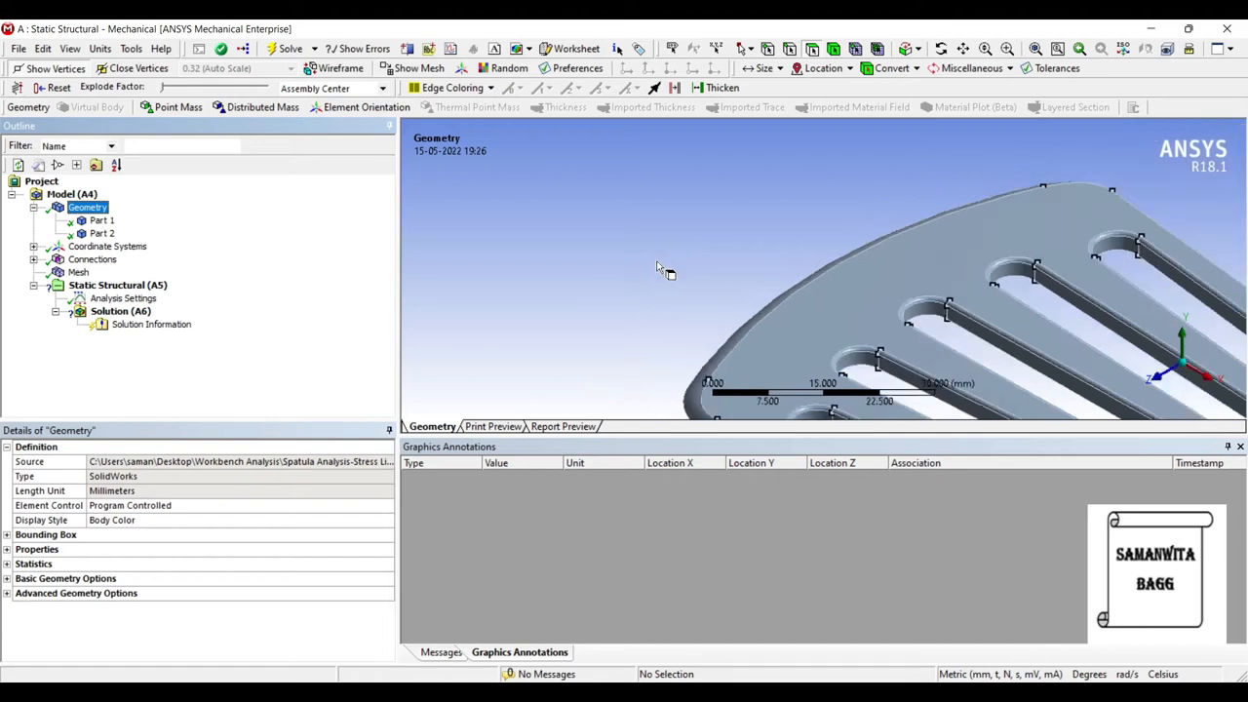
drag(659, 269, 678, 257)
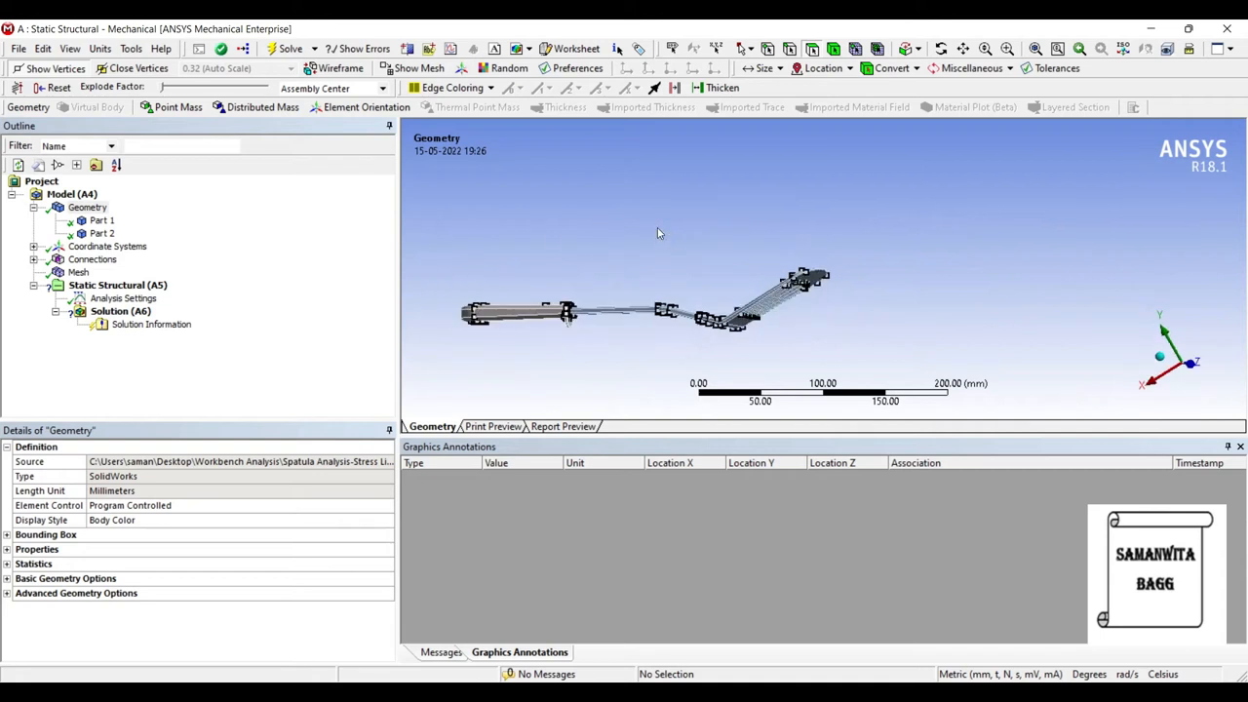
drag(659, 234, 433, 218)
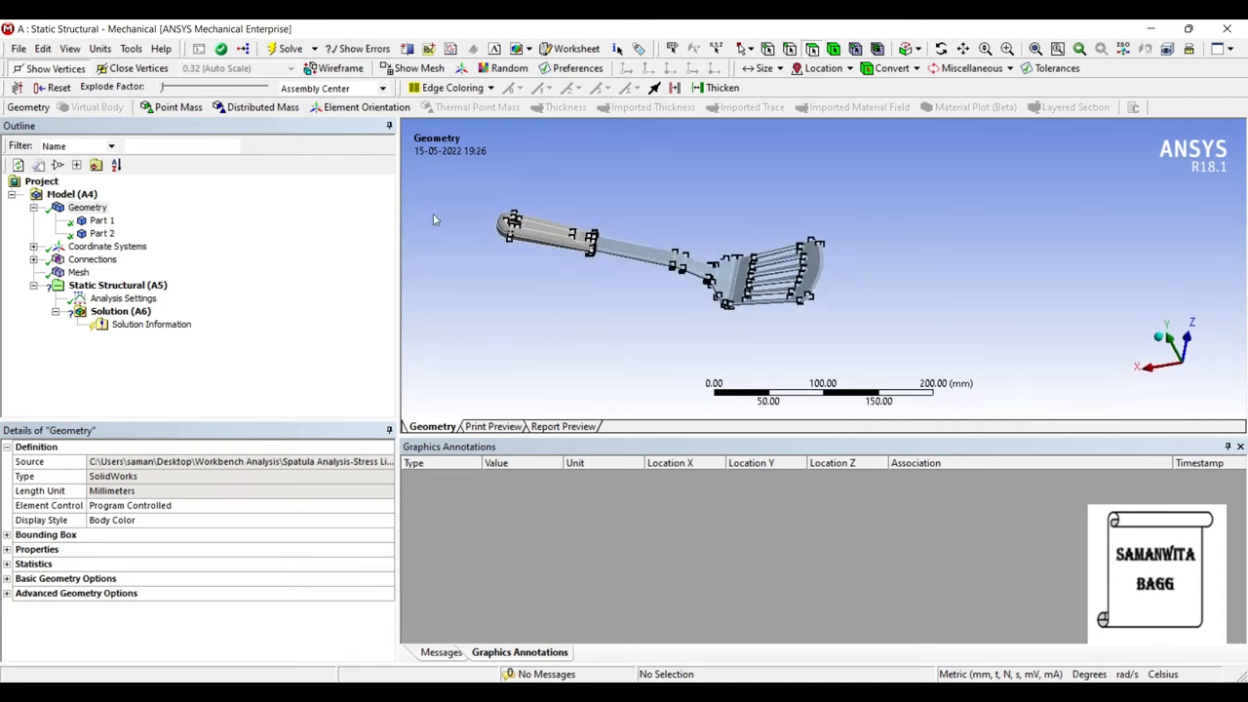
click(78, 273)
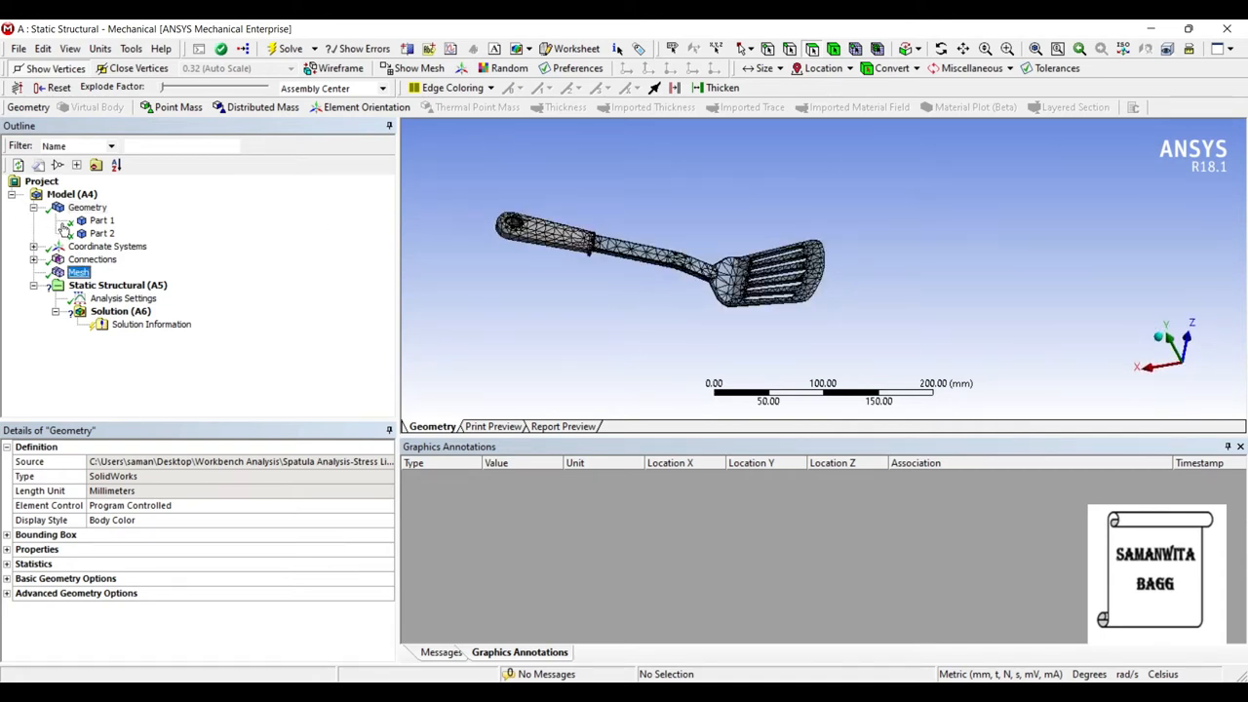
click(78, 271)
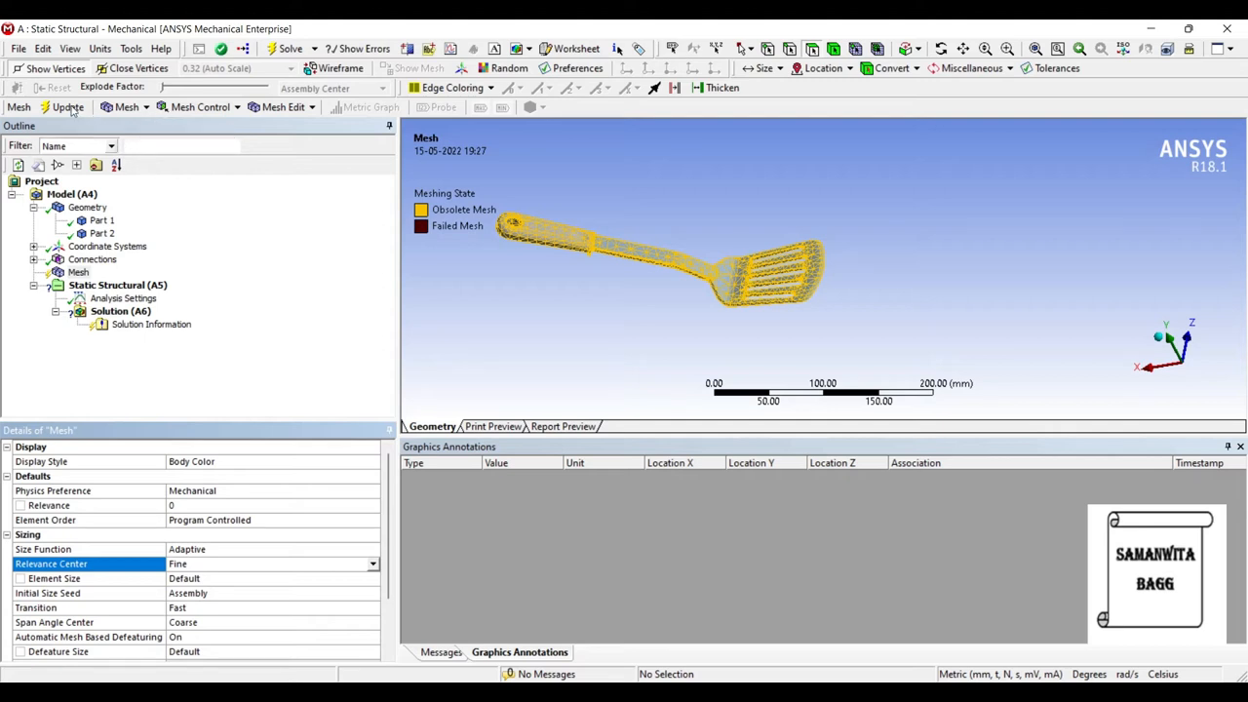
Regenerate the spatula mesh with the fine setting and dismiss the status report
click(70, 107)
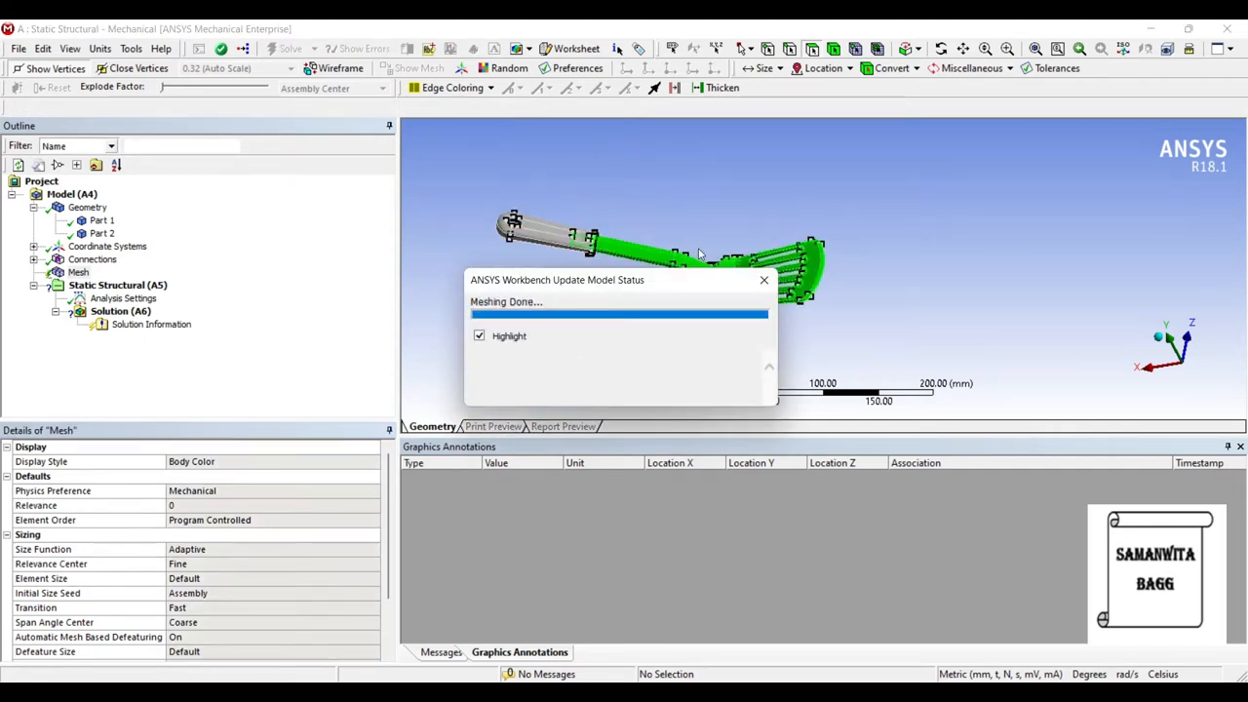
click(765, 281)
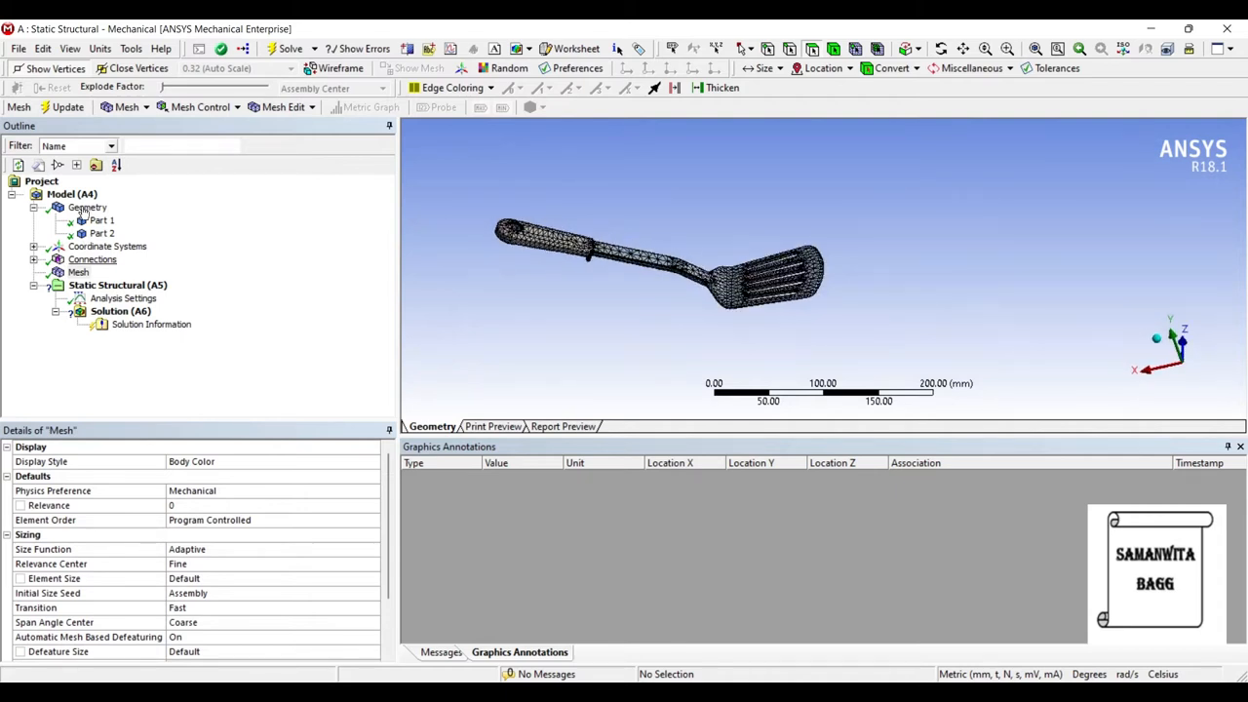
click(123, 297)
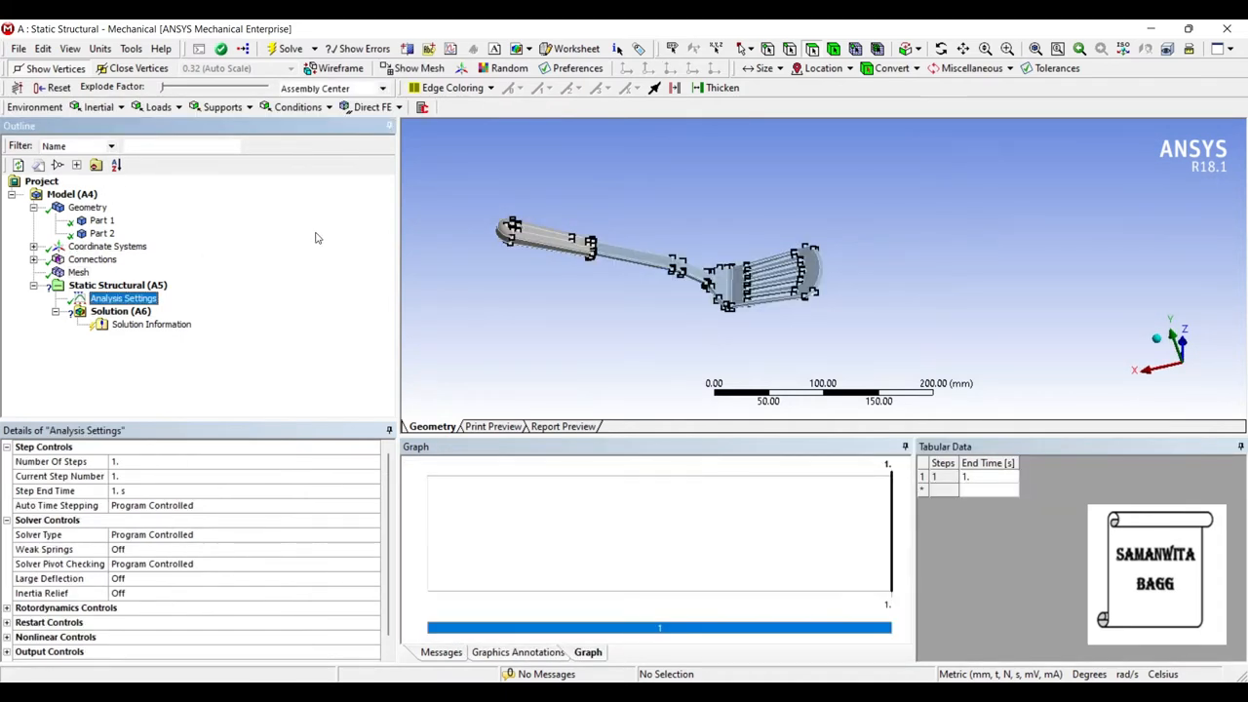
mouse_move(671, 228)
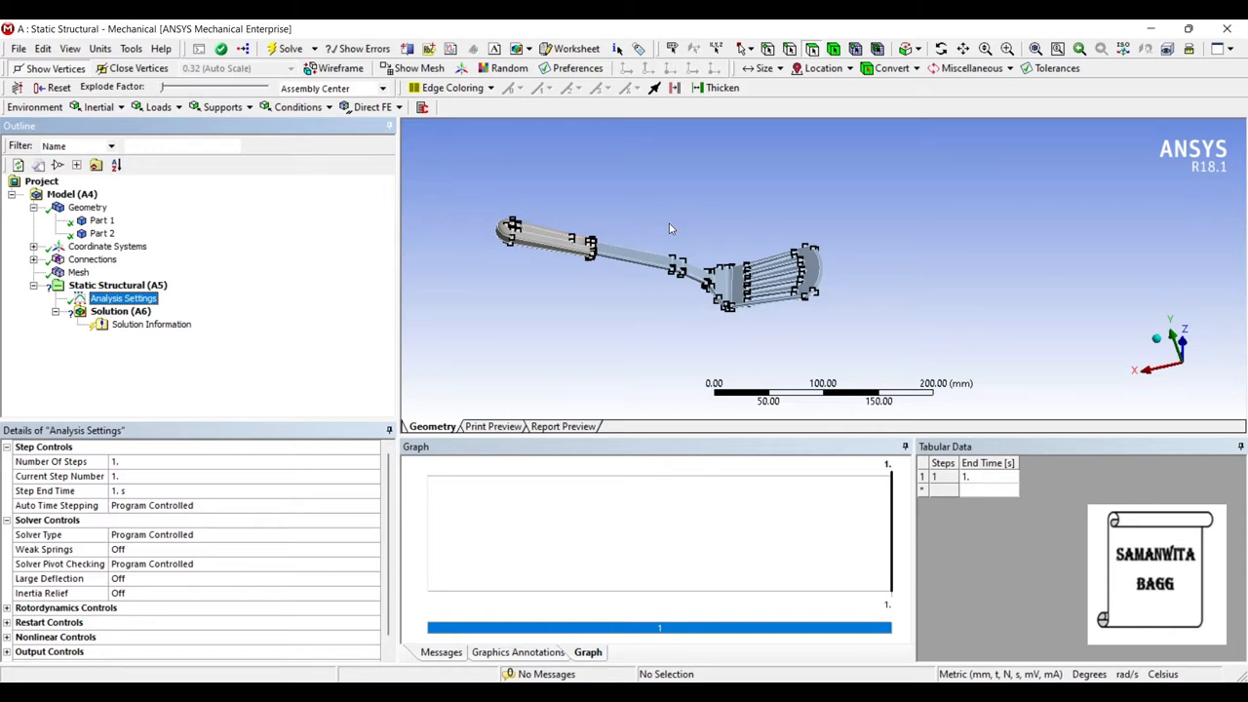
mouse_move(655, 230)
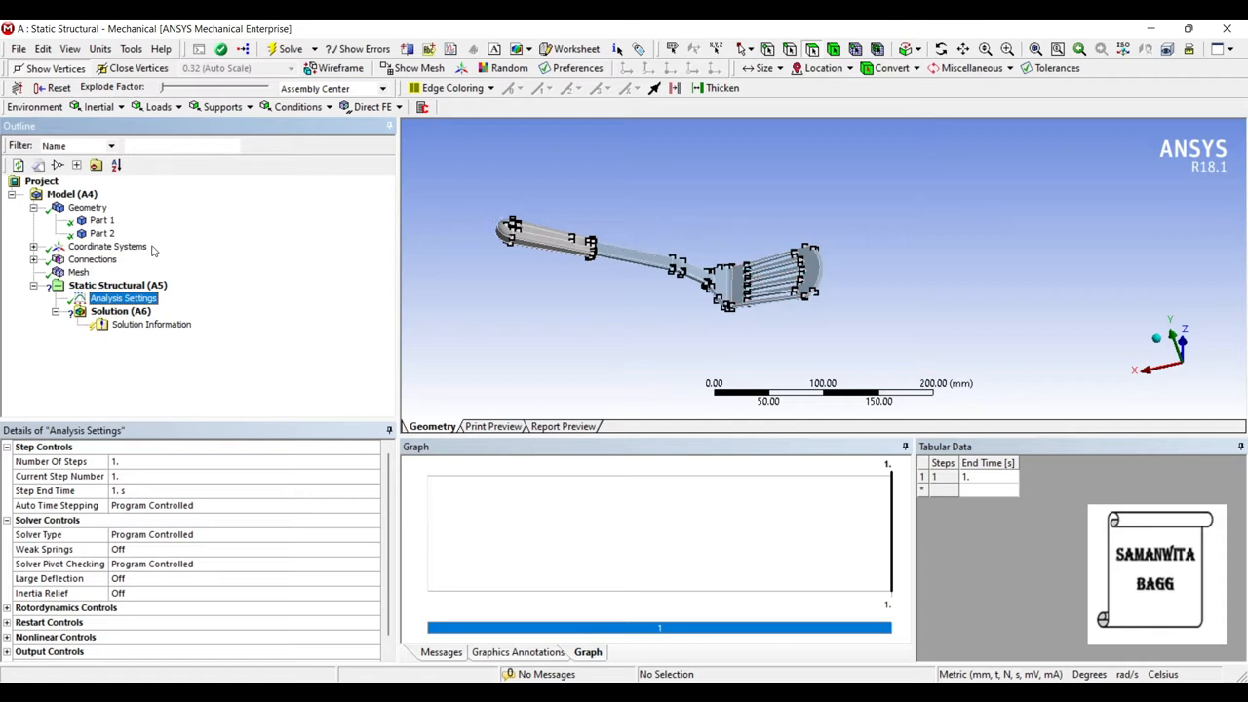
mouse_move(397, 199)
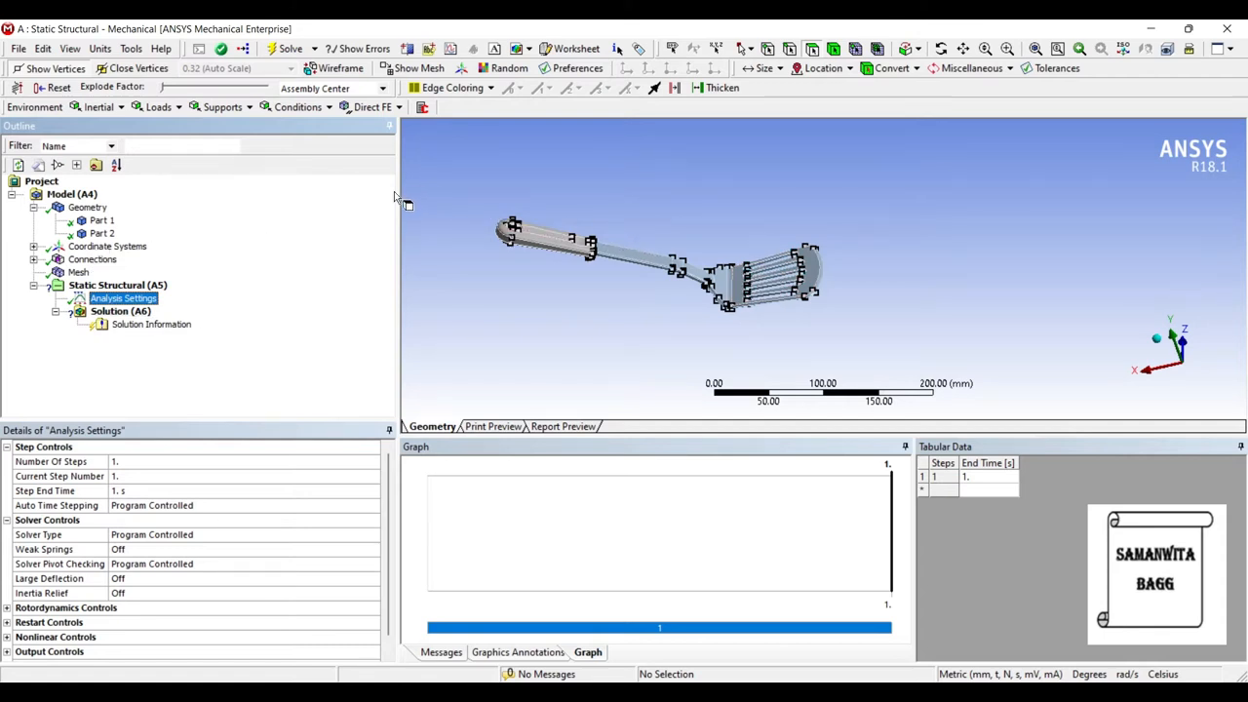
mouse_move(382, 242)
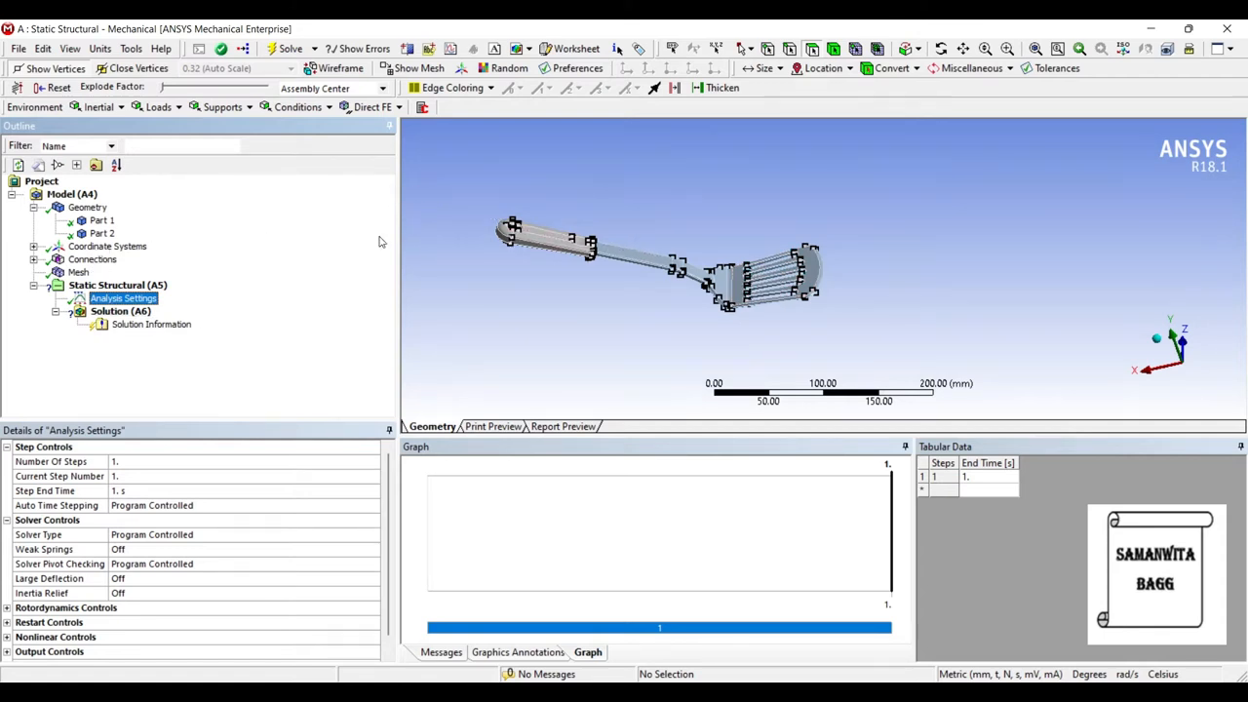
mouse_move(179, 246)
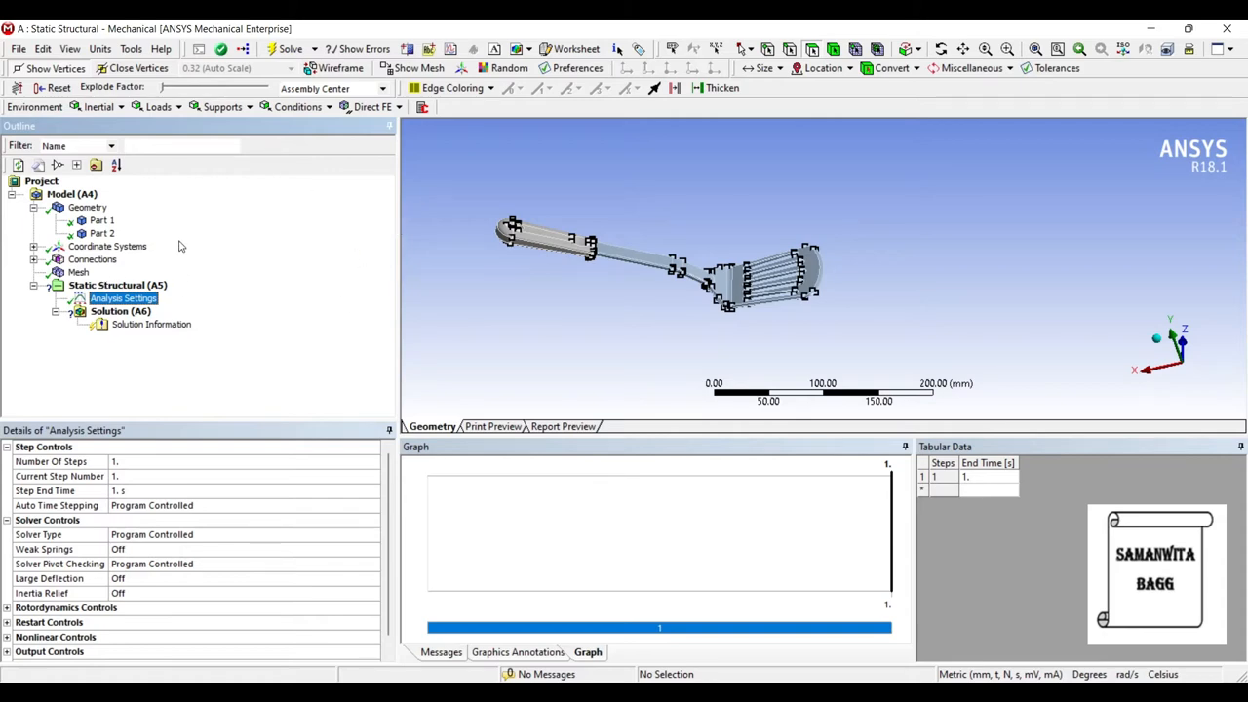
Insert a Fixed Support on the 12 faces at the spatula's handle end
right_click(101, 285)
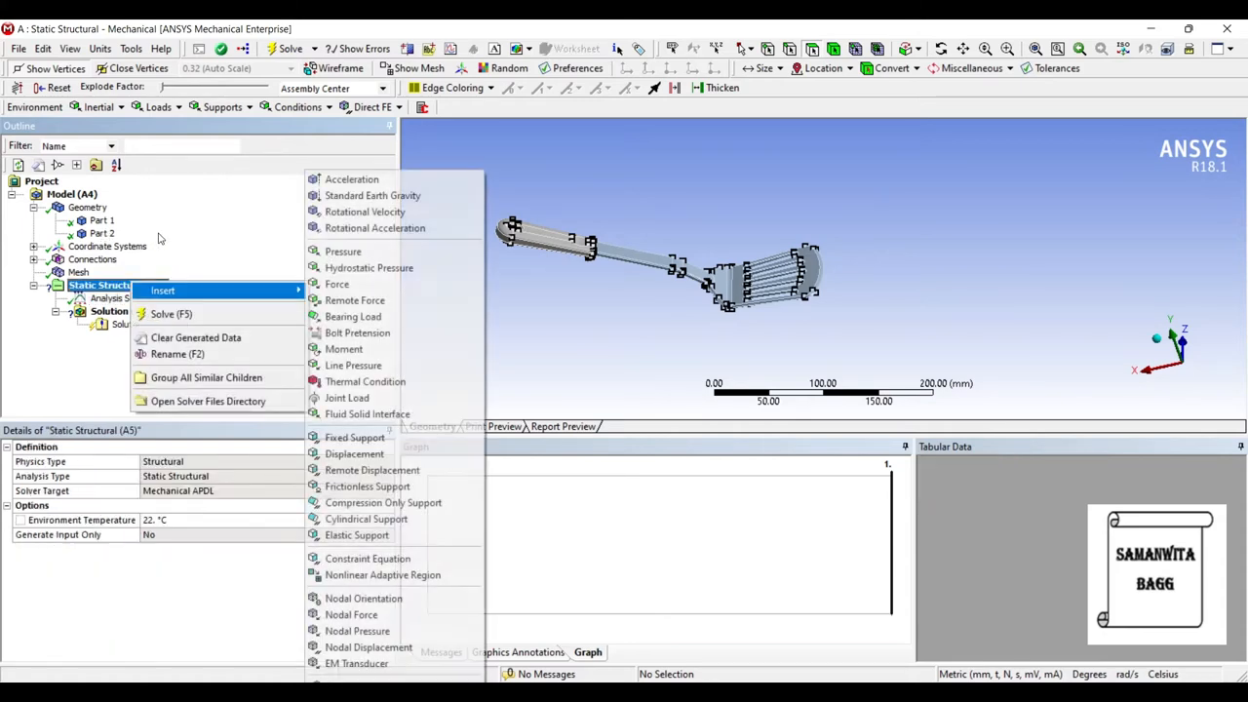
click(355, 437)
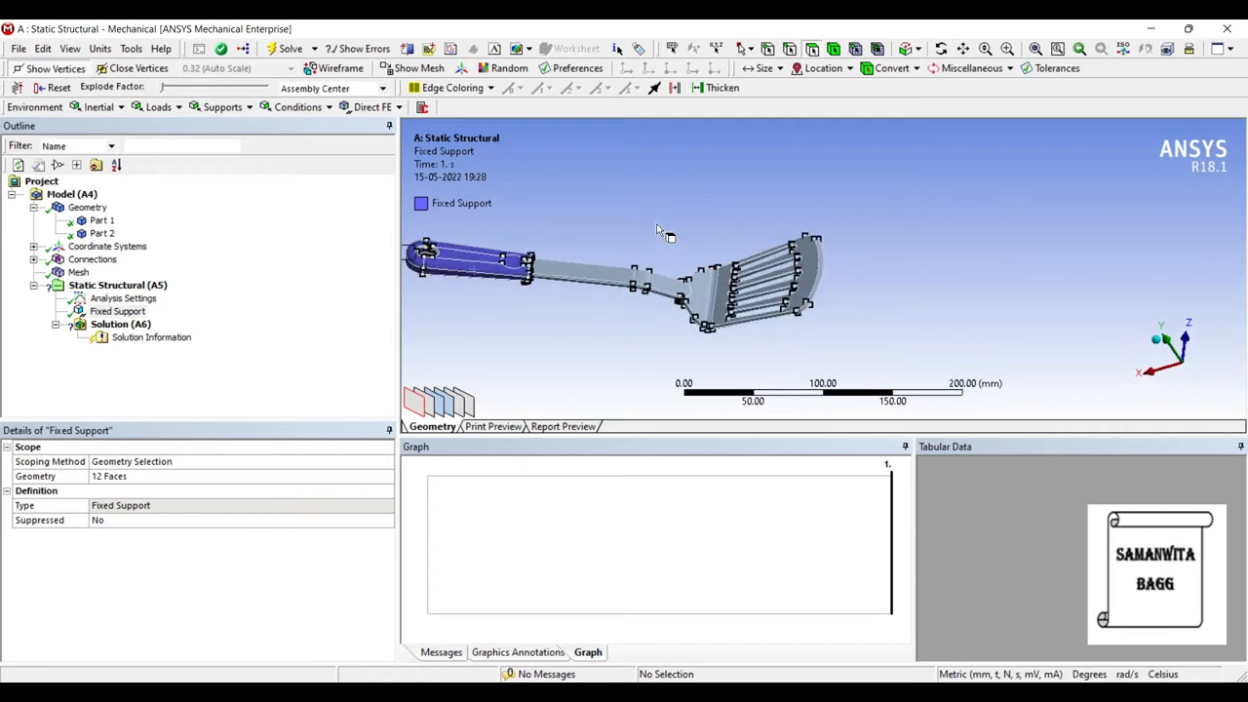
mouse_move(94, 259)
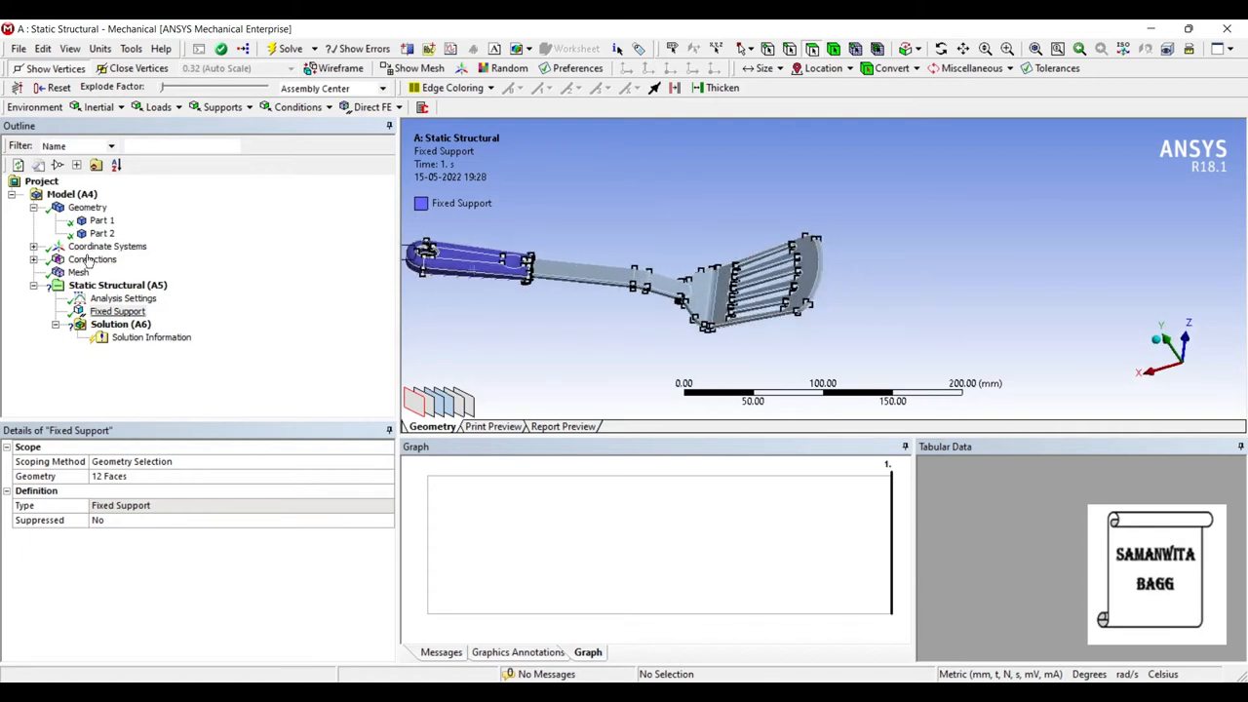
Apply a force to the blade tip face, defined by components with X = 100 N
right_click(117, 284)
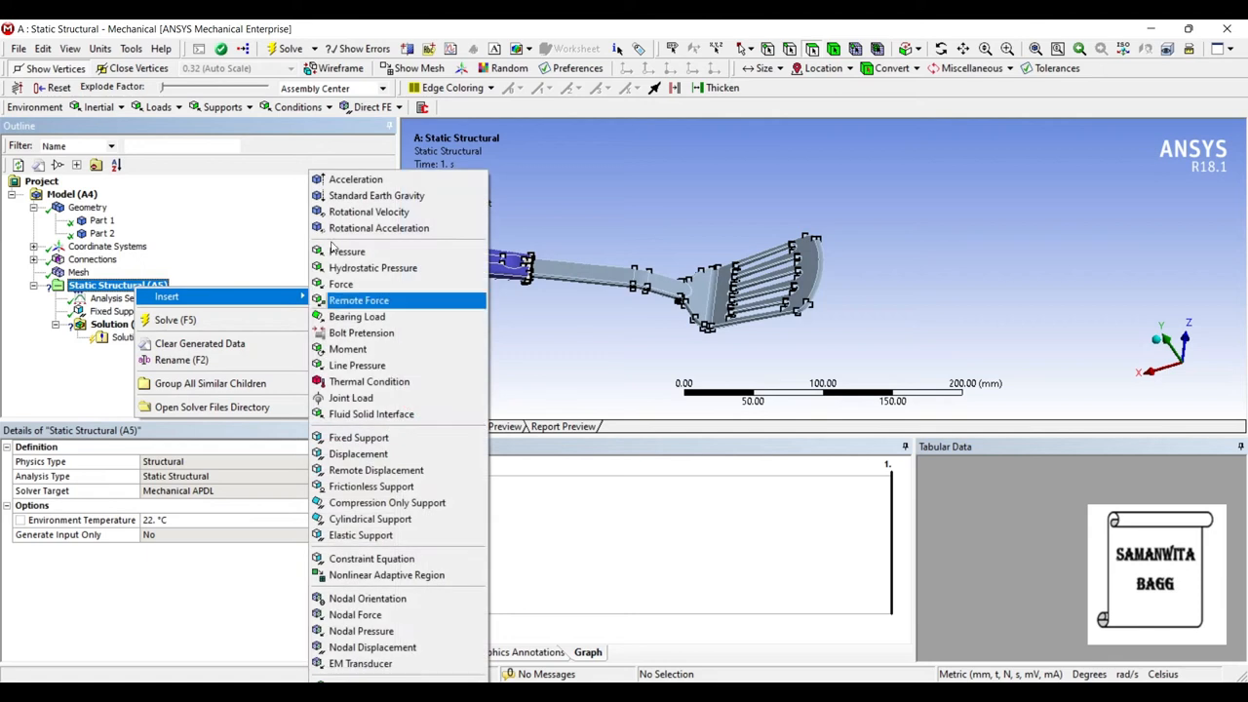
mouse_move(341, 285)
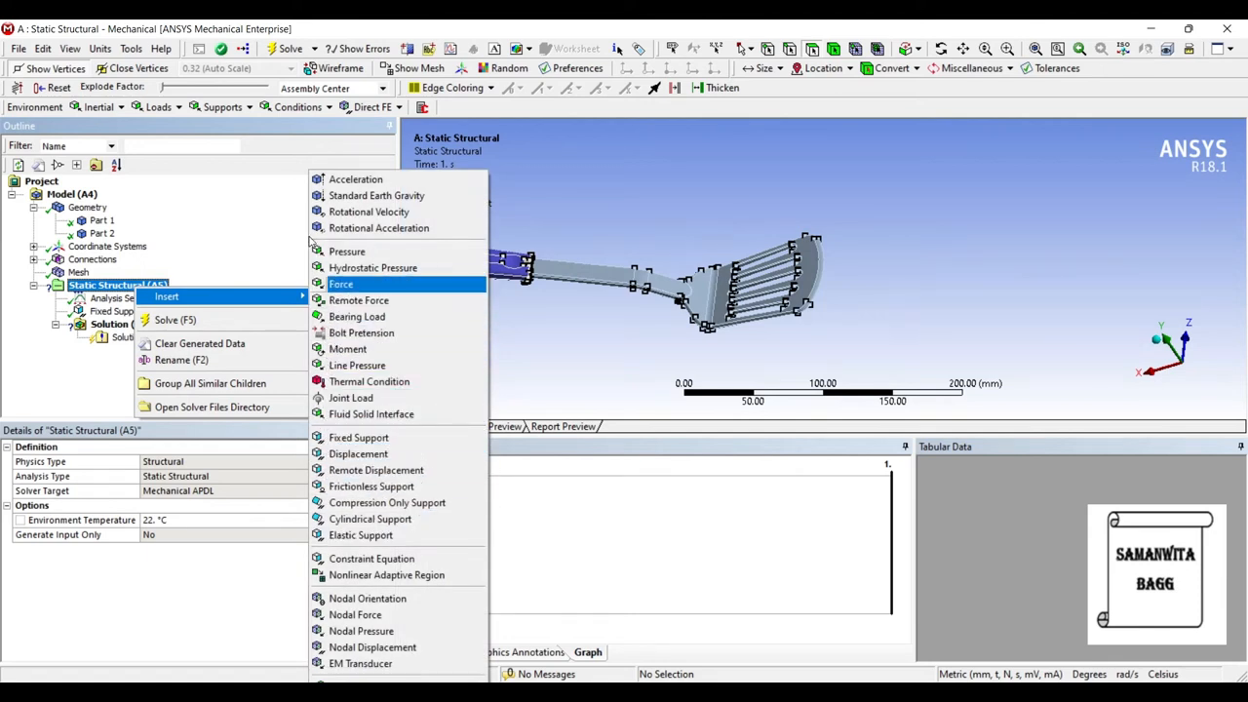
click(341, 285)
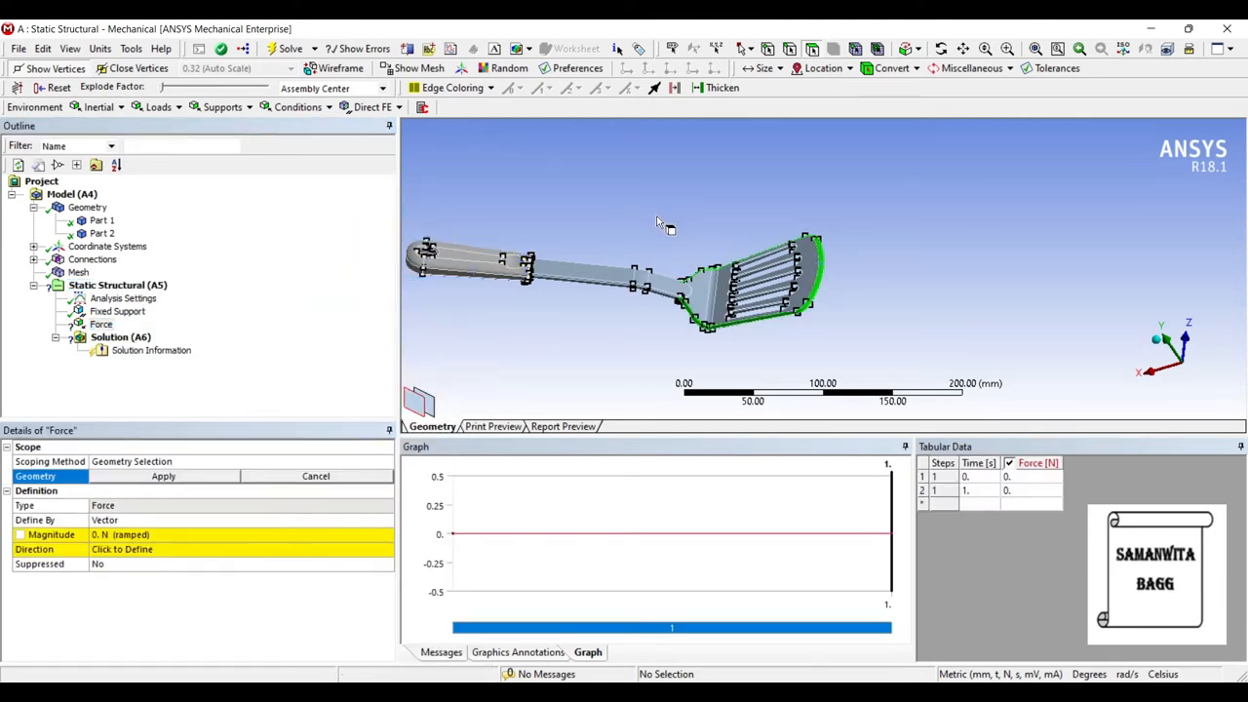
click(164, 476)
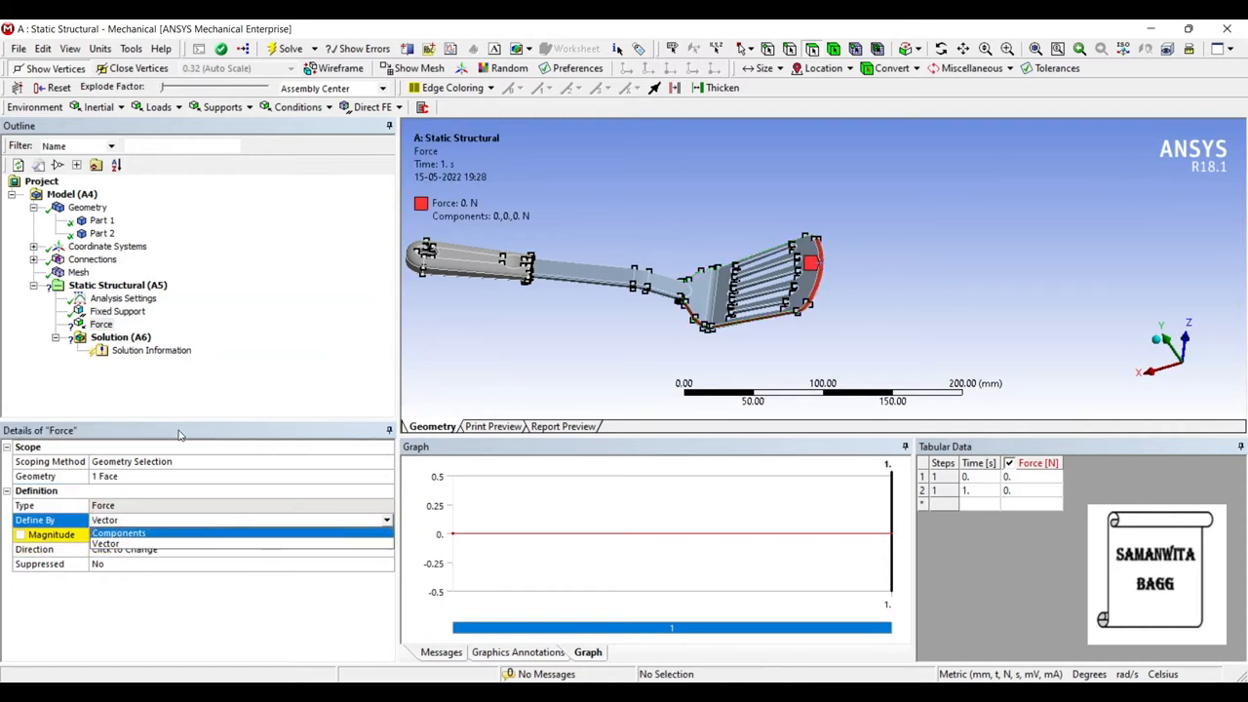
click(105, 534)
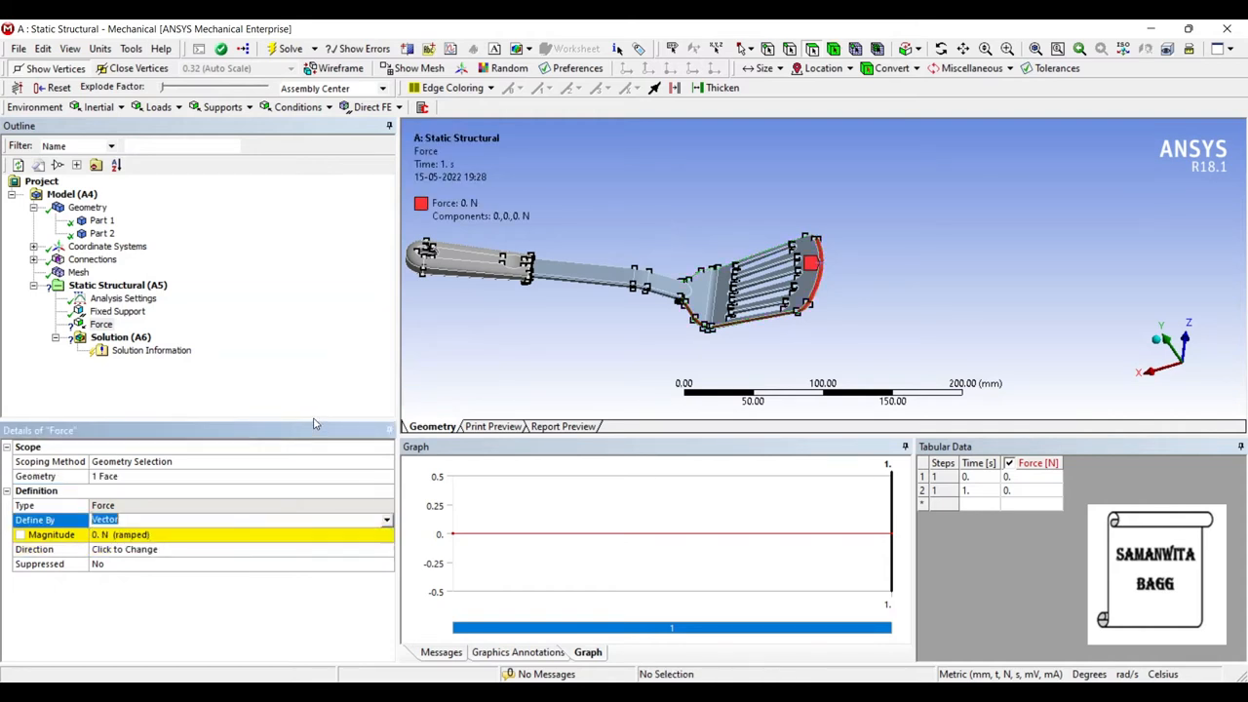
click(244, 519)
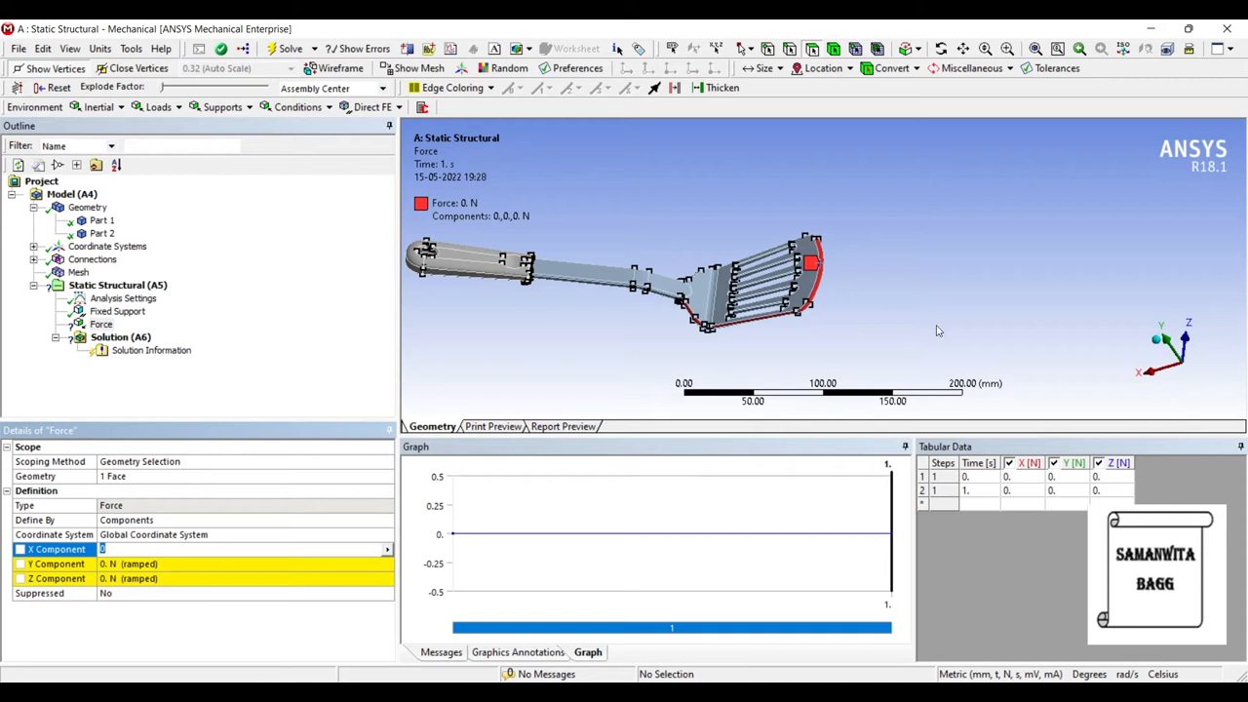
mouse_move(248, 422)
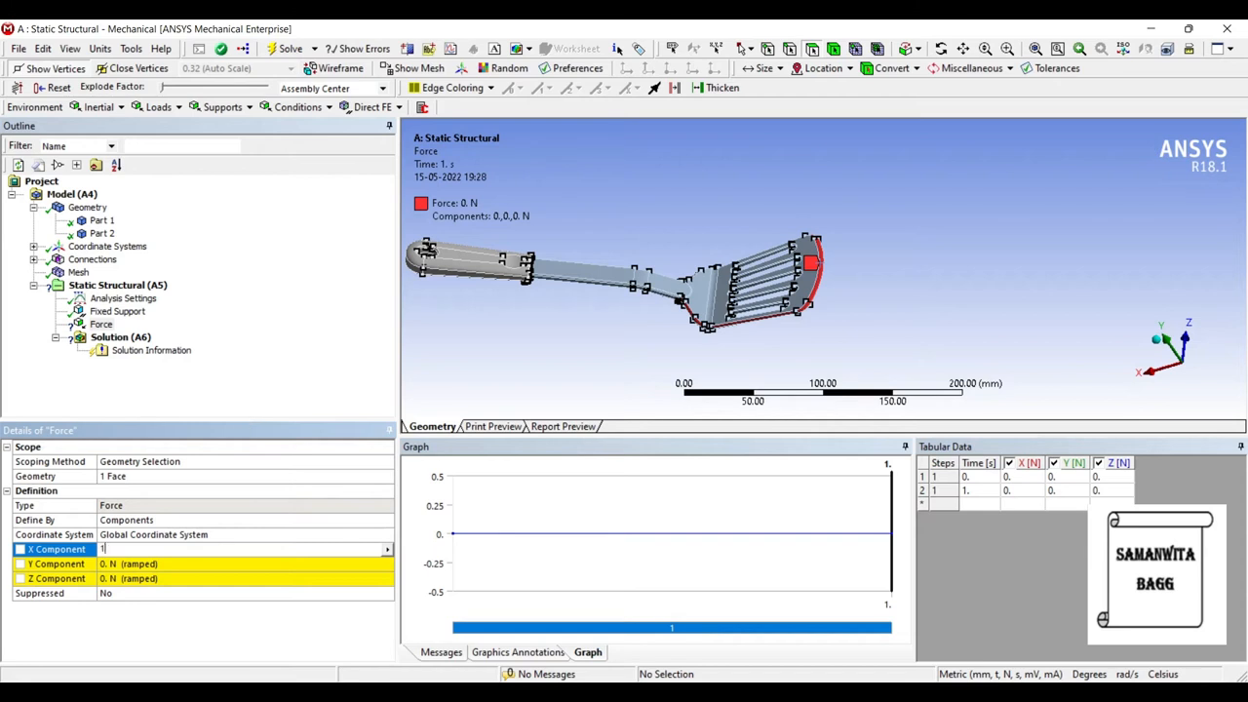
text(100. N (ramped)
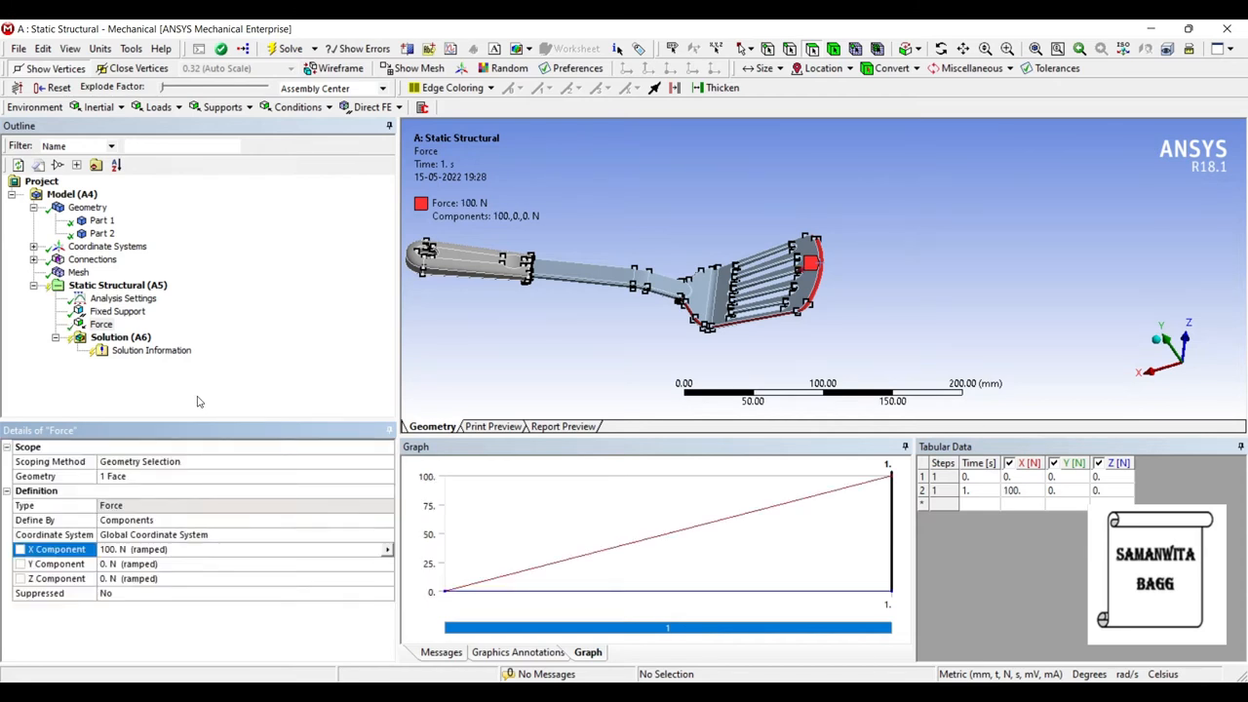
Insert Total Deformation, a Stress Tool for safety factor and Equivalent (von-Mises) Stress under Solution
click(121, 335)
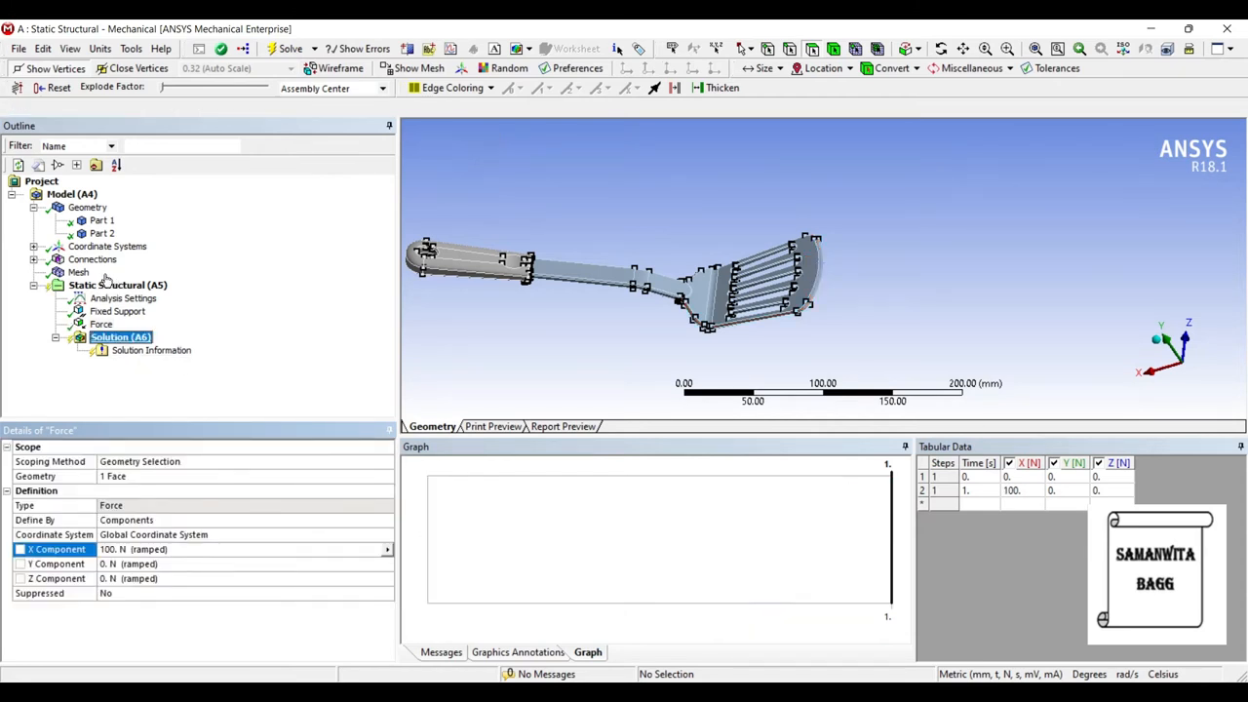
right_click(121, 335)
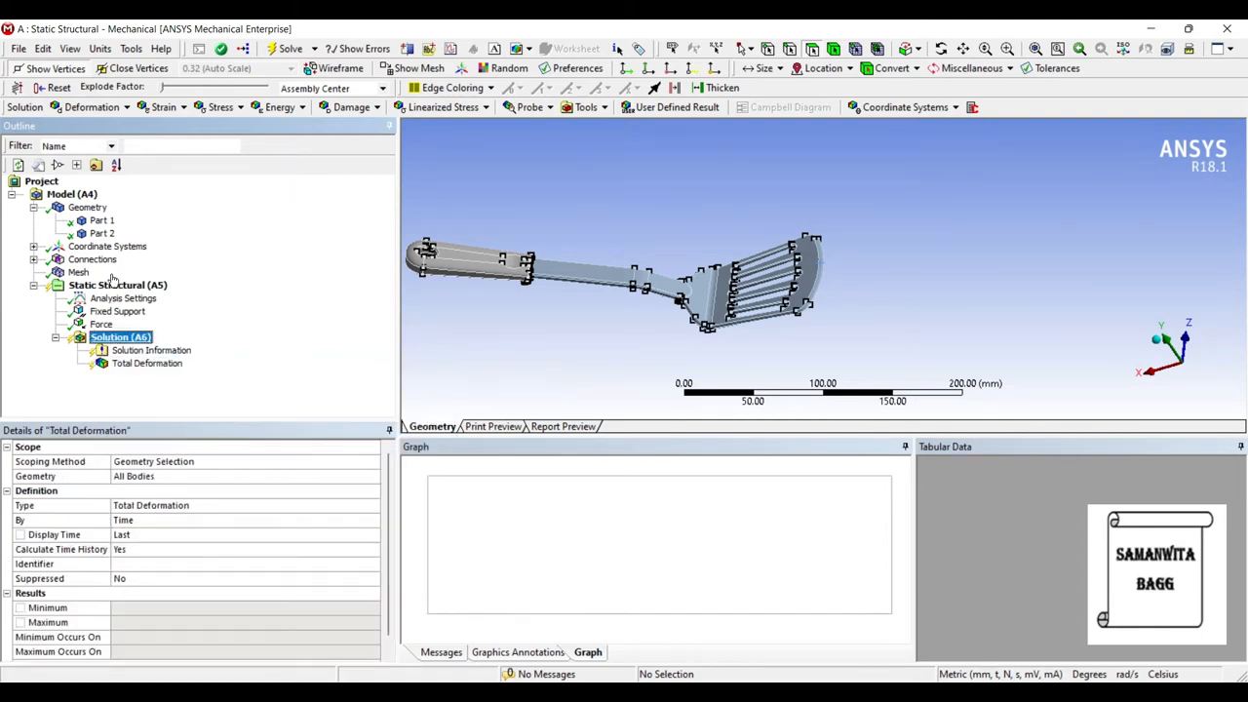
right_click(121, 335)
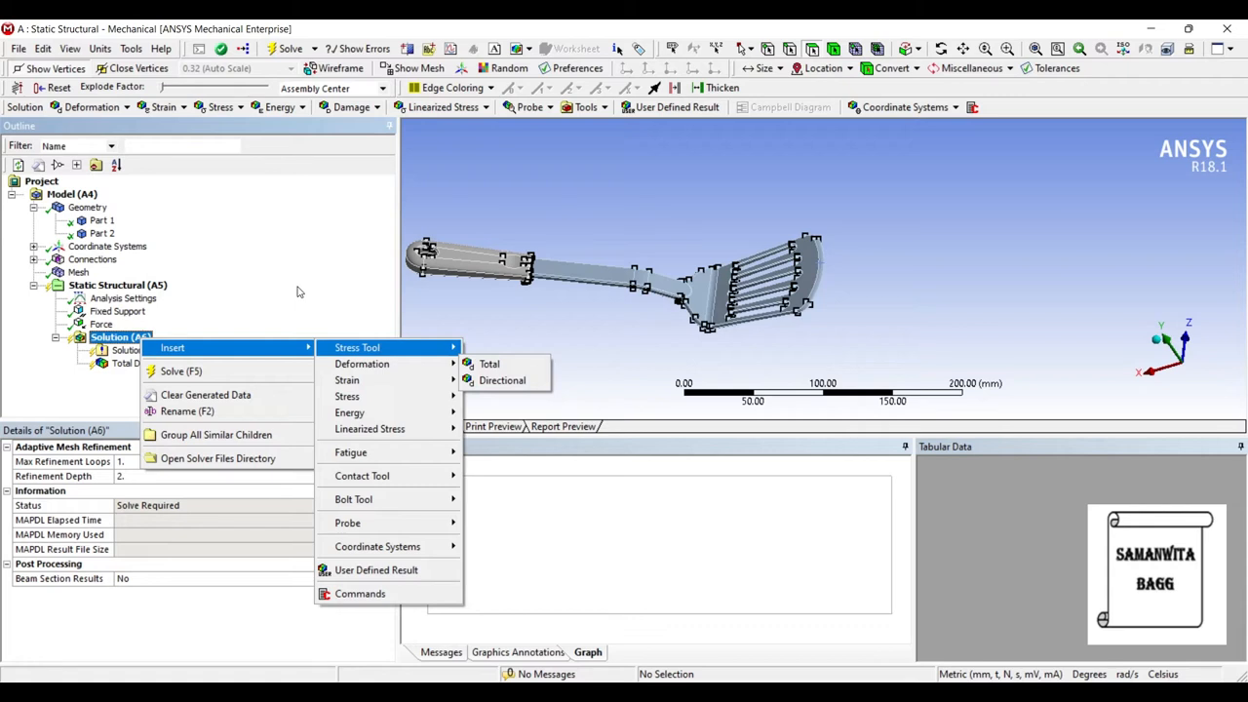
click(354, 347)
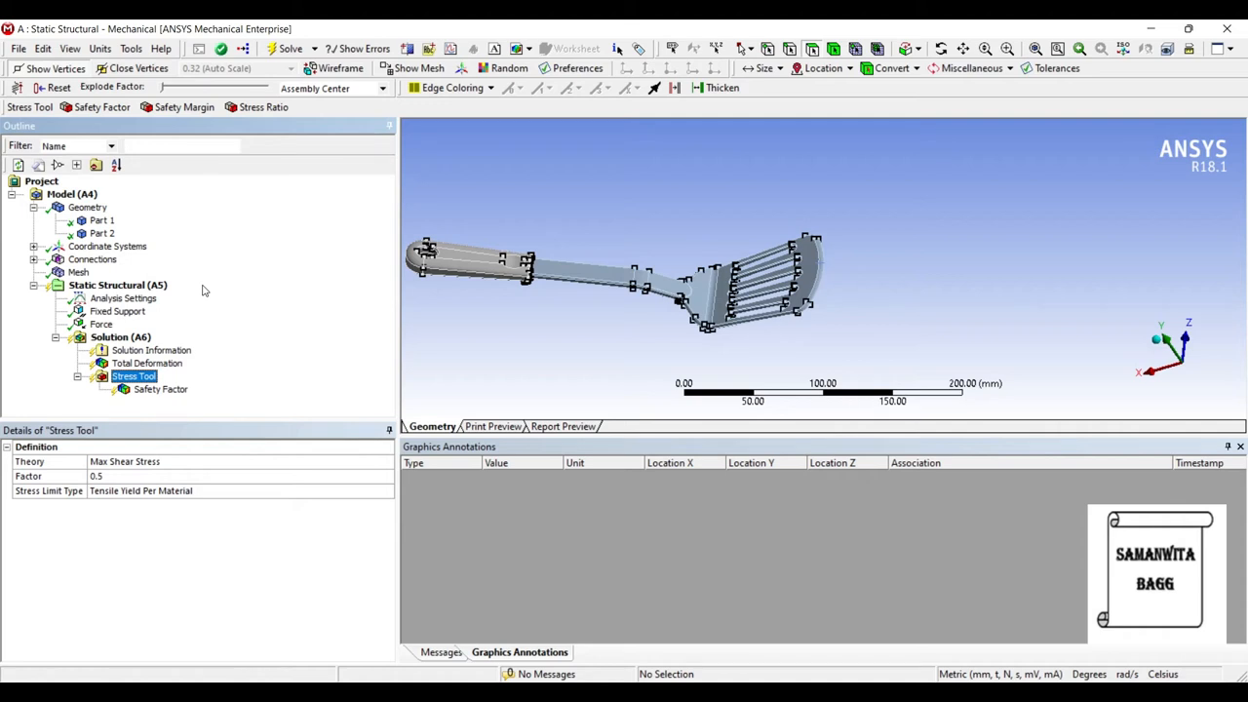
right_click(121, 335)
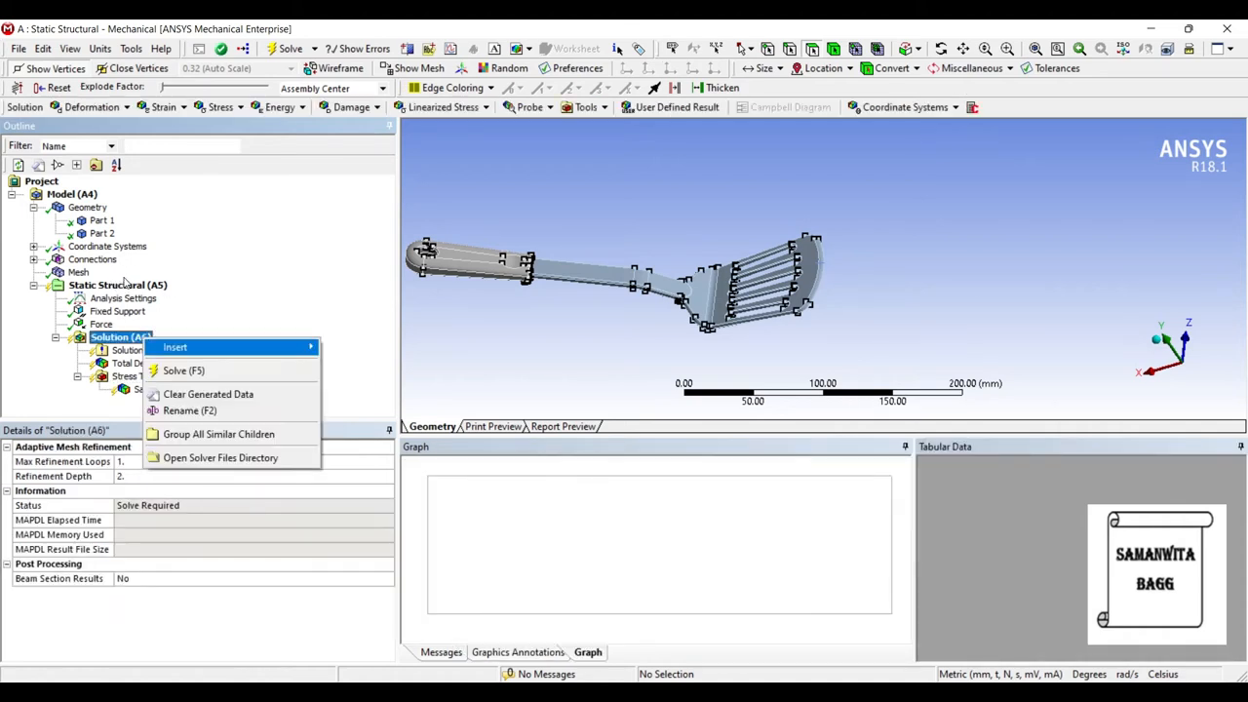
mouse_move(176, 347)
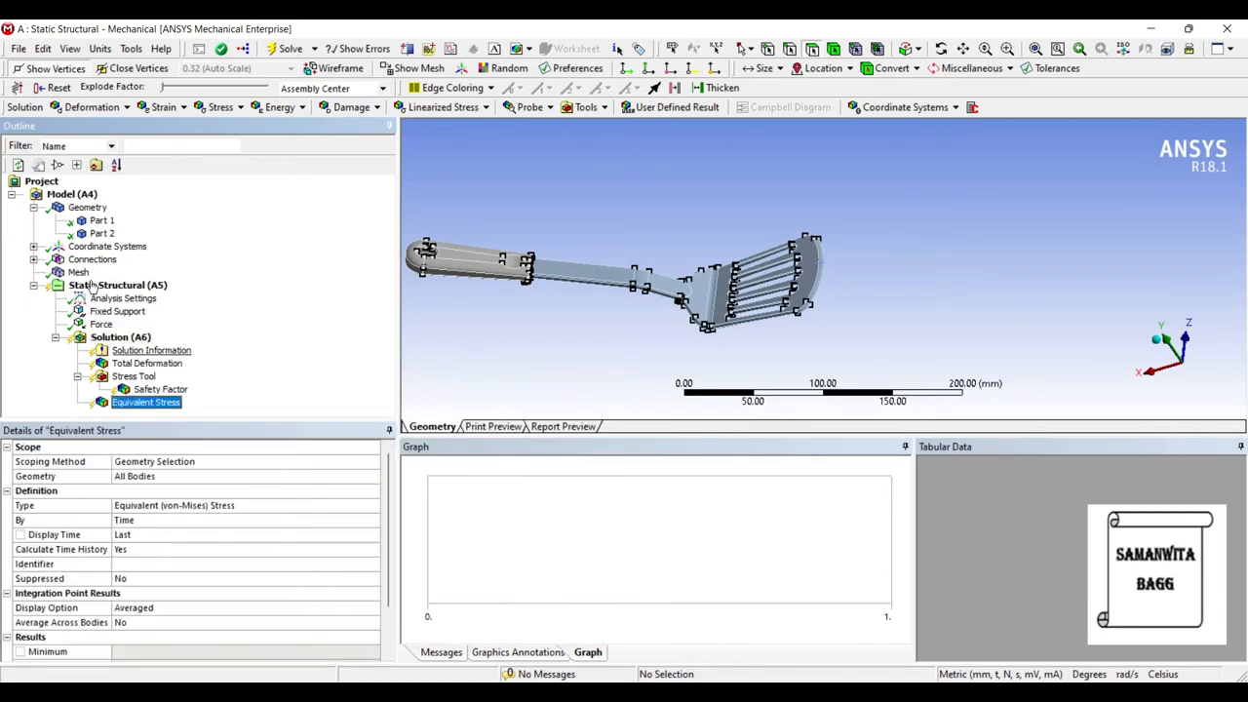
click(101, 221)
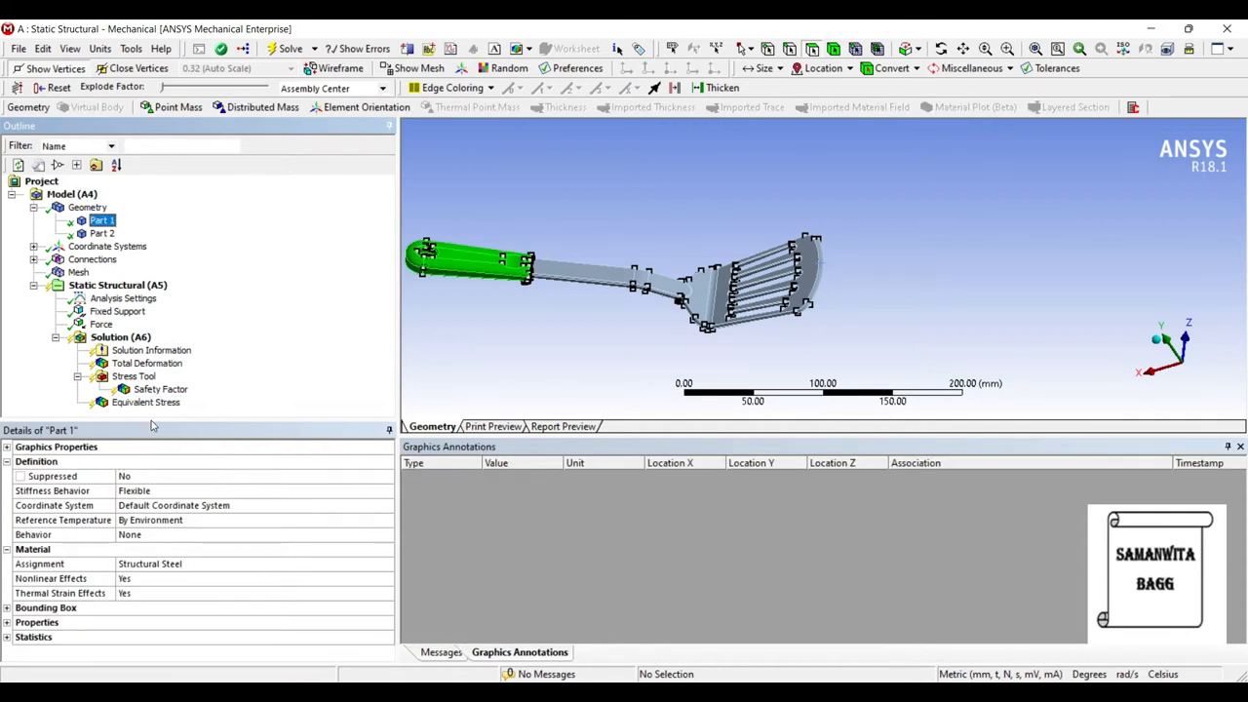
mouse_move(421, 304)
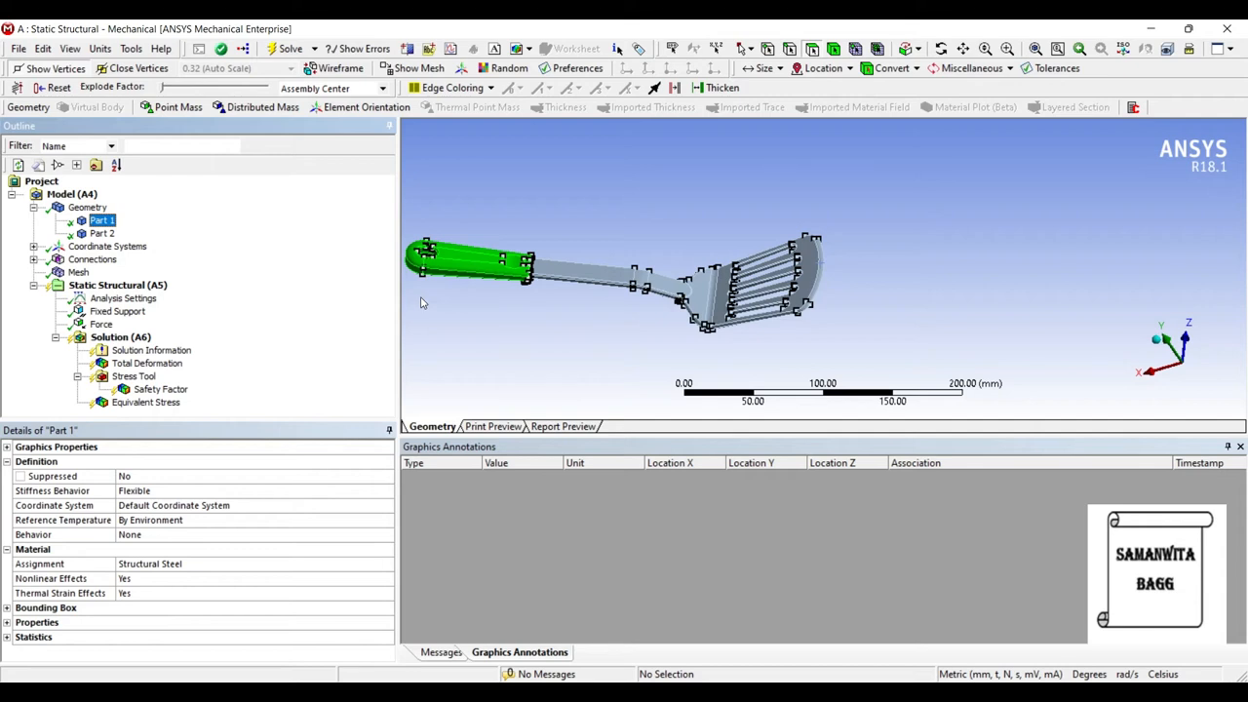
mouse_move(129, 460)
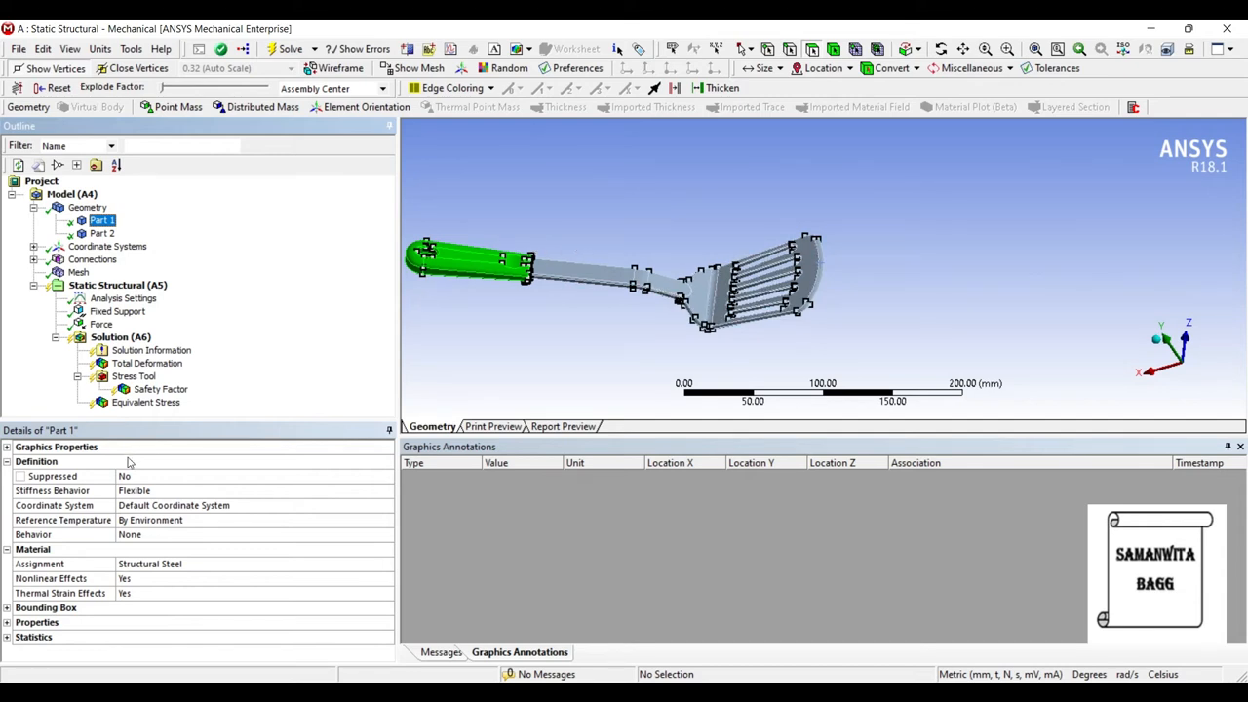
Assign Stainless Steel to Part 2, the spatula blade, leaving the handle as Structural Steel
click(386, 564)
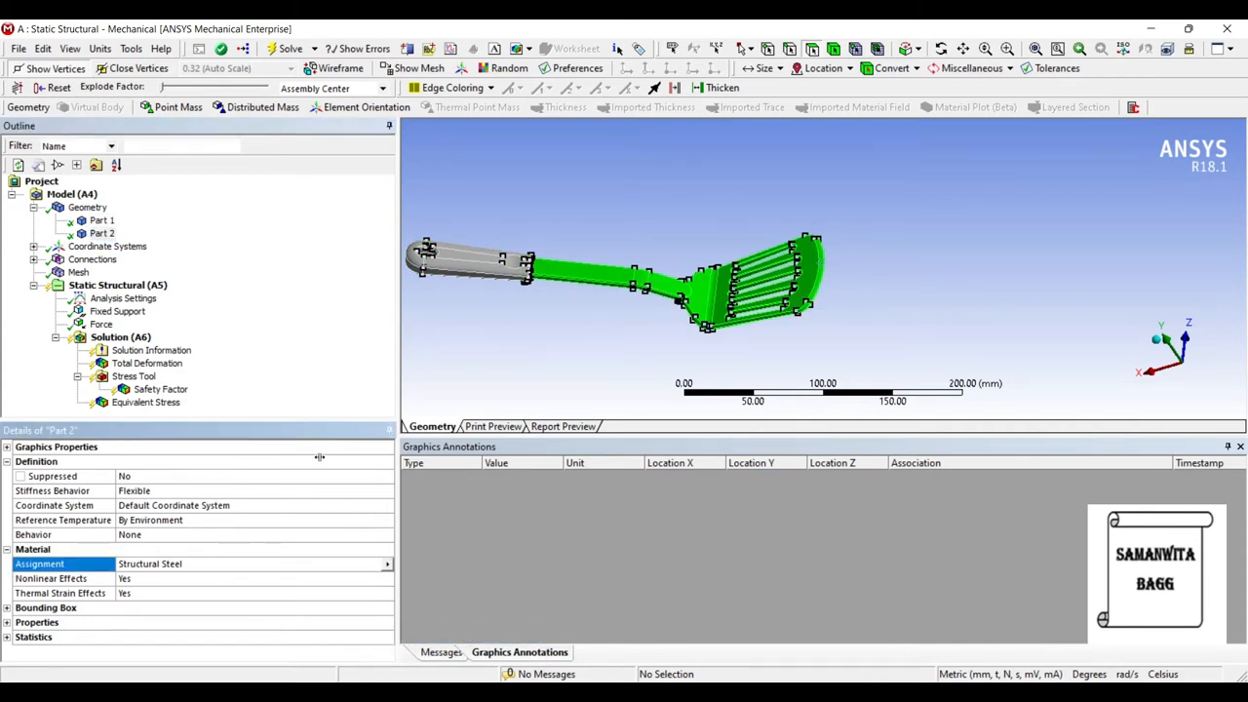
click(249, 564)
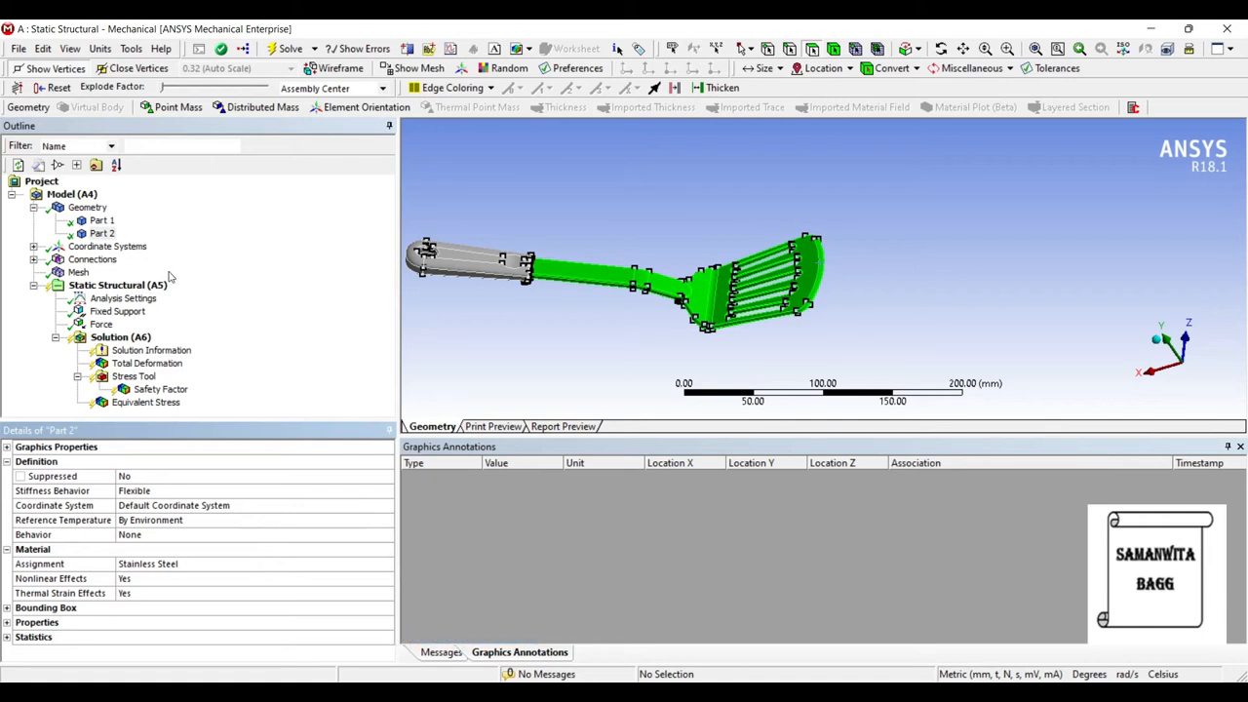
mouse_move(102, 273)
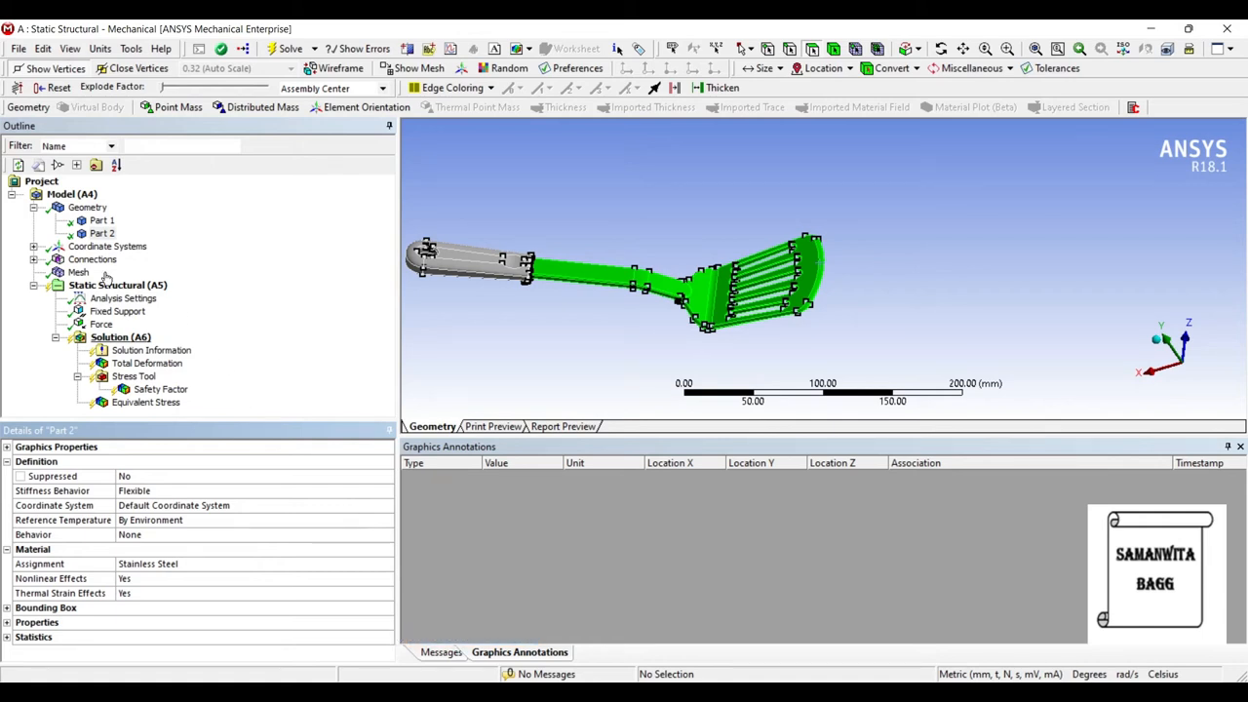
click(121, 335)
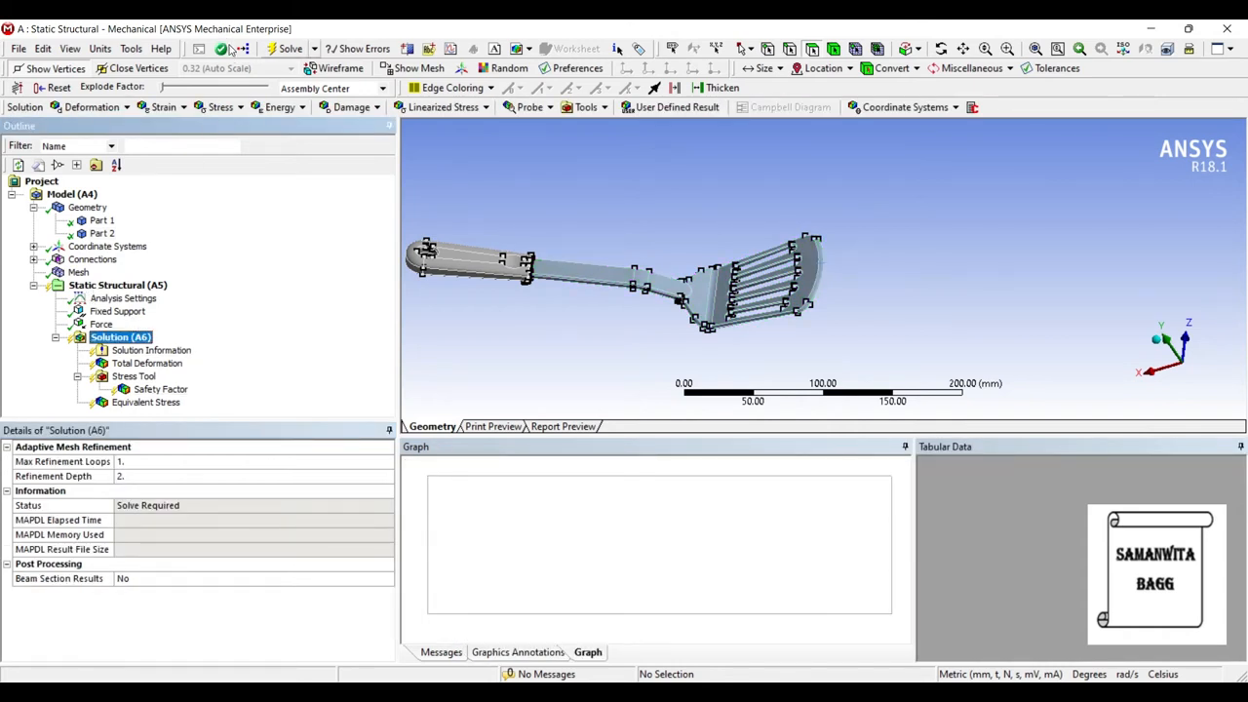
Solve the analysis and review the total deformation animation (2.77 mm maximum)
click(288, 49)
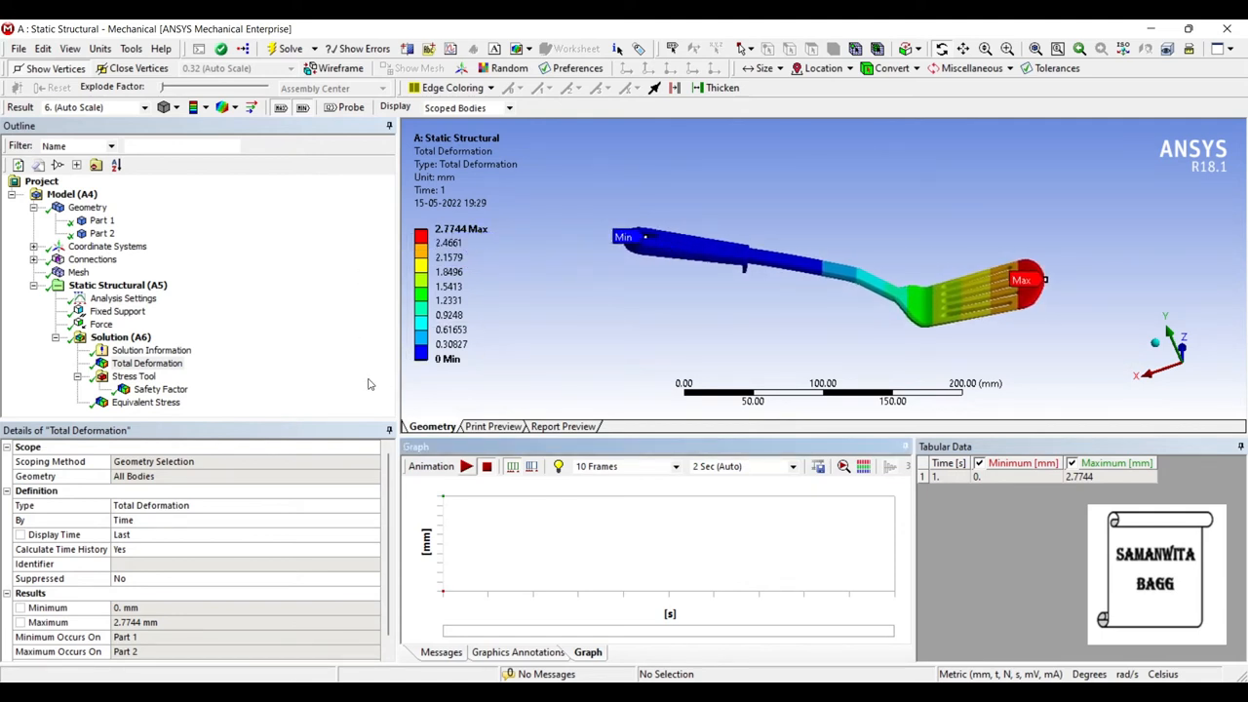
click(468, 466)
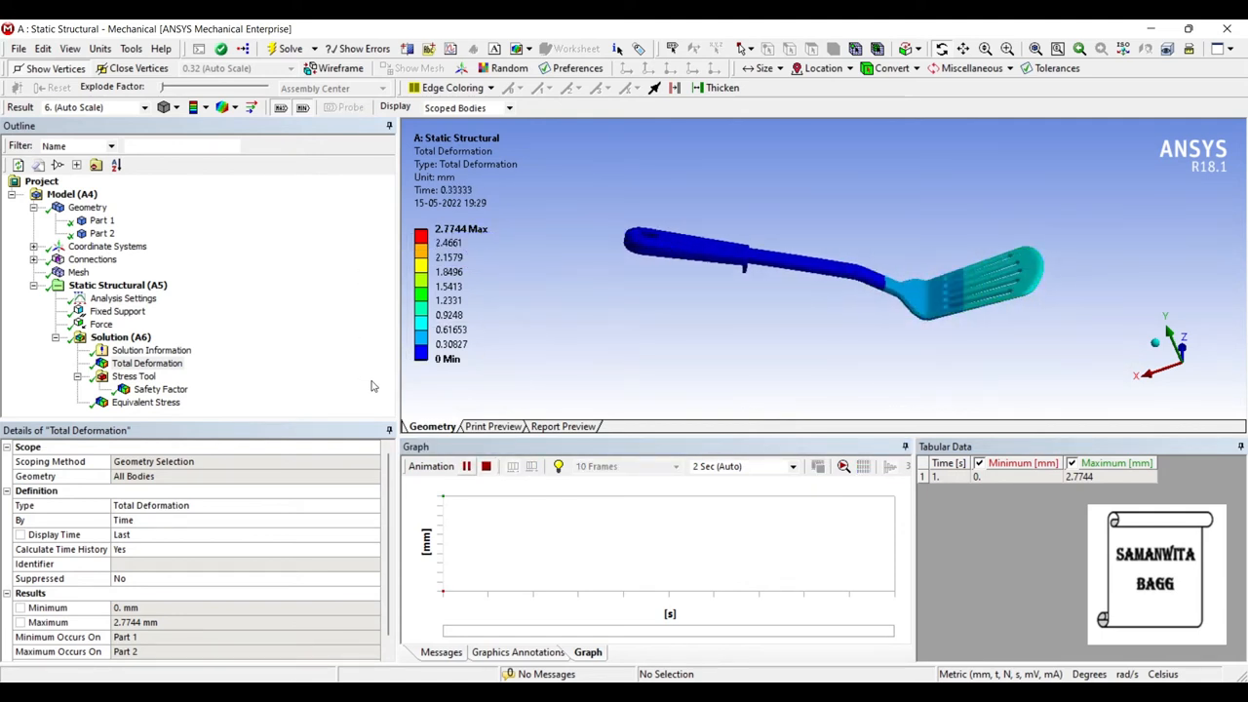
click(464, 466)
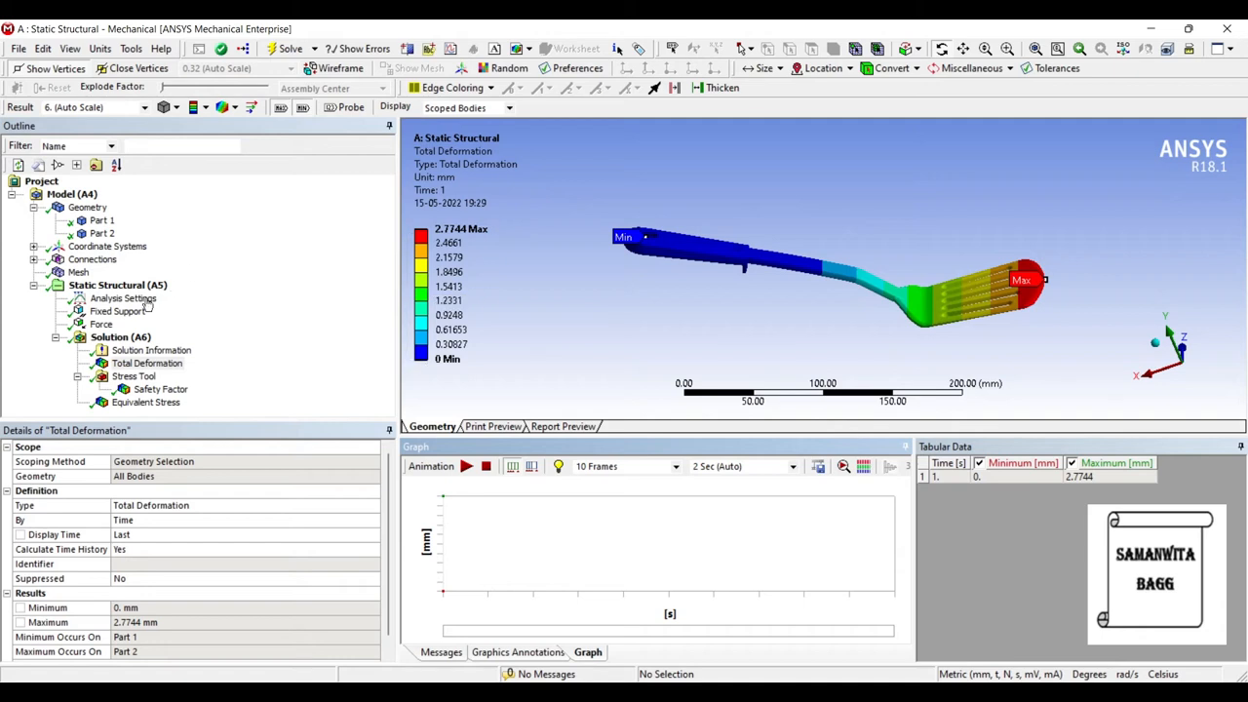
View the Stress Tool safety factor contour (minimum 1.0148) and return to the project schematic
click(160, 388)
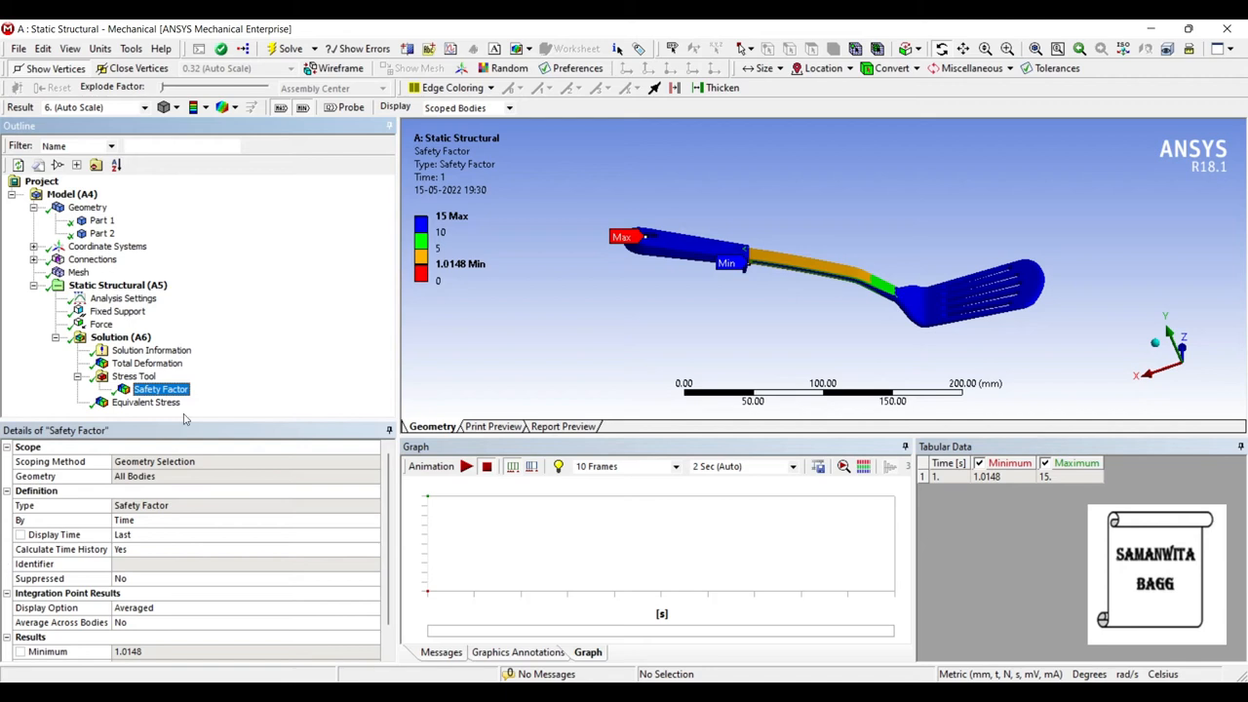
click(144, 402)
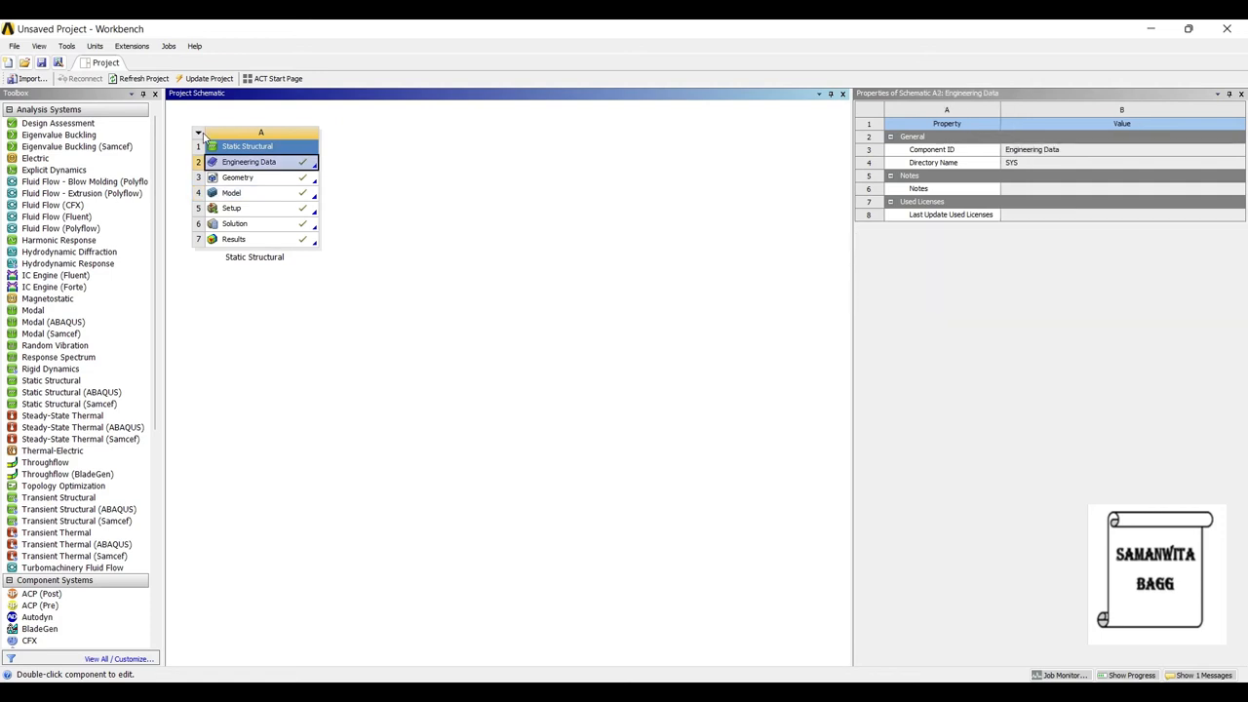
In Engineering Data, express Stainless Steel's tensile ultimate strength in MPa as 586
double_click(250, 160)
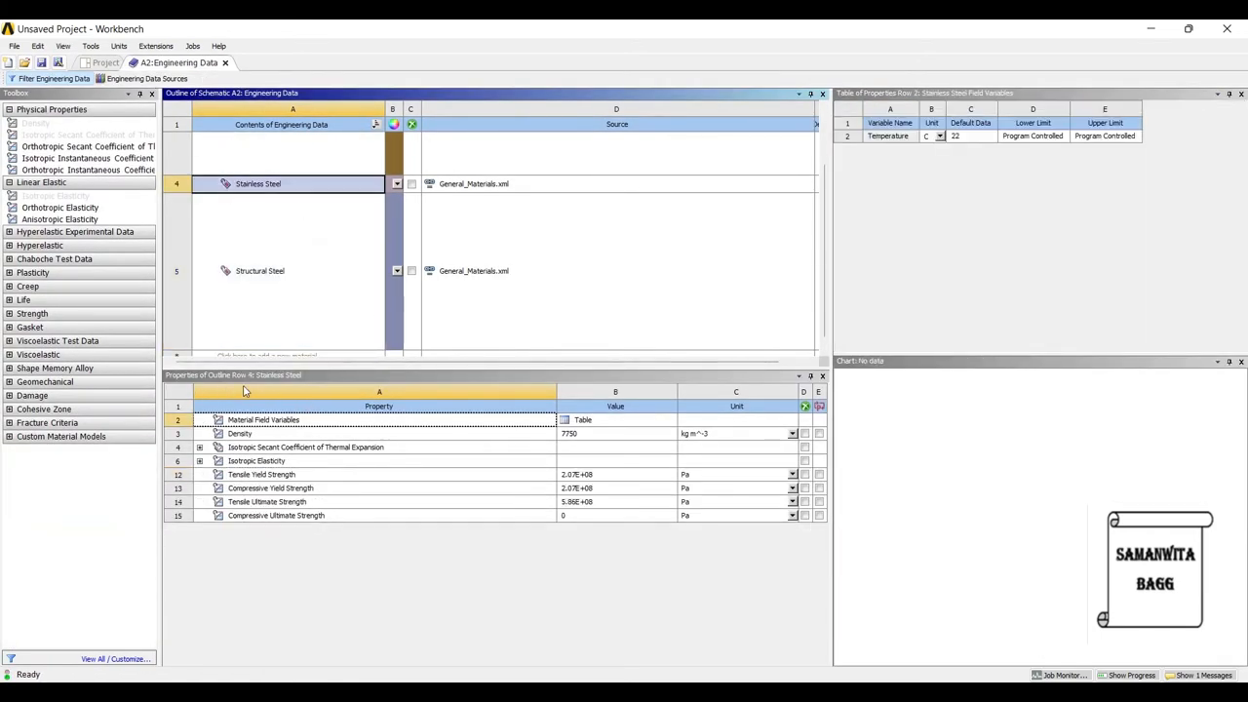
click(265, 502)
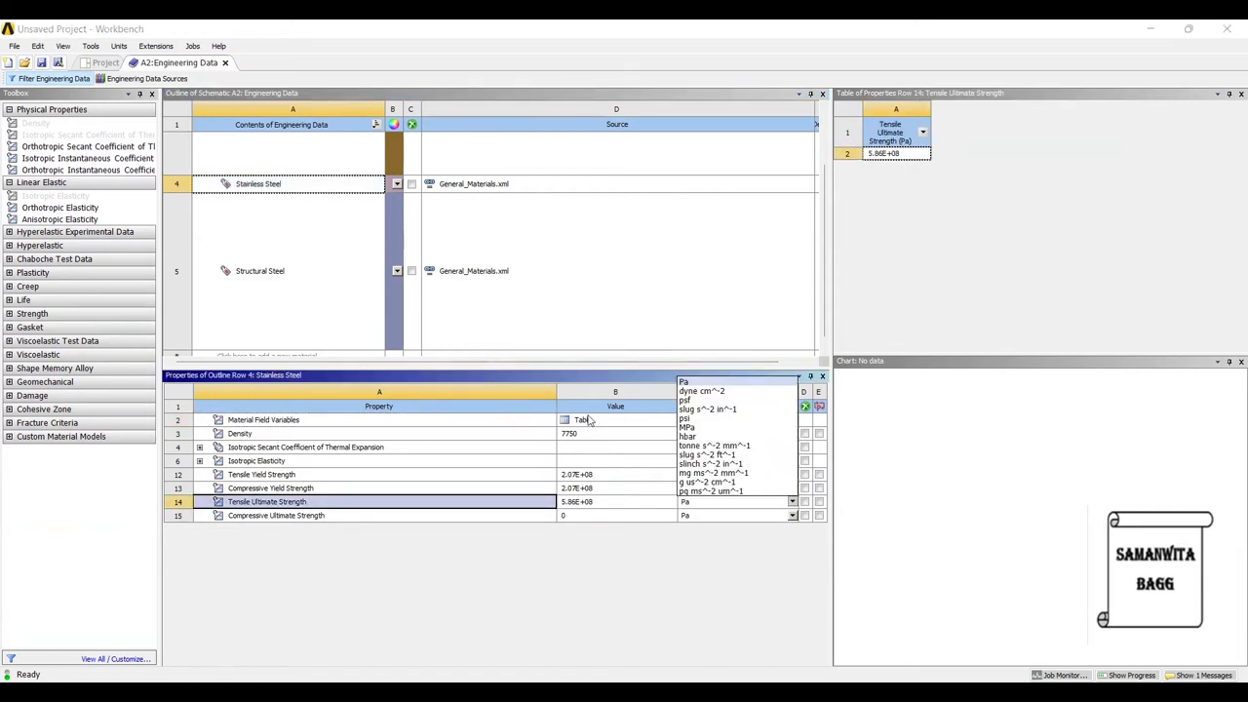
click(690, 425)
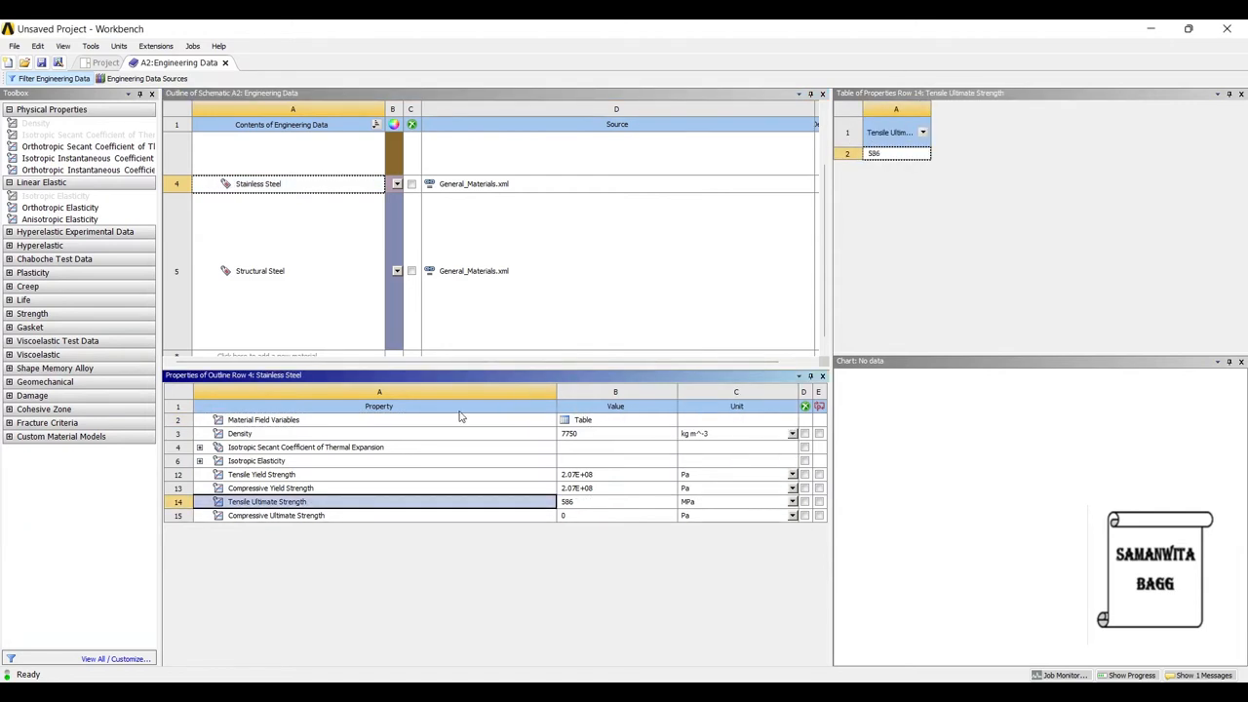
mouse_move(605, 568)
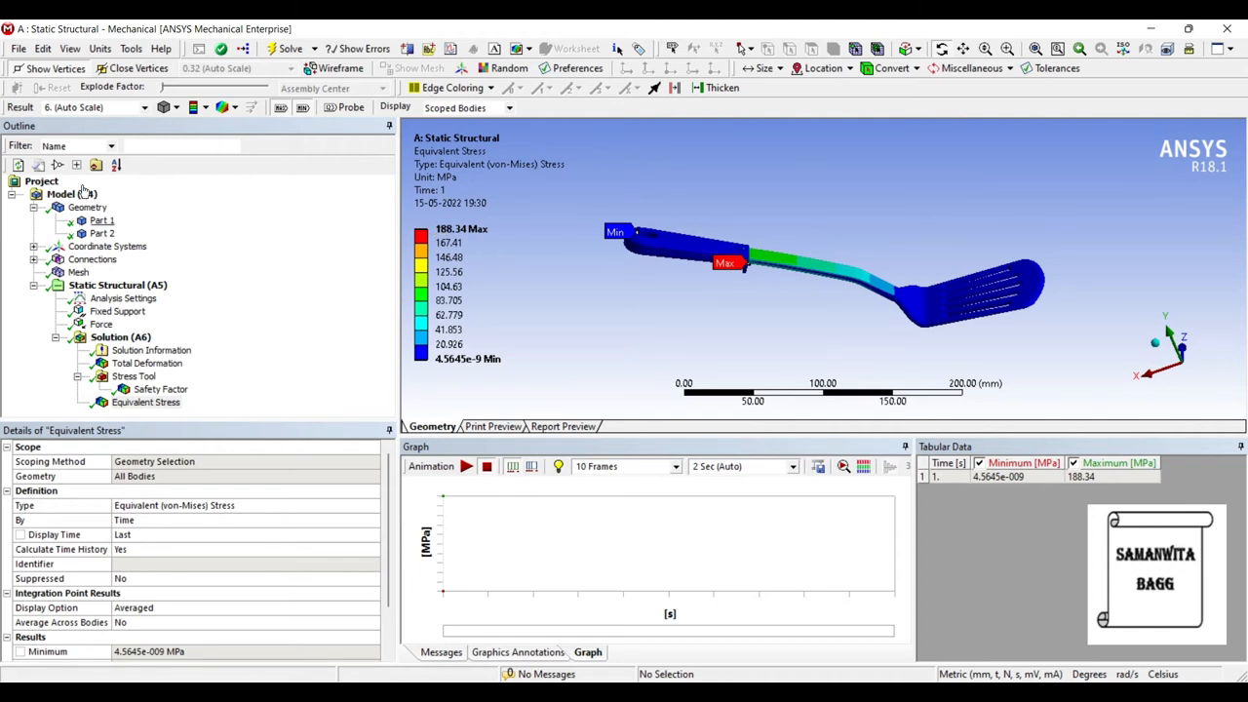
Assign Aluminum Alloy to Part 1 and confirm Part 2 remains Stainless Steel
click(102, 221)
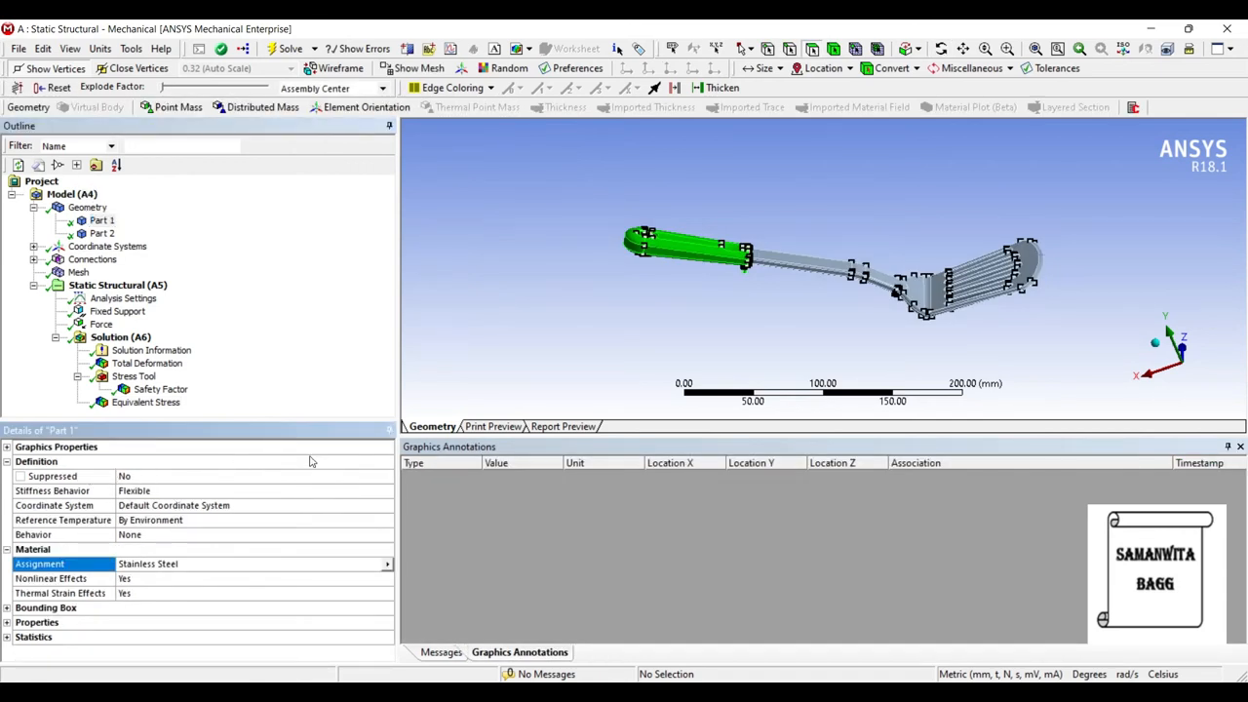
click(253, 564)
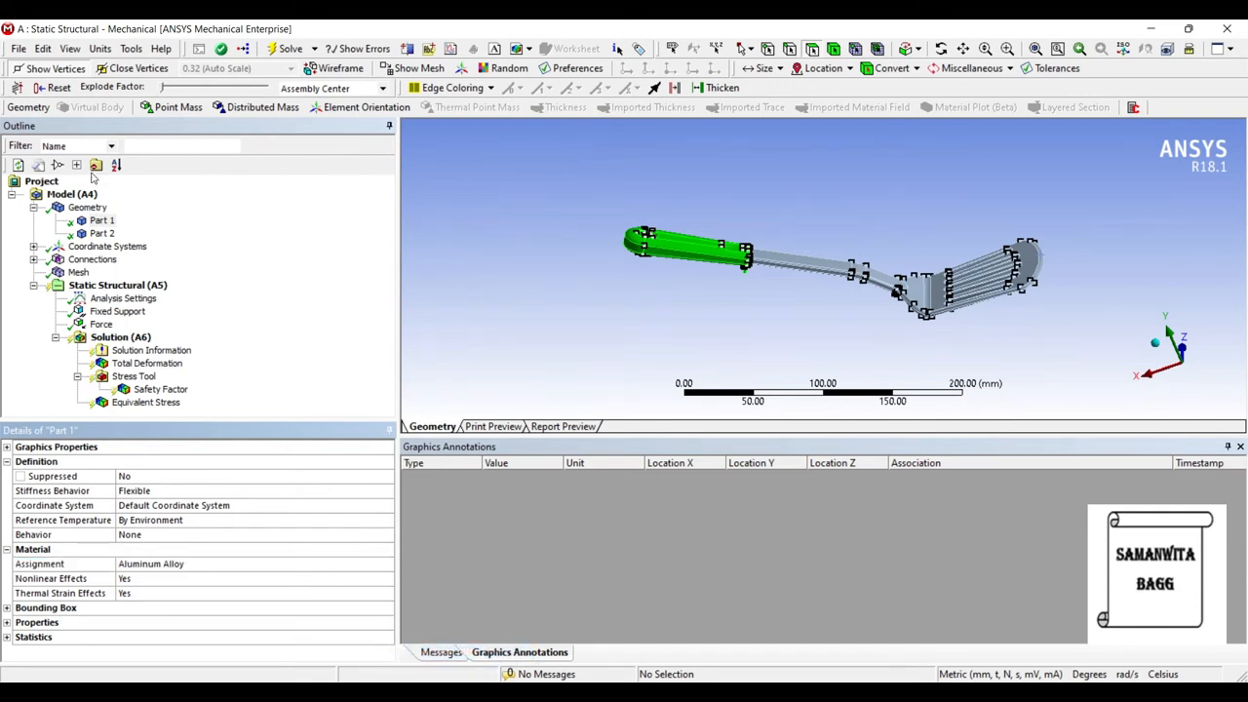
mouse_move(180, 211)
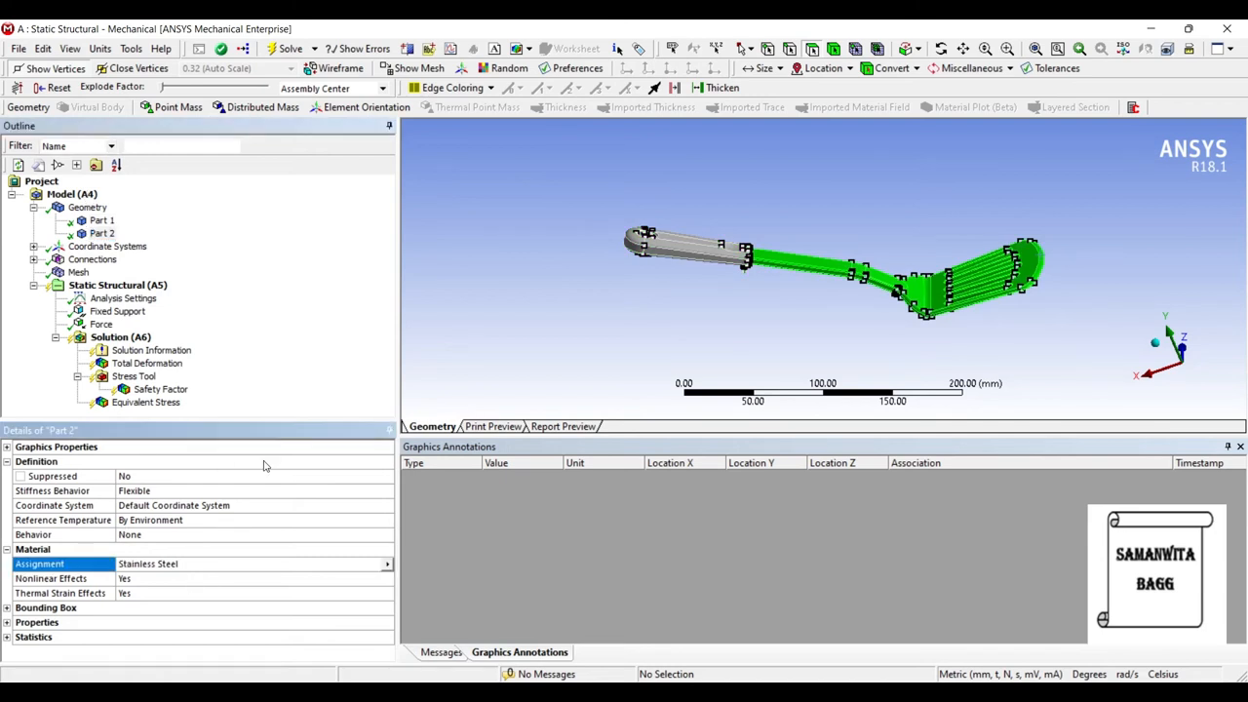
click(386, 563)
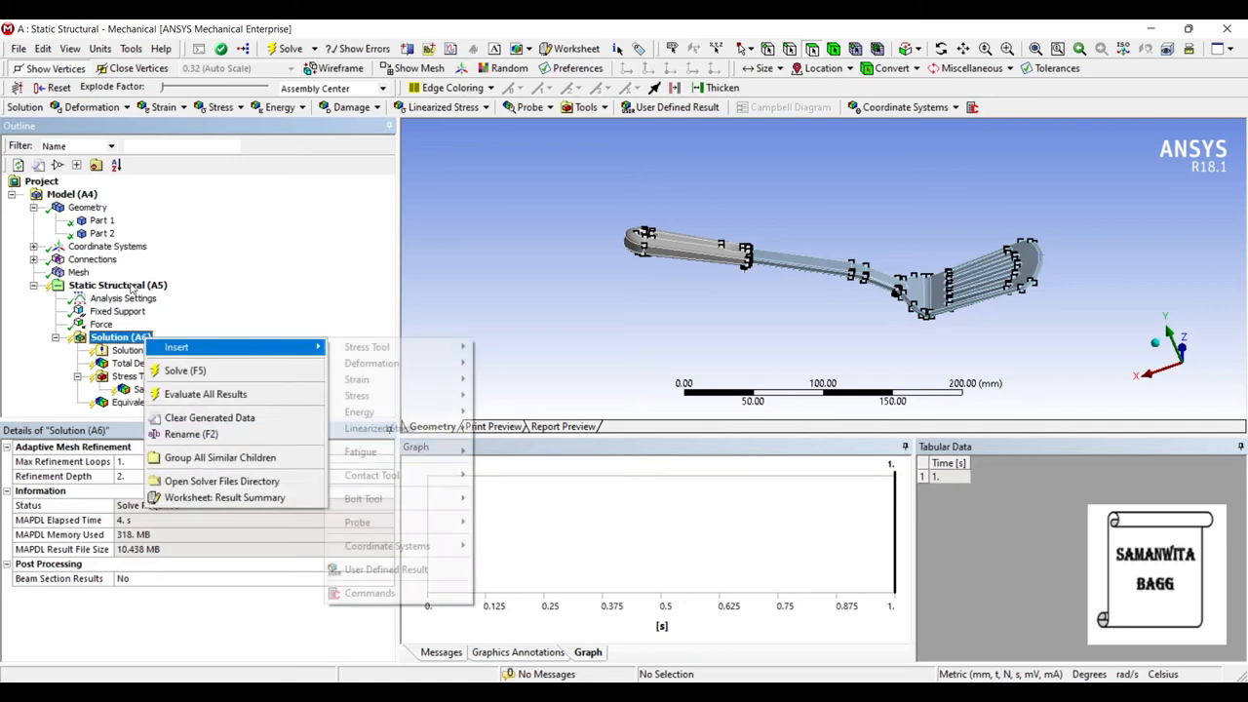
mouse_move(359, 452)
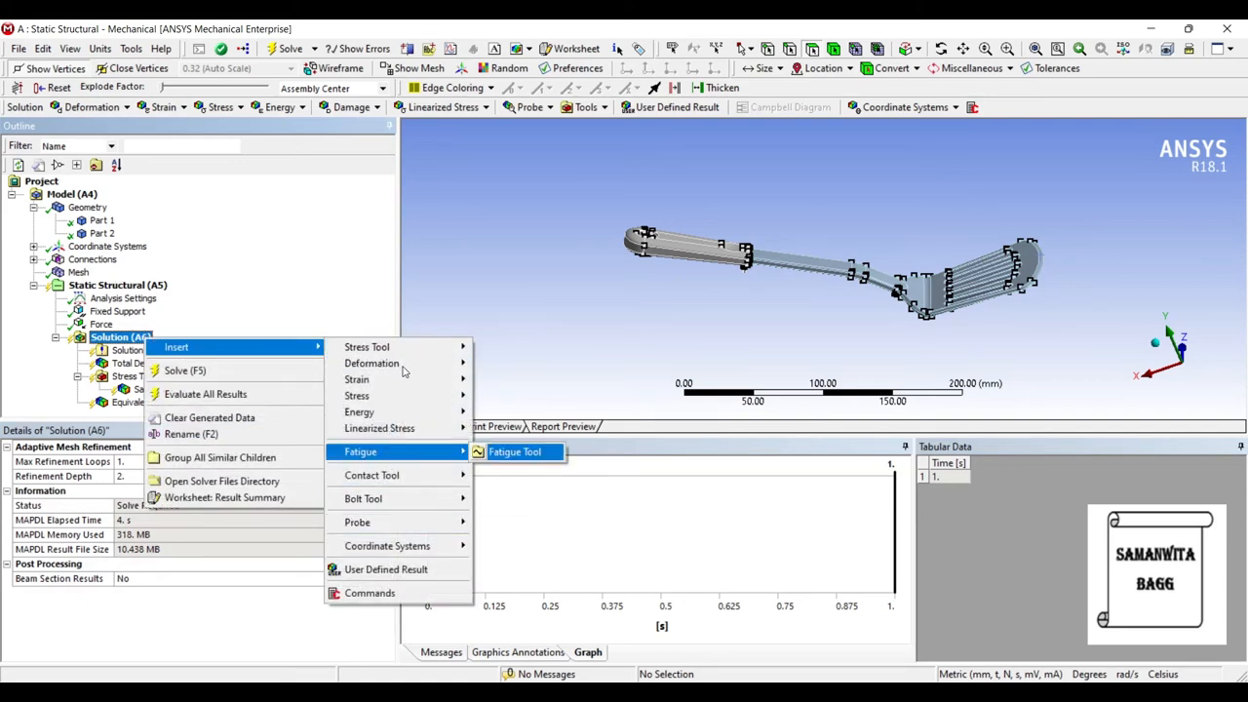
Insert a Fatigue Tool under Solution with Life and Safety Factor results
click(515, 453)
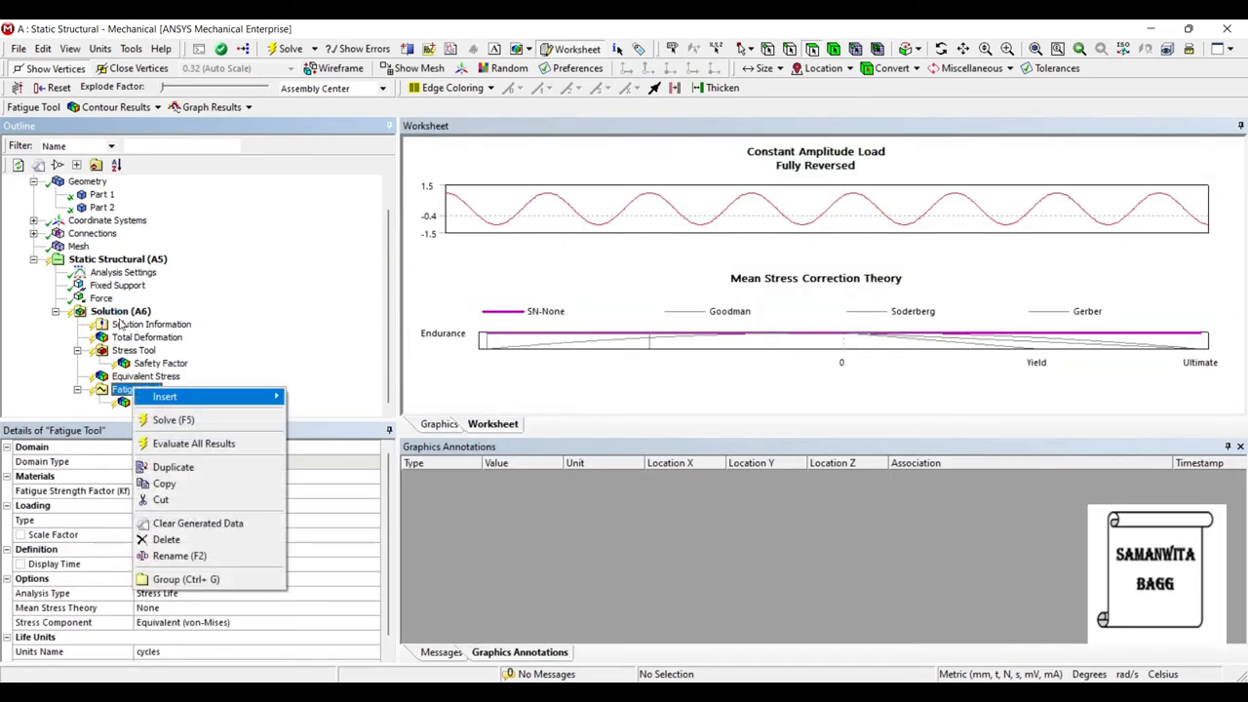
click(160, 402)
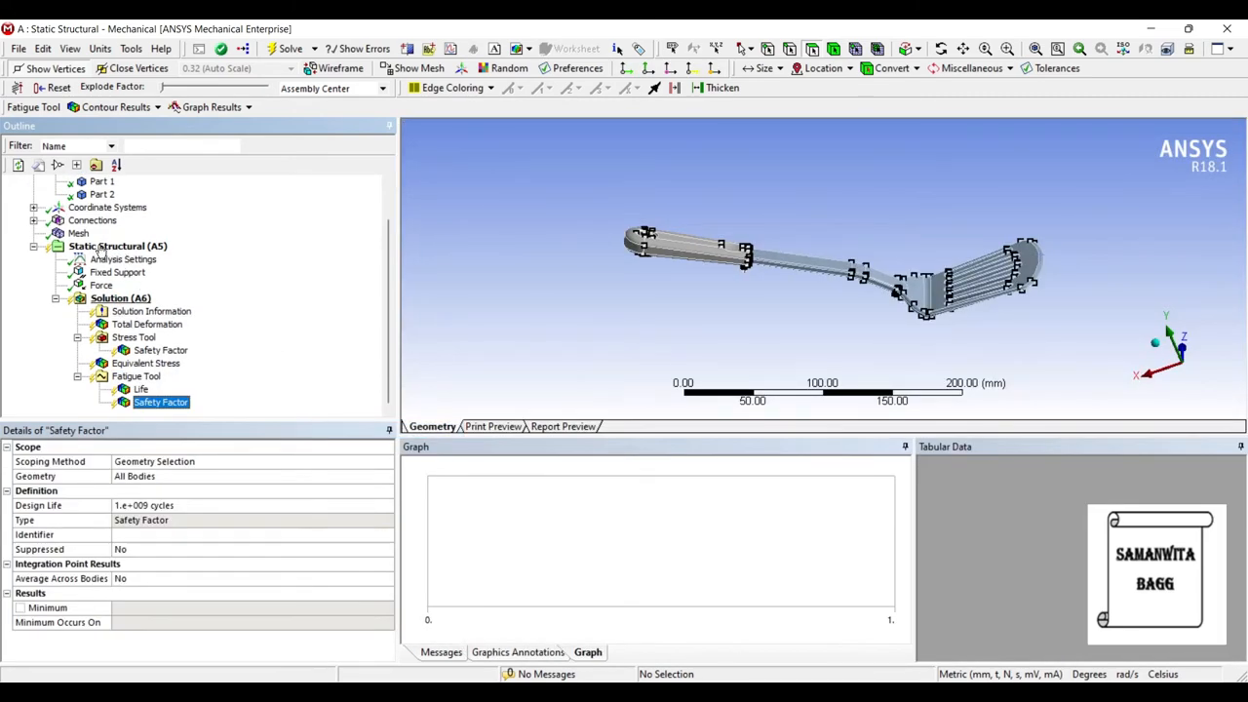
click(283, 49)
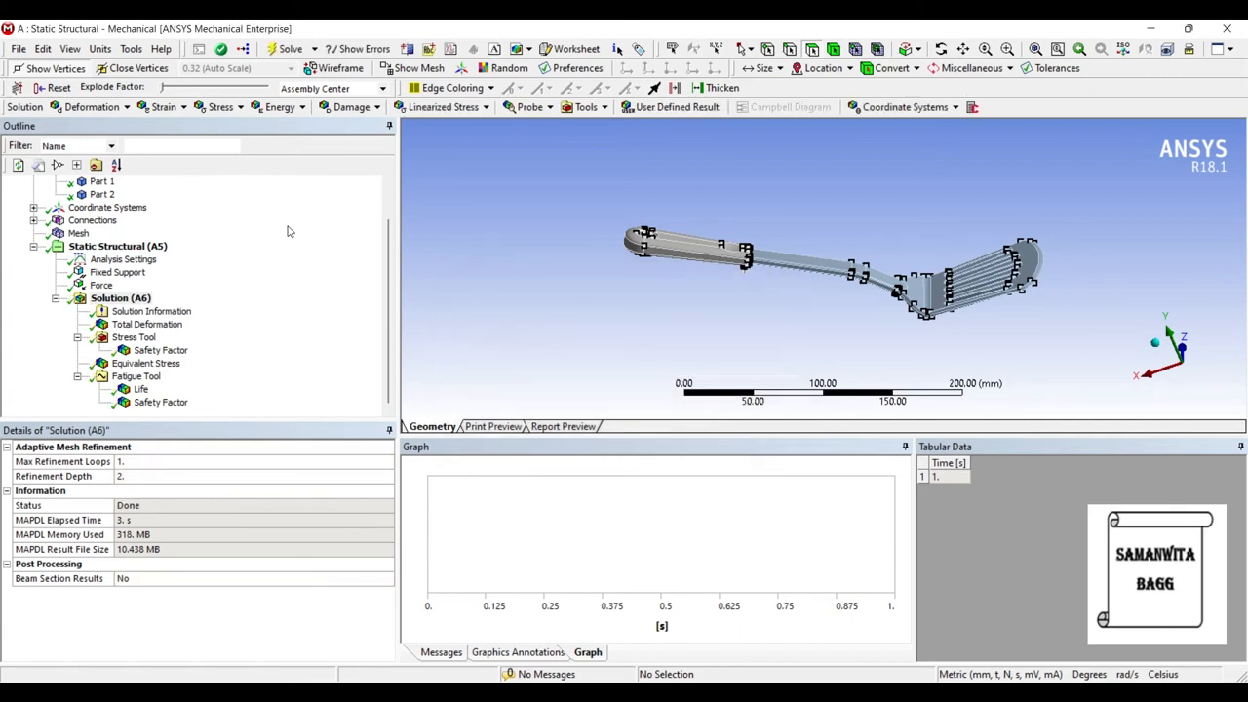
click(136, 375)
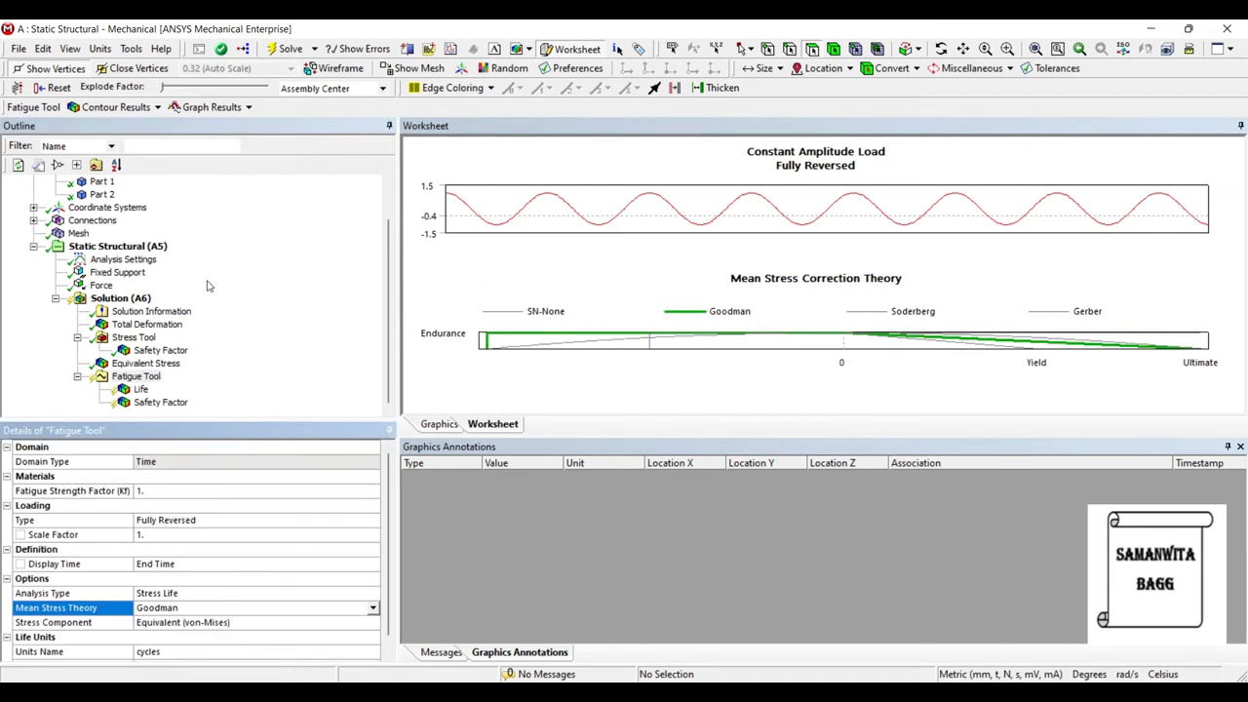
mouse_move(180, 431)
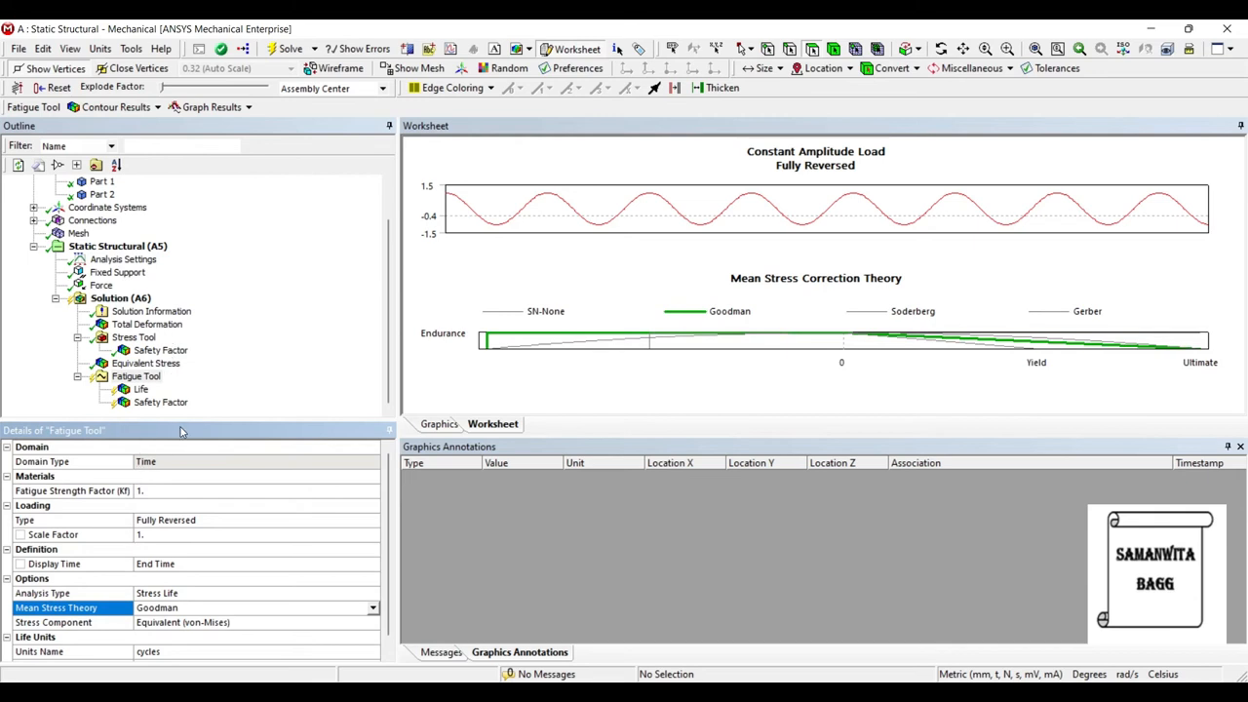
Set the fatigue loading to Zero-Based with Goodman mean stress correction and solve
click(371, 519)
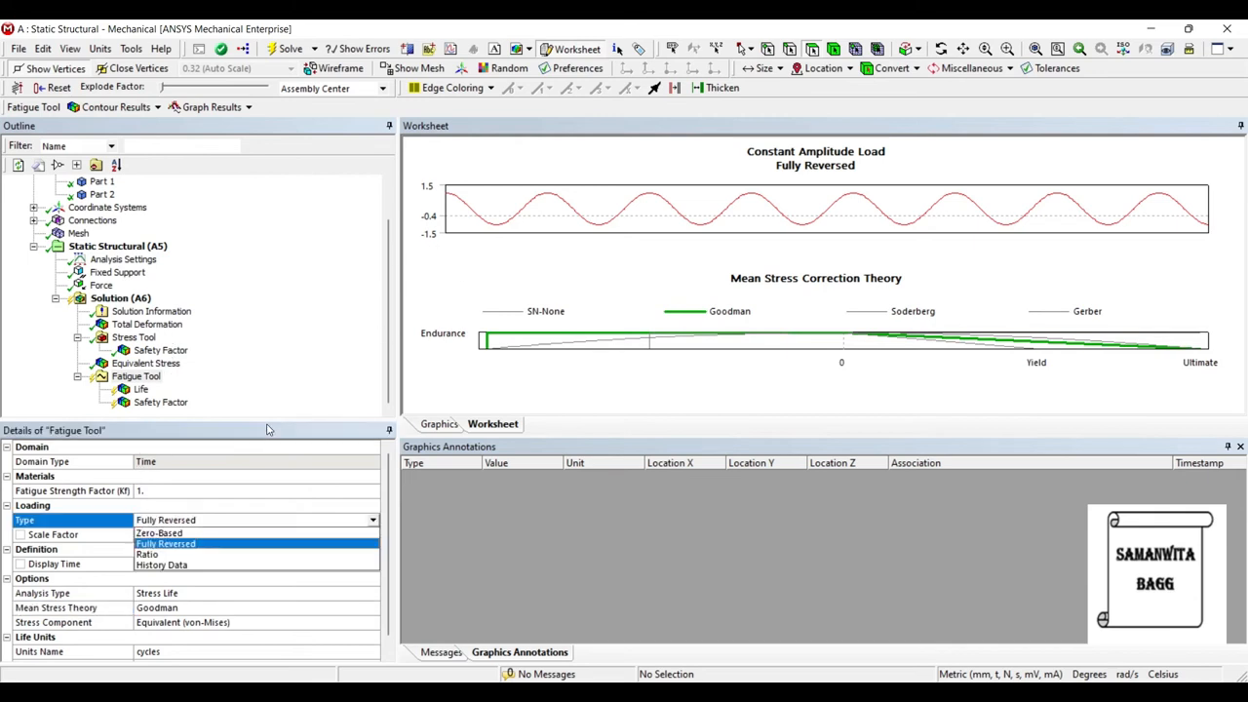
click(159, 535)
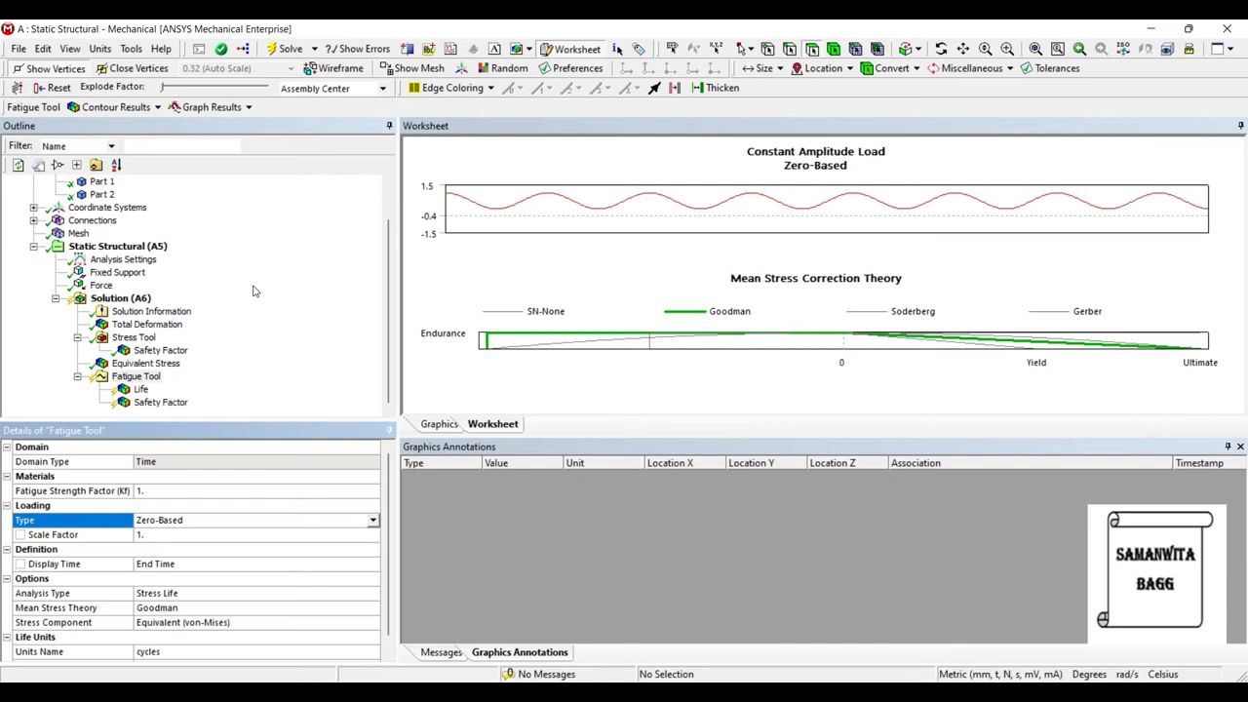
mouse_move(148, 470)
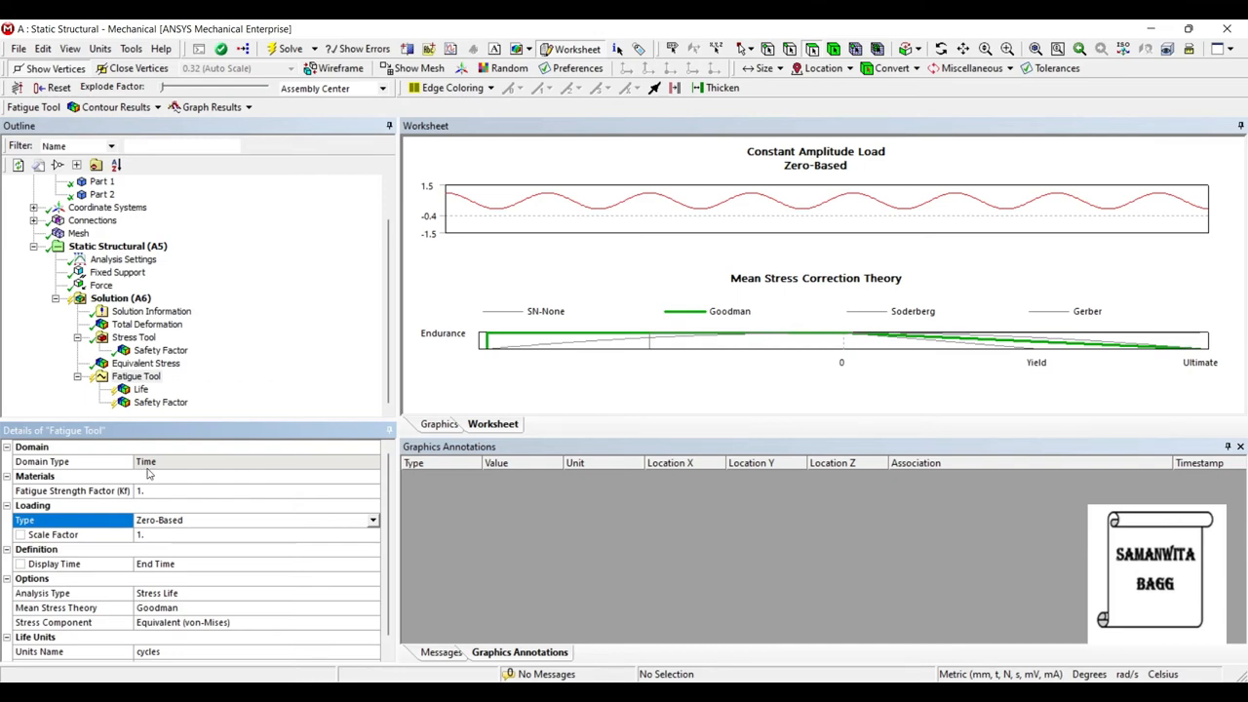
click(113, 296)
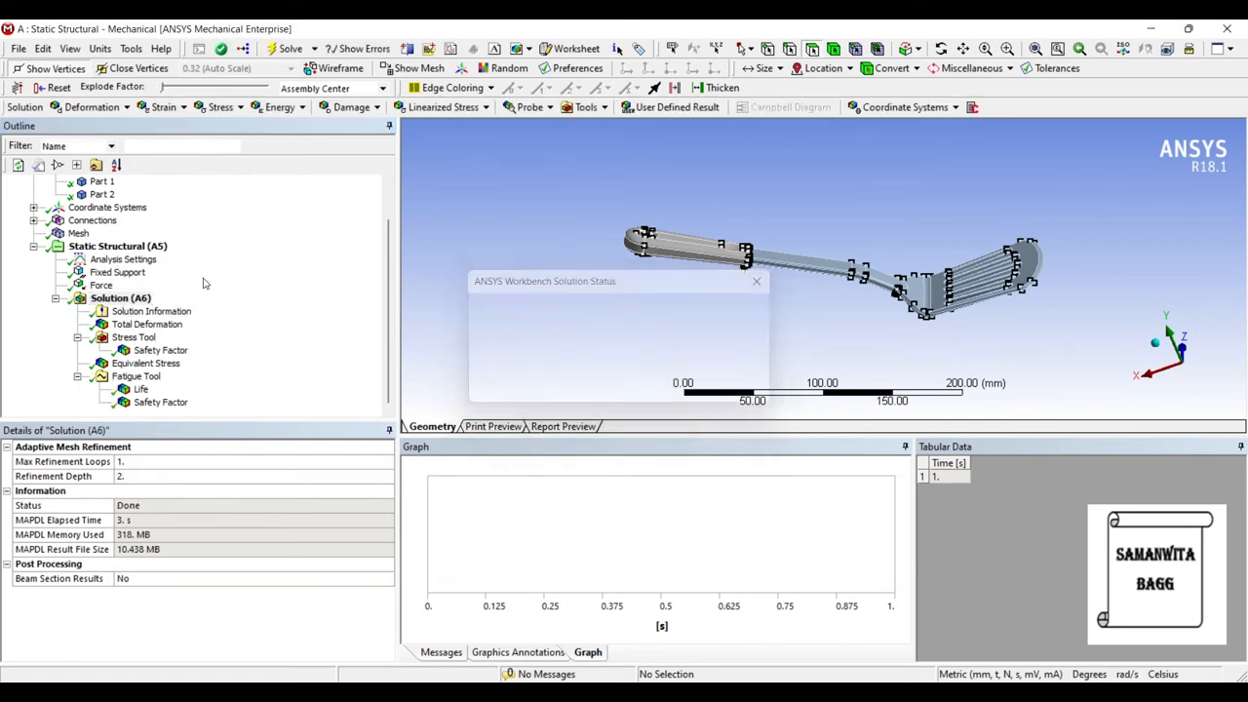
Review fatigue life (minimum 1.0985e6 cycles), fatigue safety factor 0.706 and stress-tool safety factor
click(756, 281)
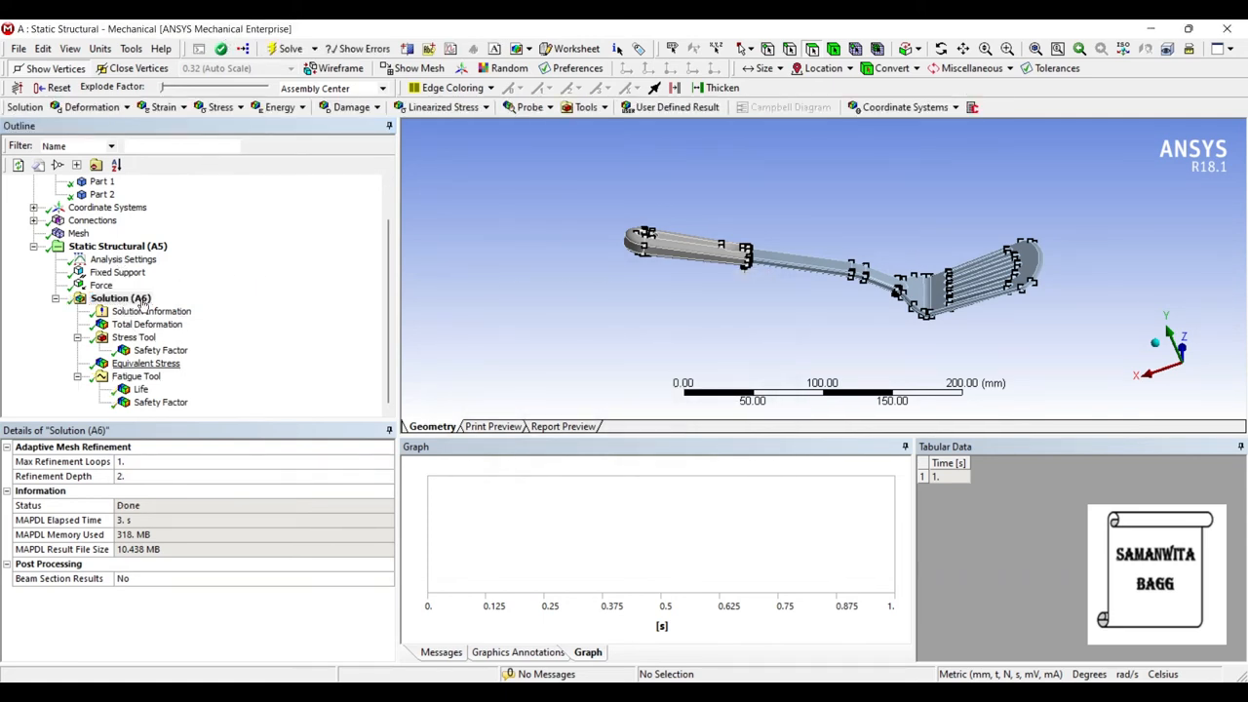
click(141, 390)
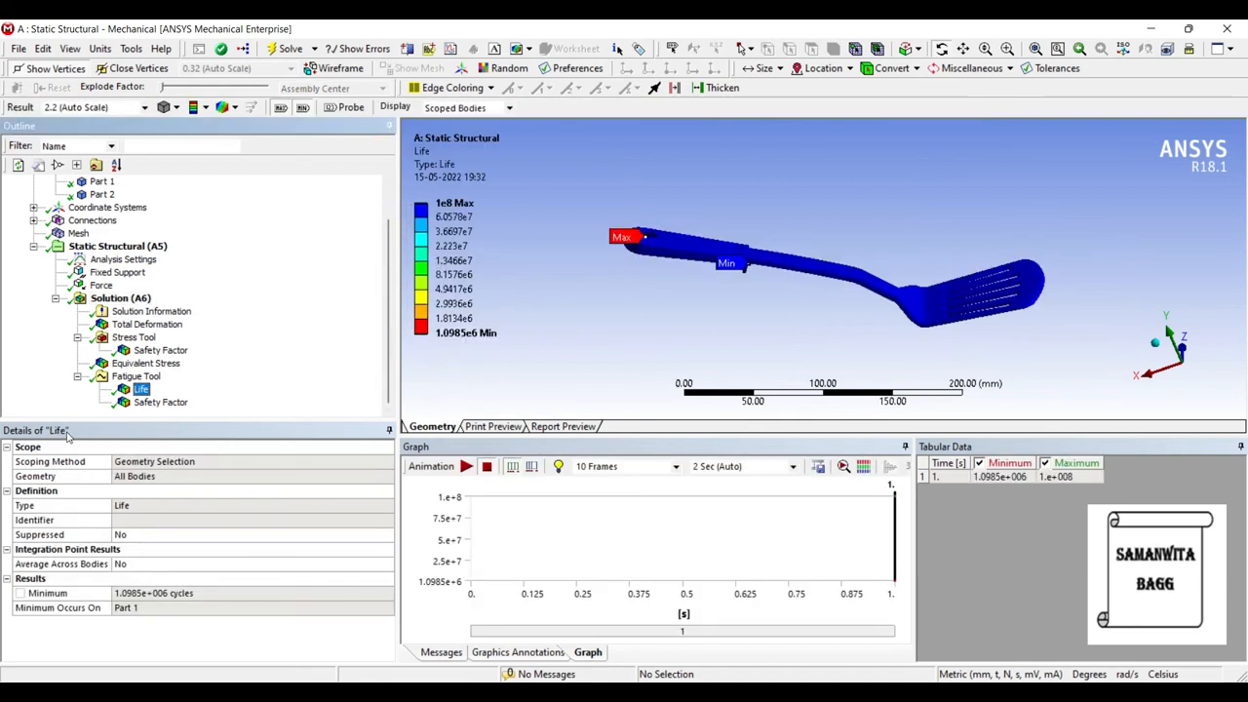
mouse_move(164, 486)
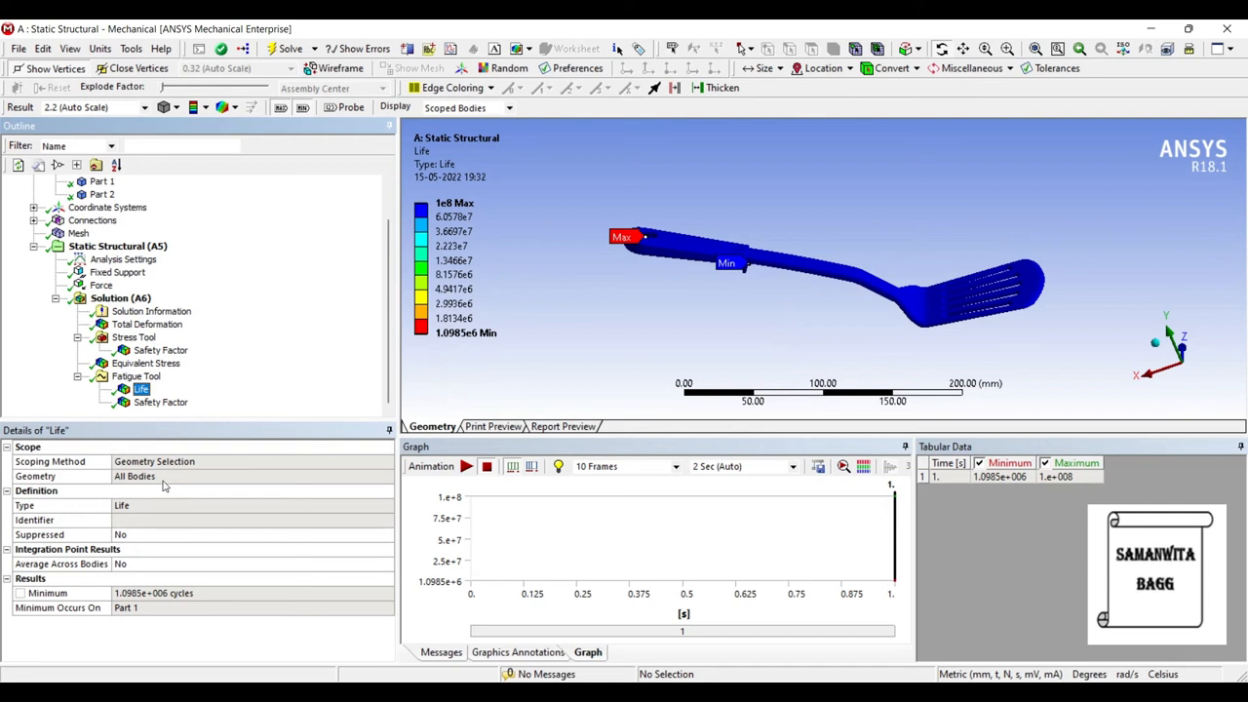
click(160, 402)
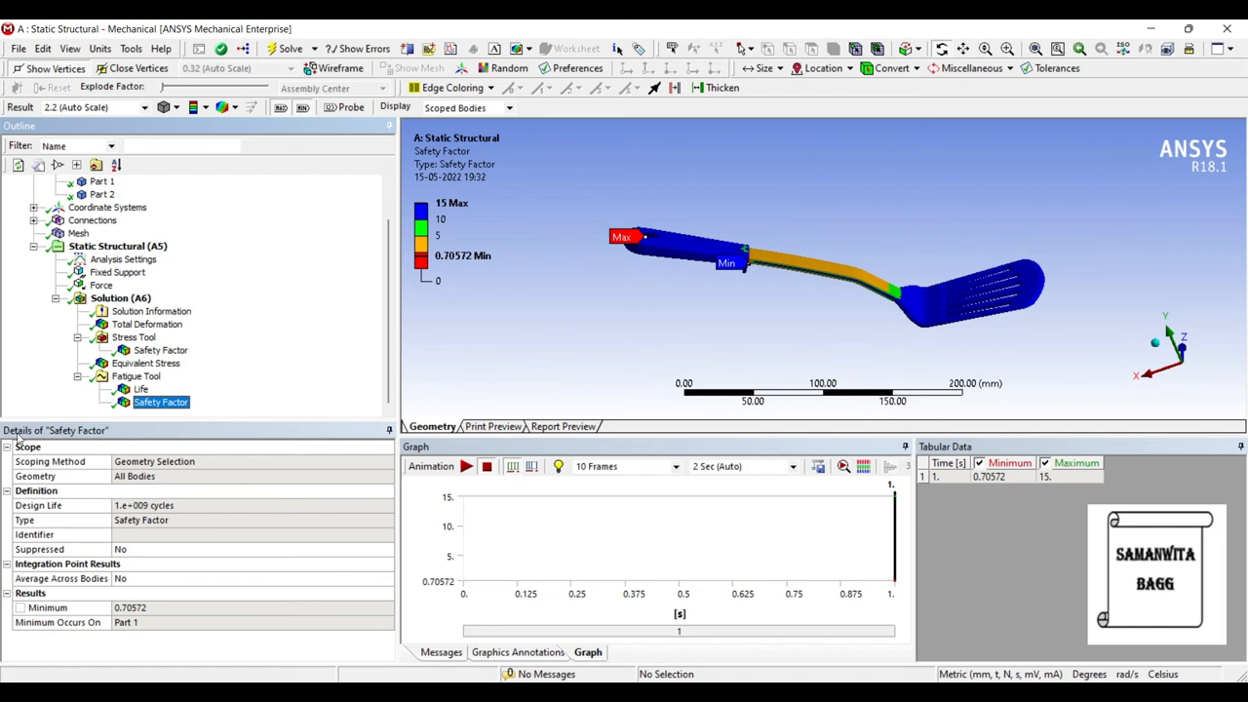
click(160, 350)
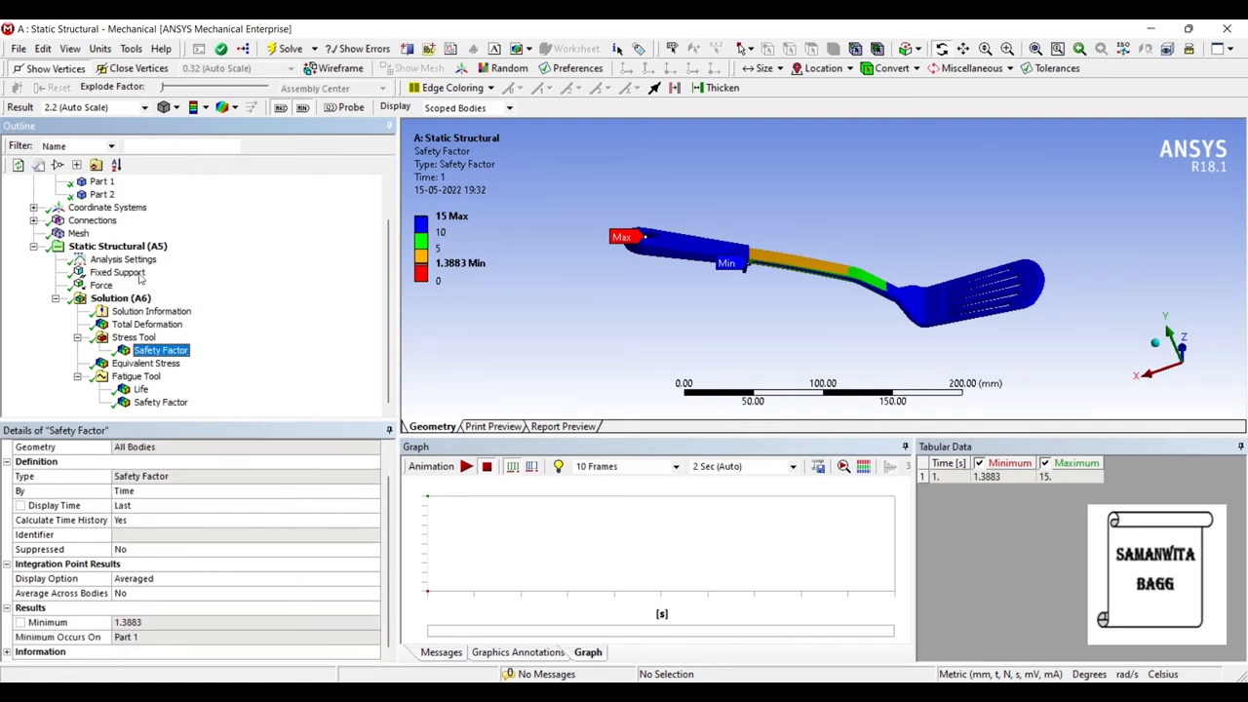
Review total deformation and equivalent stress, then show Aluminum Alloy in Engineering Data
click(146, 323)
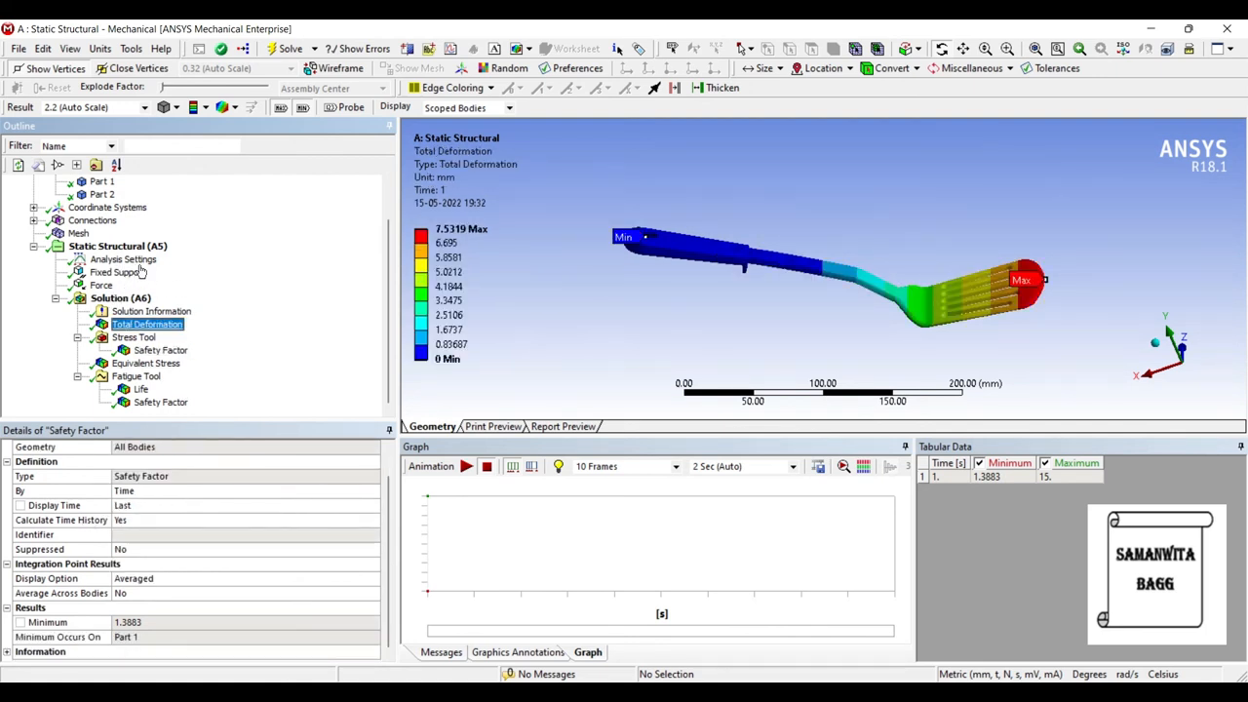
click(146, 323)
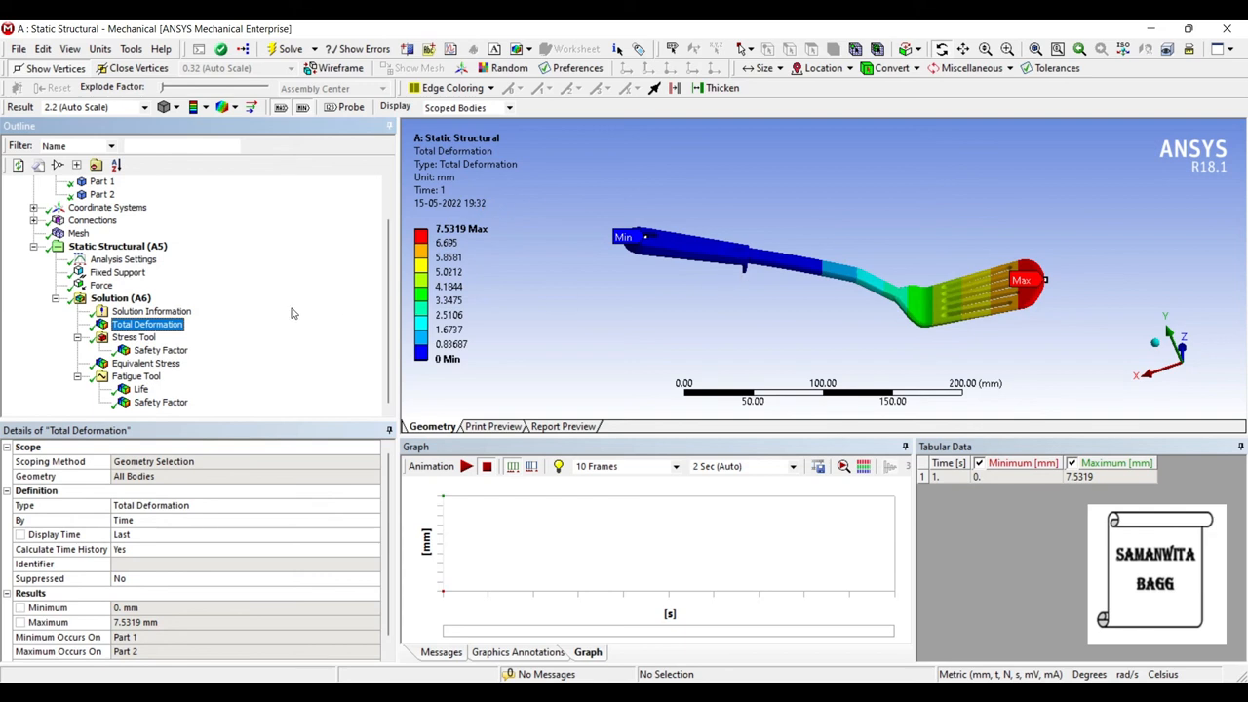
click(144, 362)
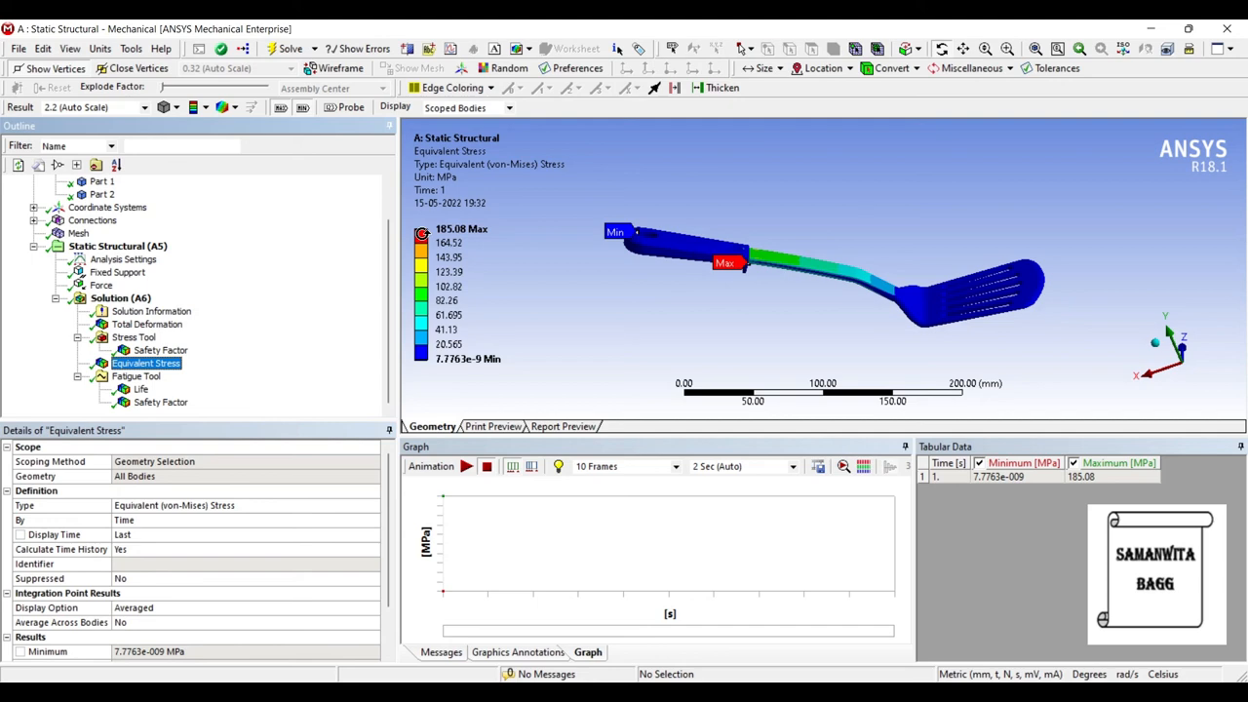
mouse_move(605, 573)
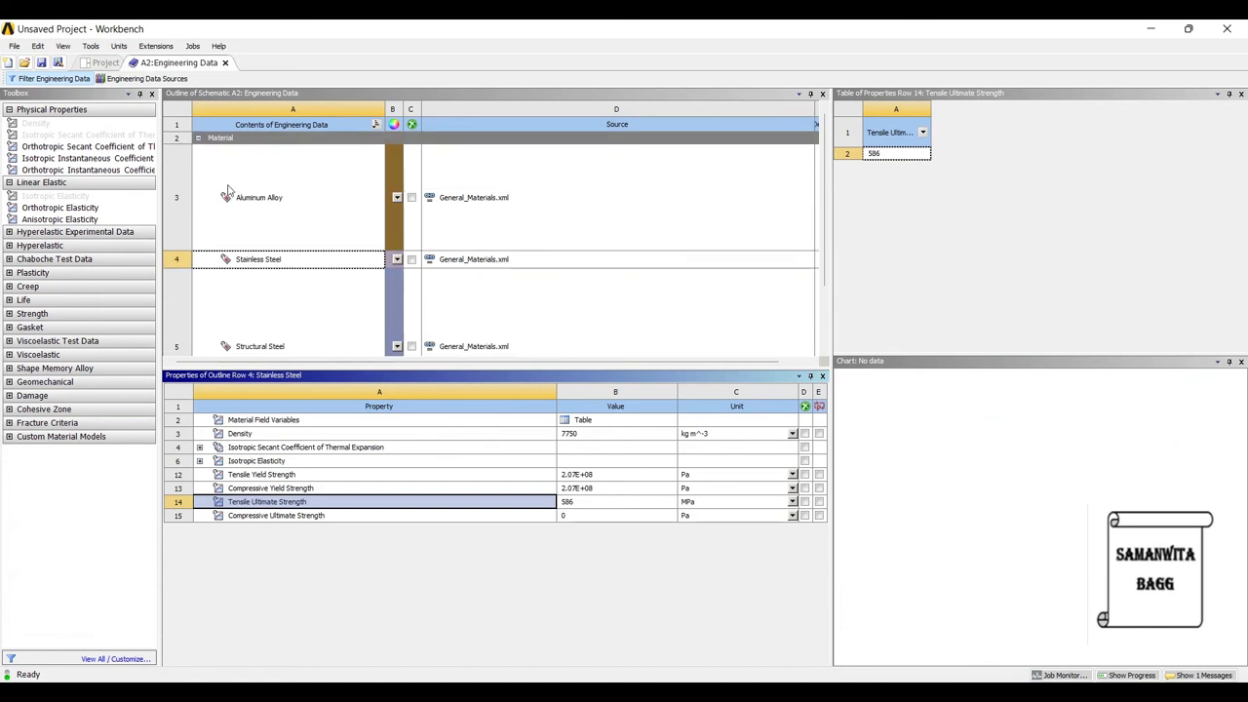
click(257, 196)
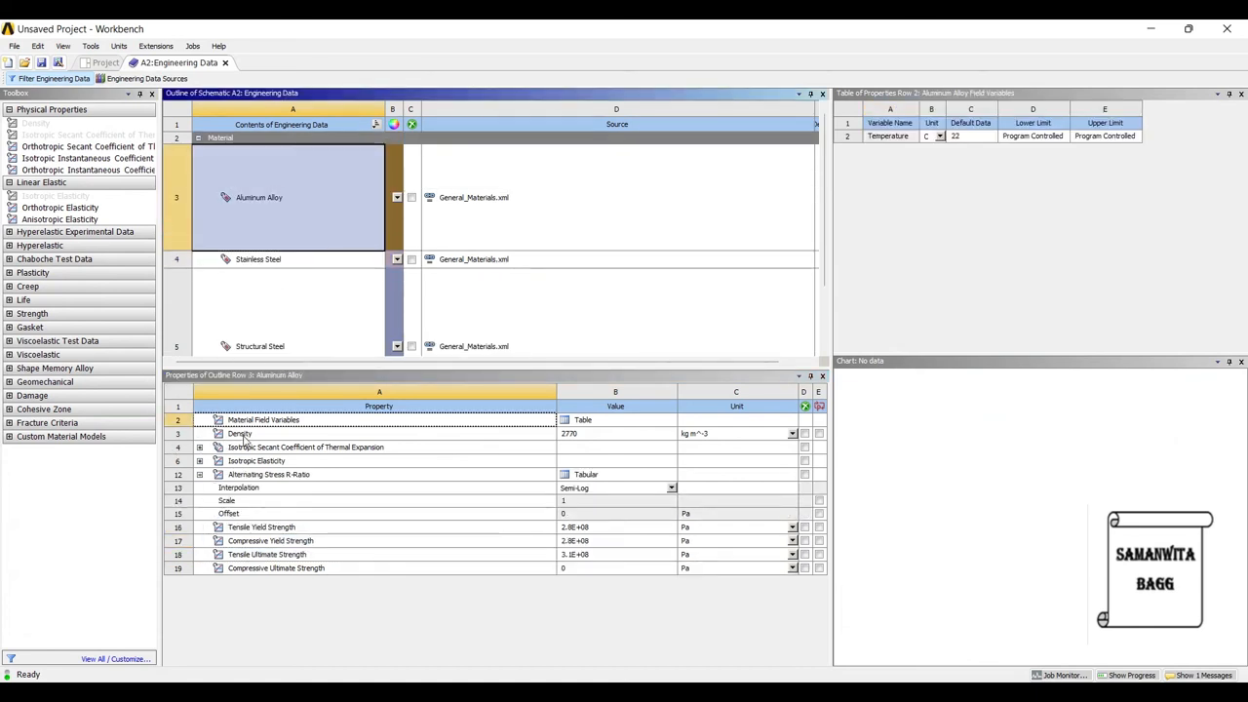